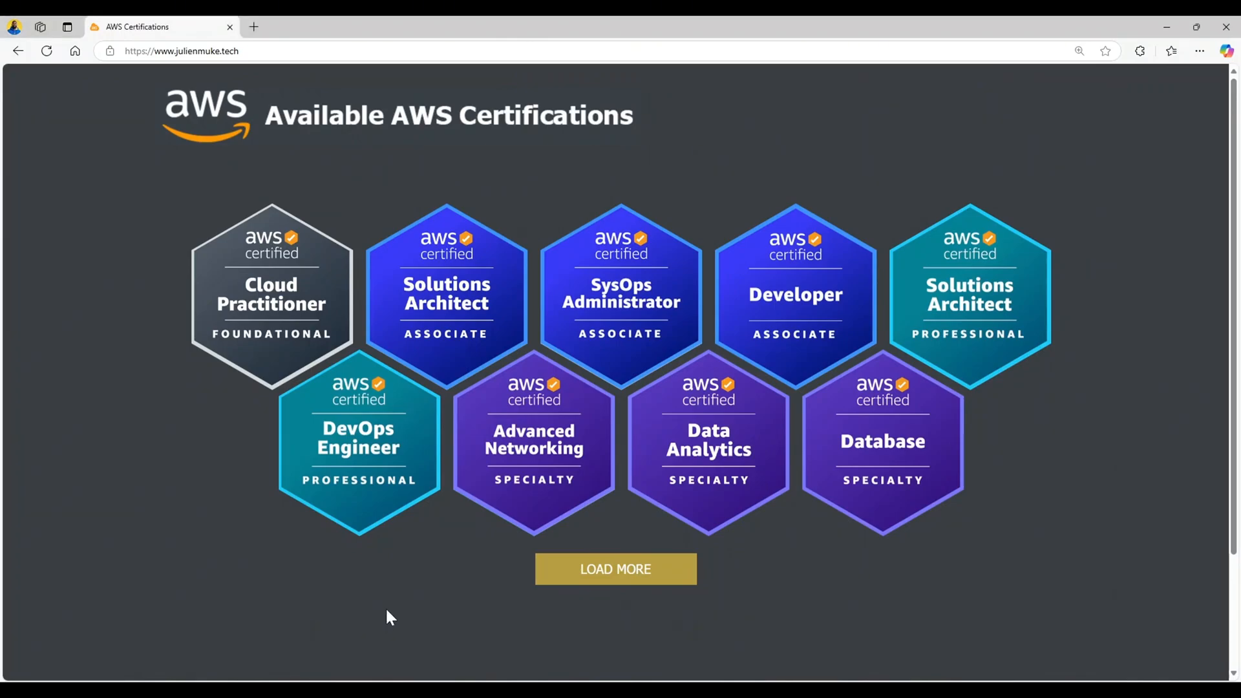
{"action": "mouse_move", "coordinate": [708, 439]}
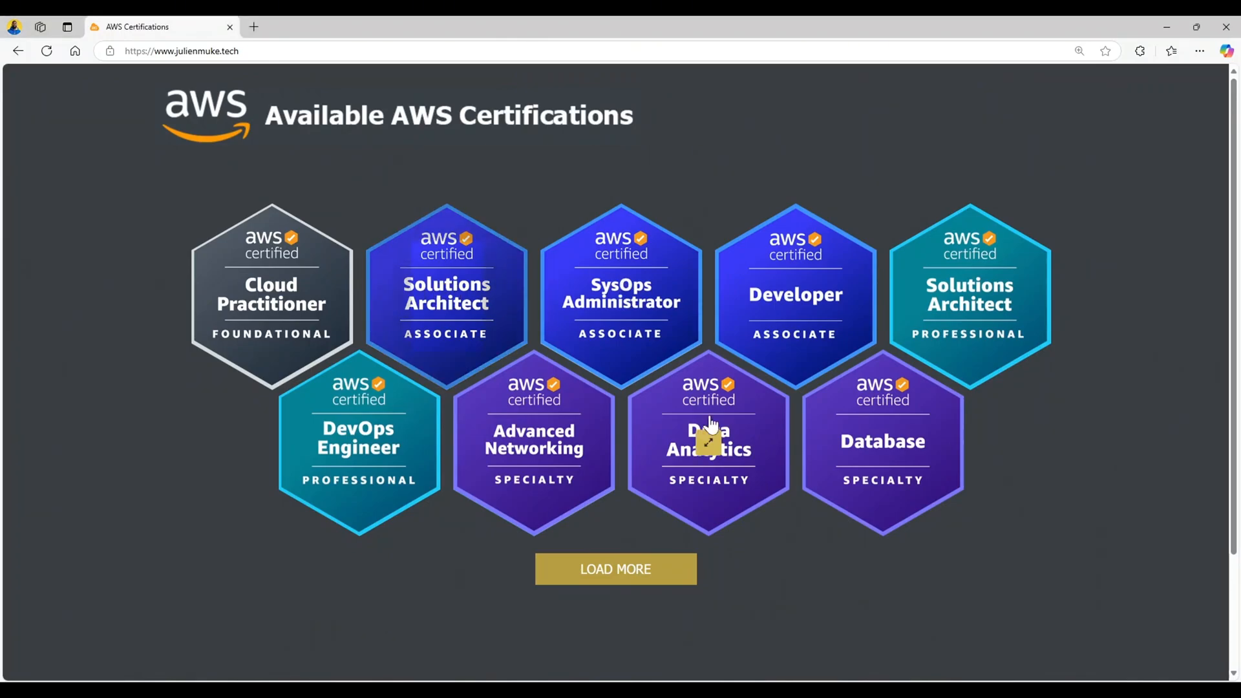
{"action": "mouse_move", "coordinate": [225, 429]}
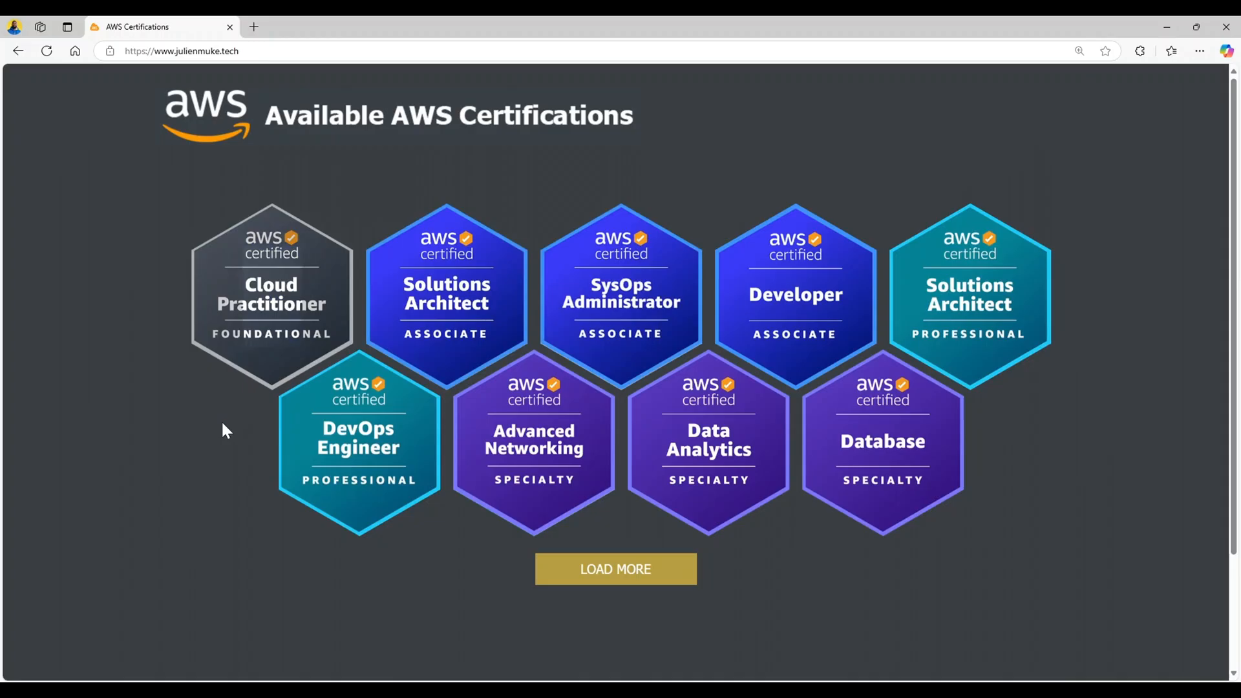
{"action": "mouse_move", "coordinate": [146, 434]}
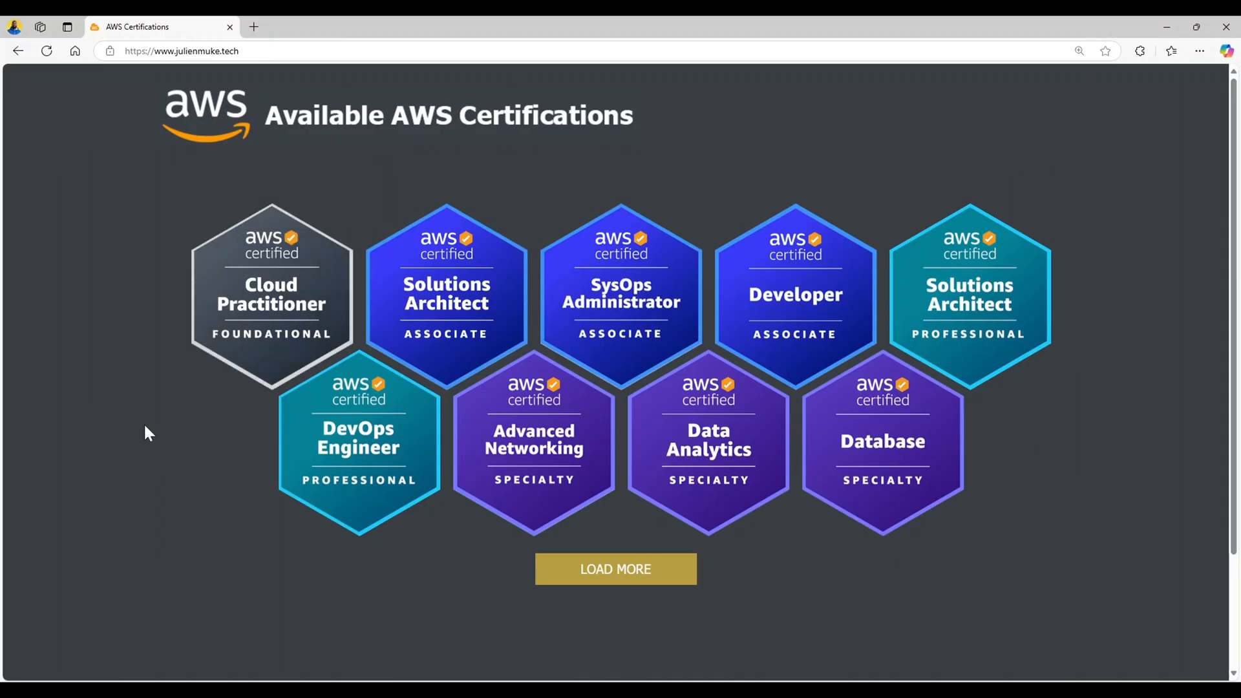
{"action": "mouse_move", "coordinate": [802, 203]}
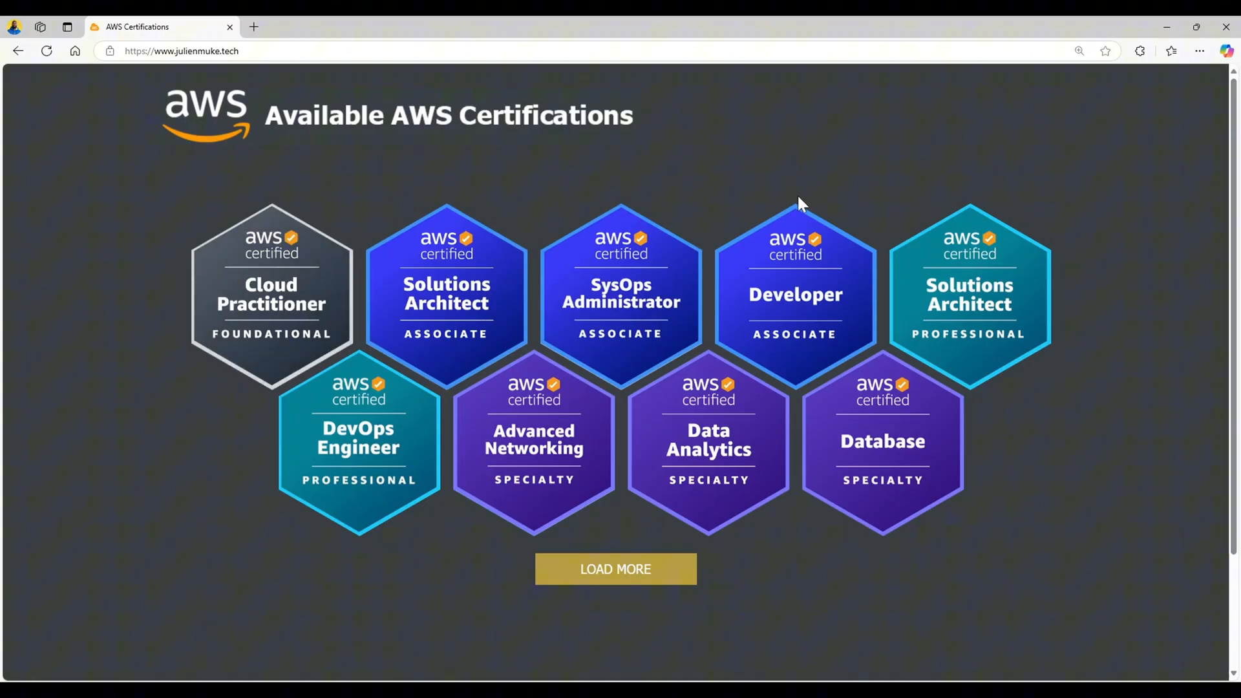
{"action": "mouse_move", "coordinate": [968, 297]}
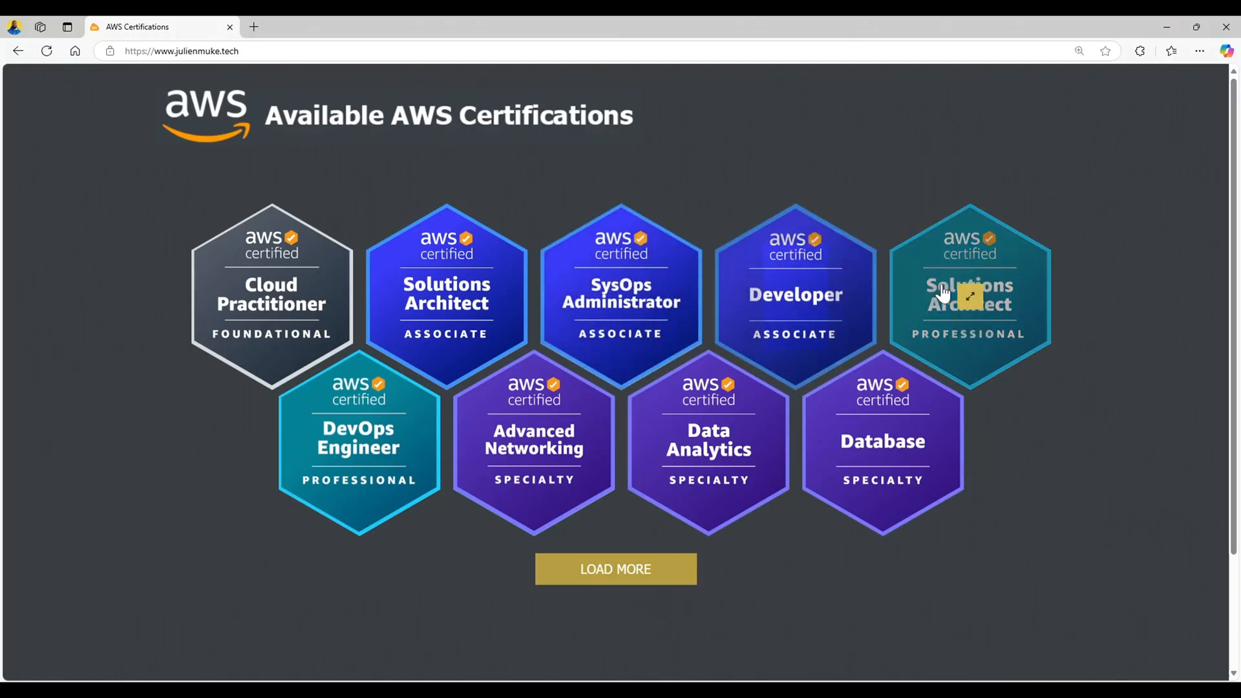
{"action": "mouse_move", "coordinate": [358, 431]}
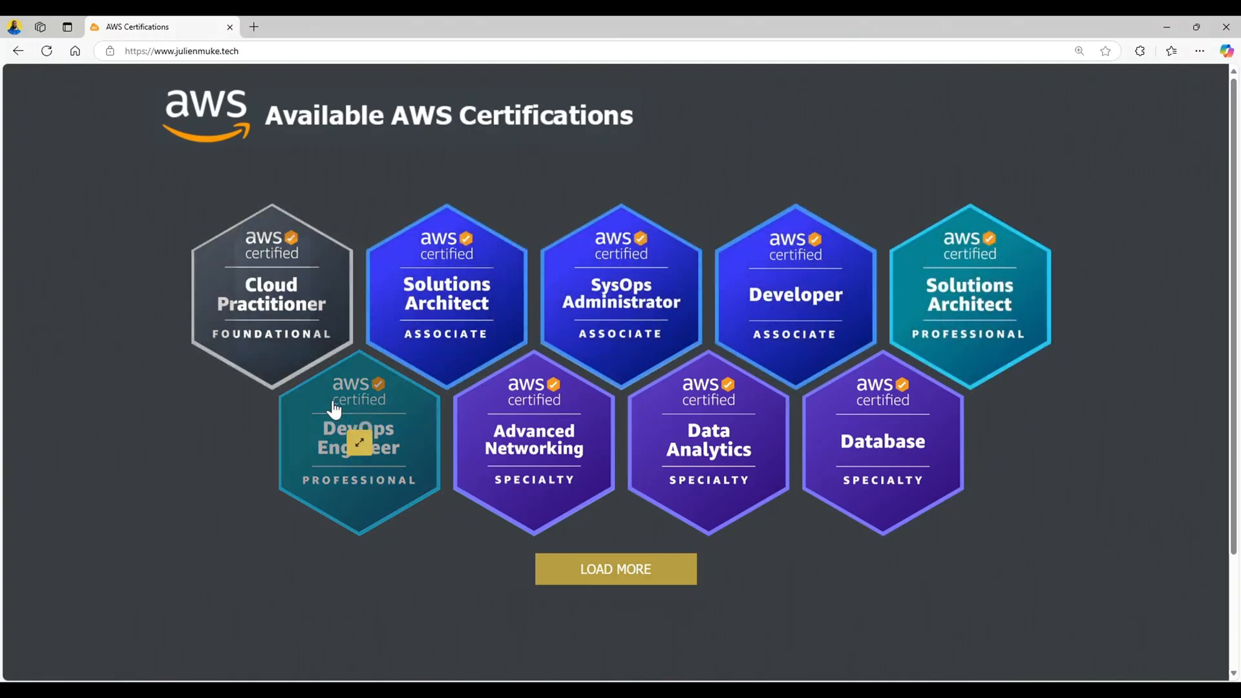
{"action": "mouse_move", "coordinate": [729, 175]}
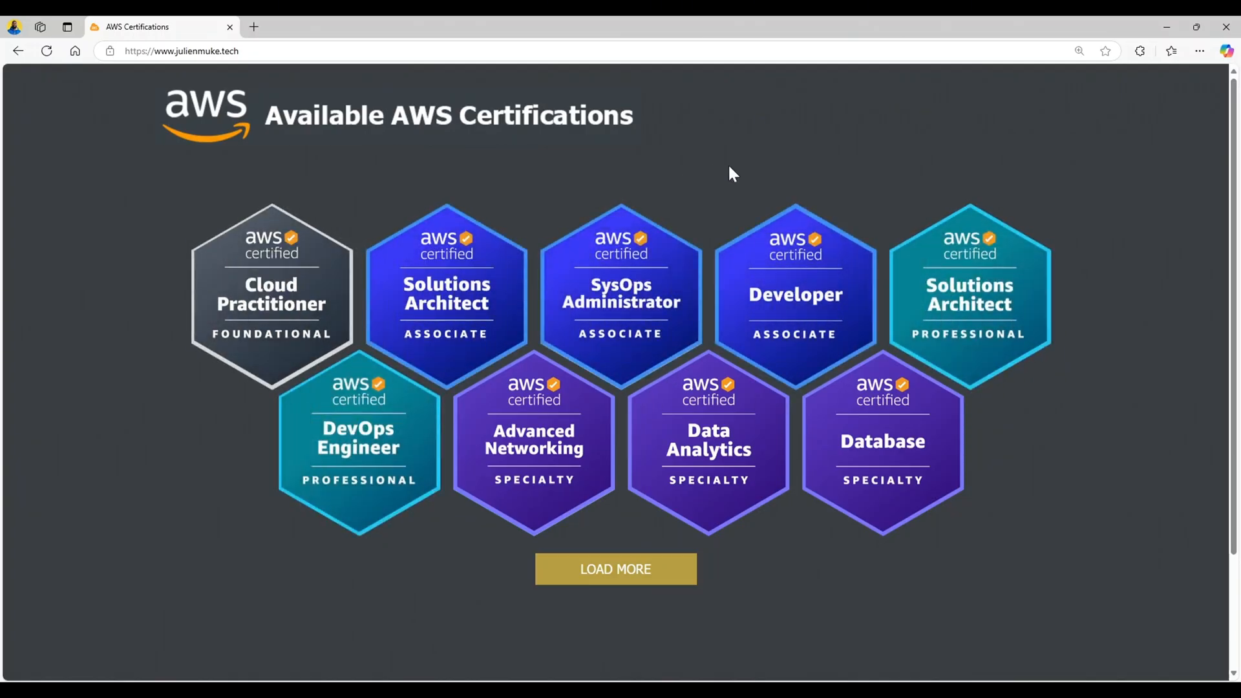
{"action": "mouse_move", "coordinate": [396, 171]}
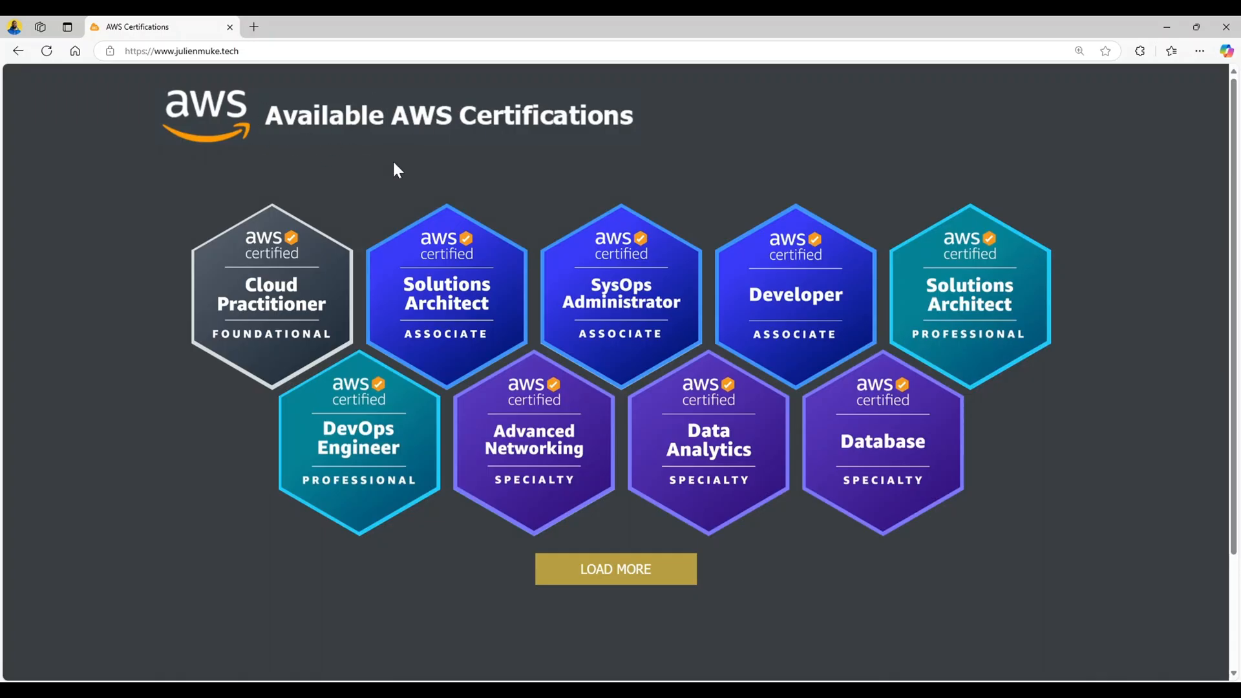
{"action": "mouse_move", "coordinate": [620, 308]}
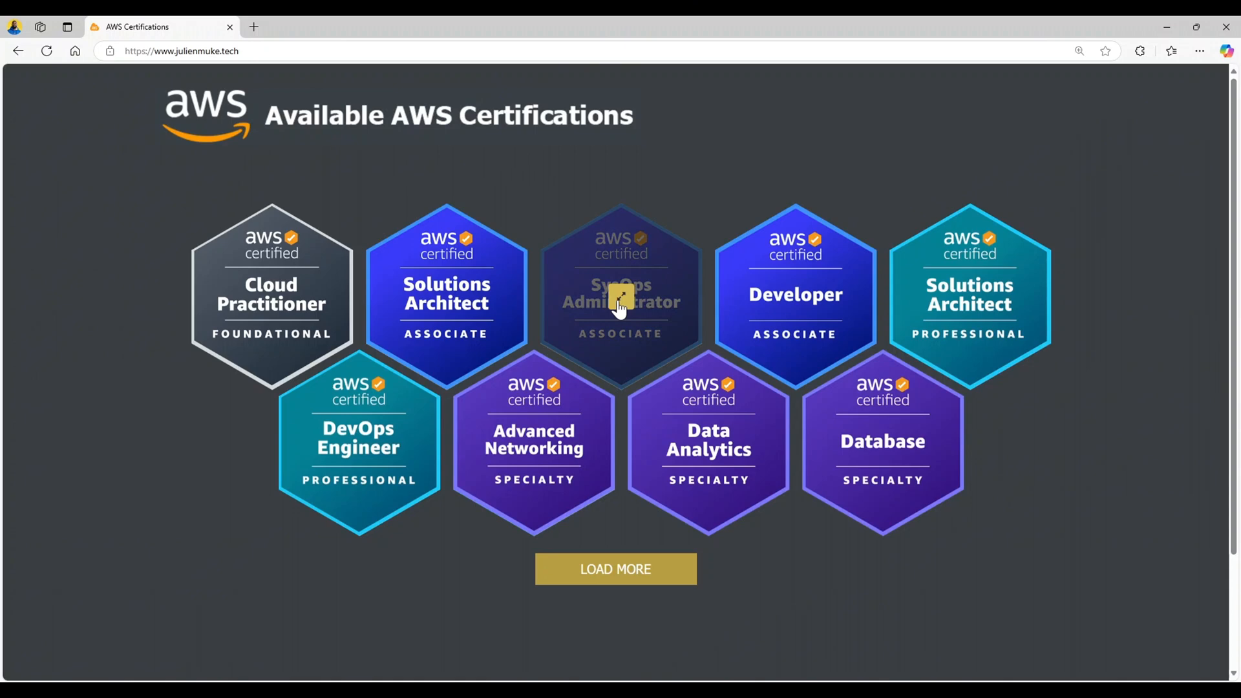
{"action": "mouse_move", "coordinate": [445, 317]}
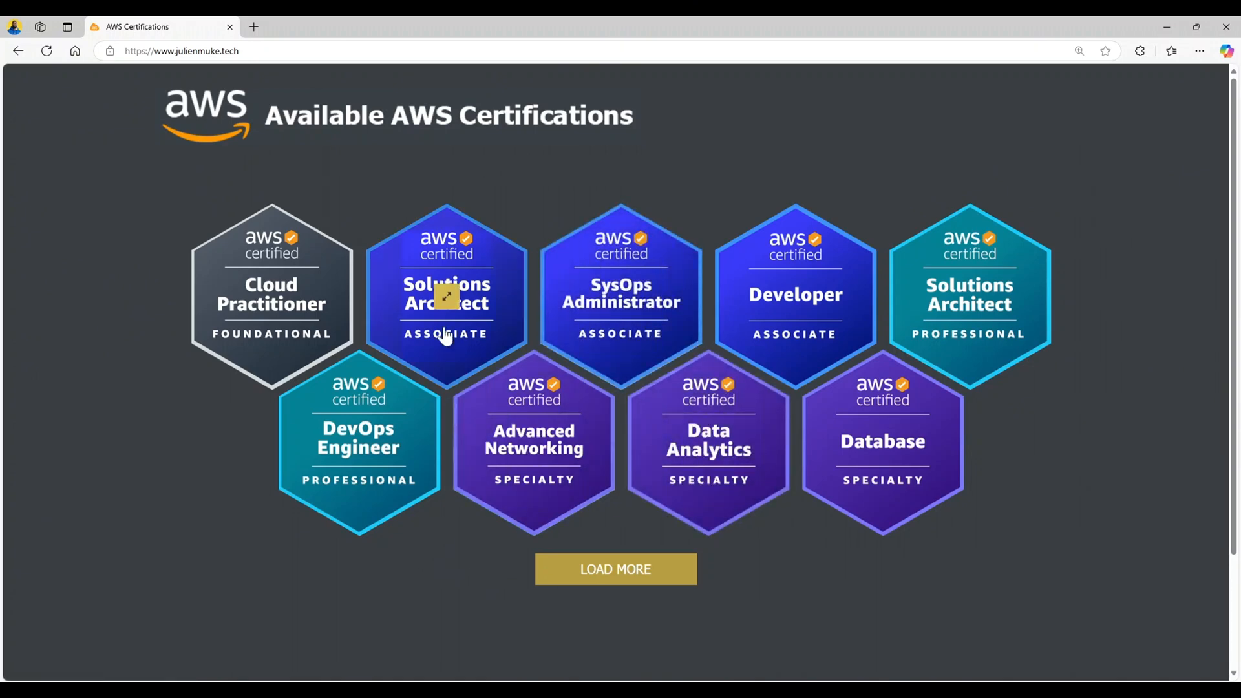
Preview the Data Analytics badge on the reference site and close the S3 hosting guide.
{"action": "left_click", "coordinate": [707, 443]}
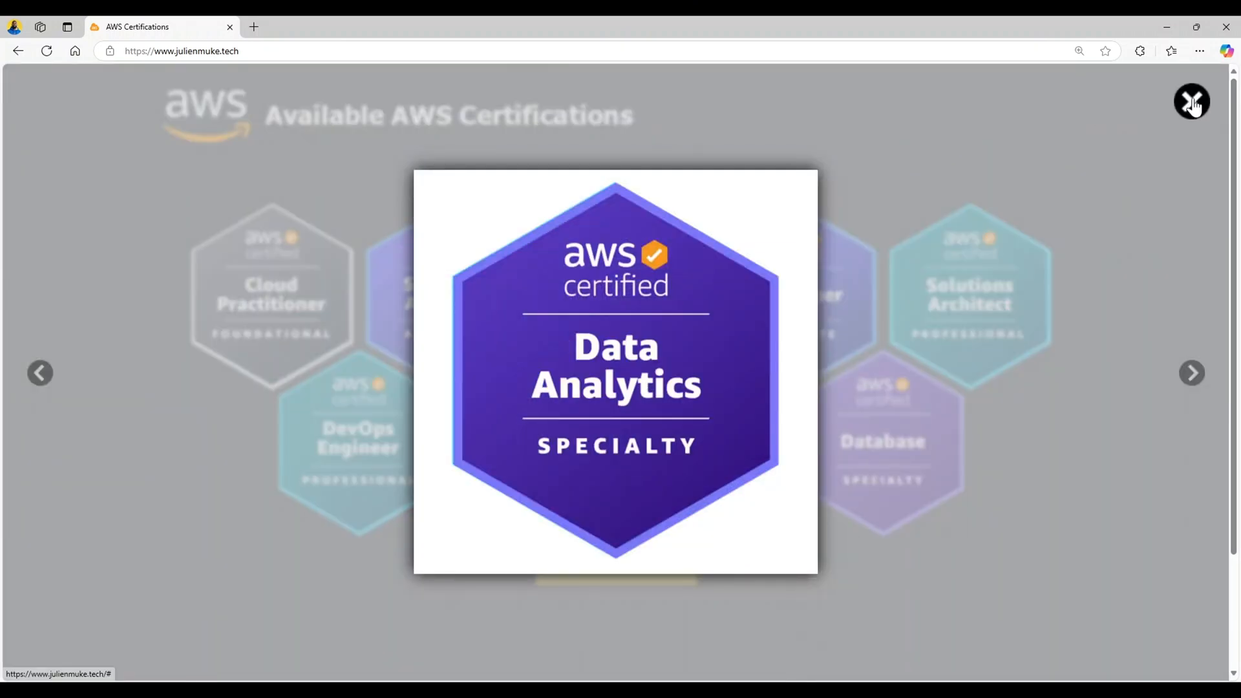
{"action": "left_click", "coordinate": [1191, 102]}
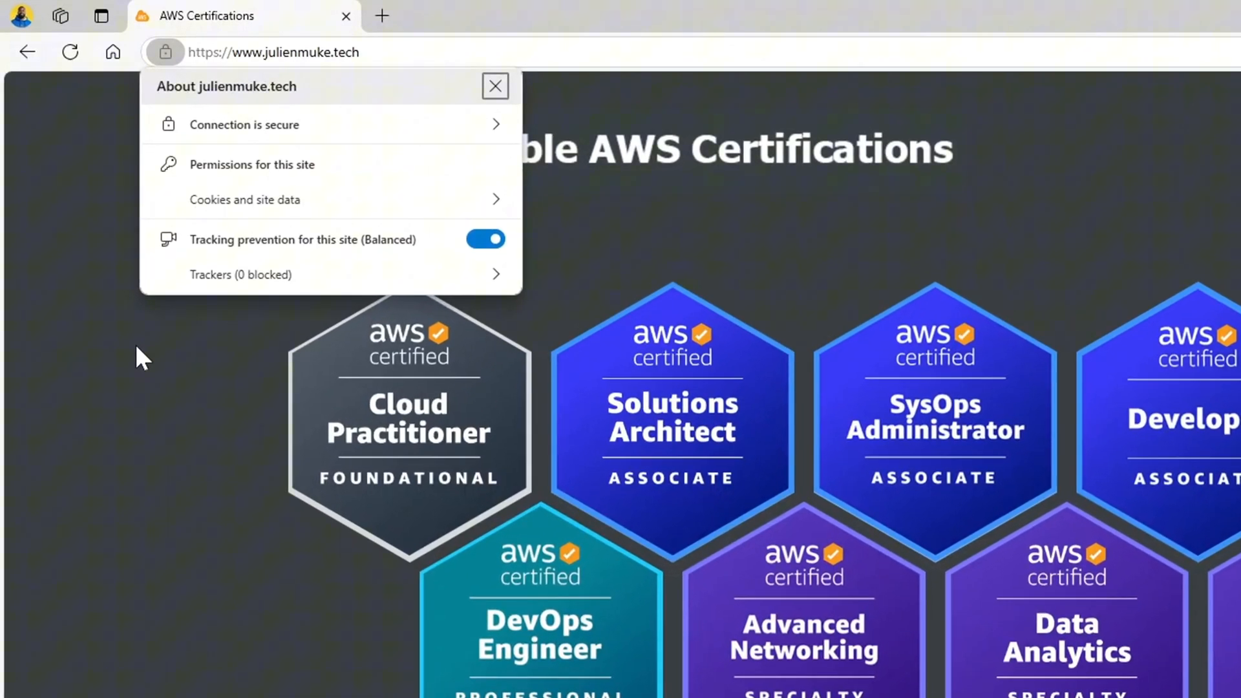
{"action": "left_click", "coordinate": [495, 85]}
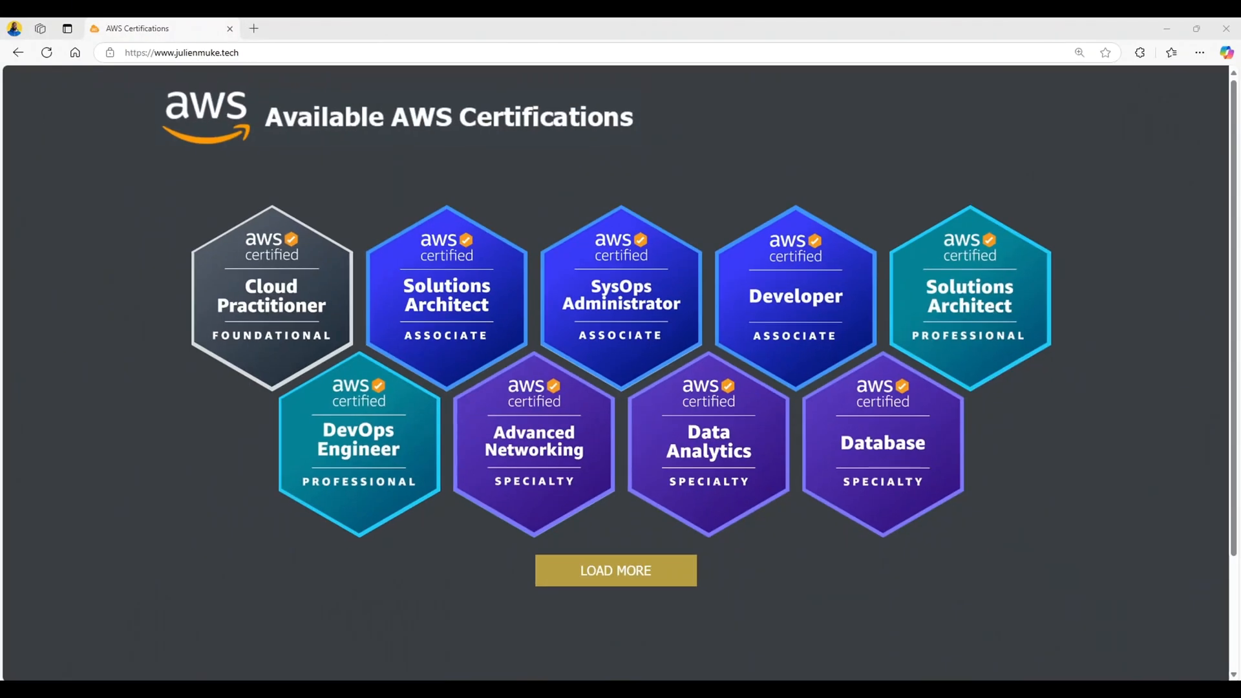
{"action": "mouse_move", "coordinate": [451, 597]}
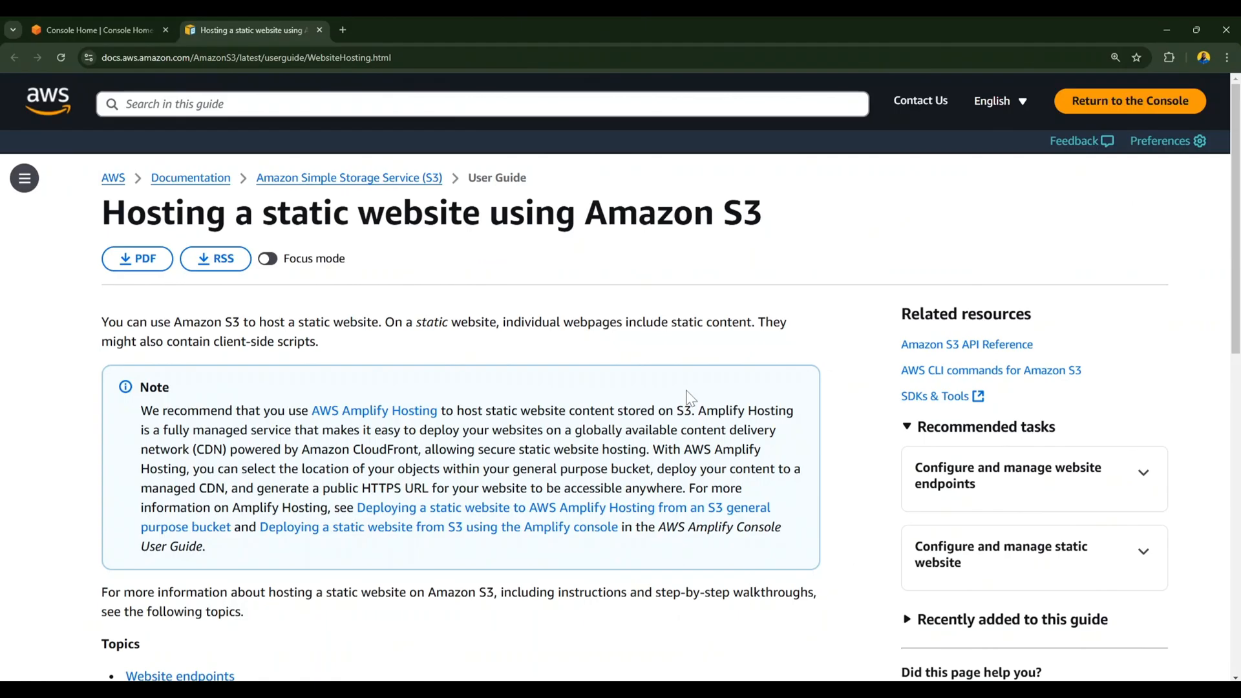
{"action": "mouse_move", "coordinate": [727, 362]}
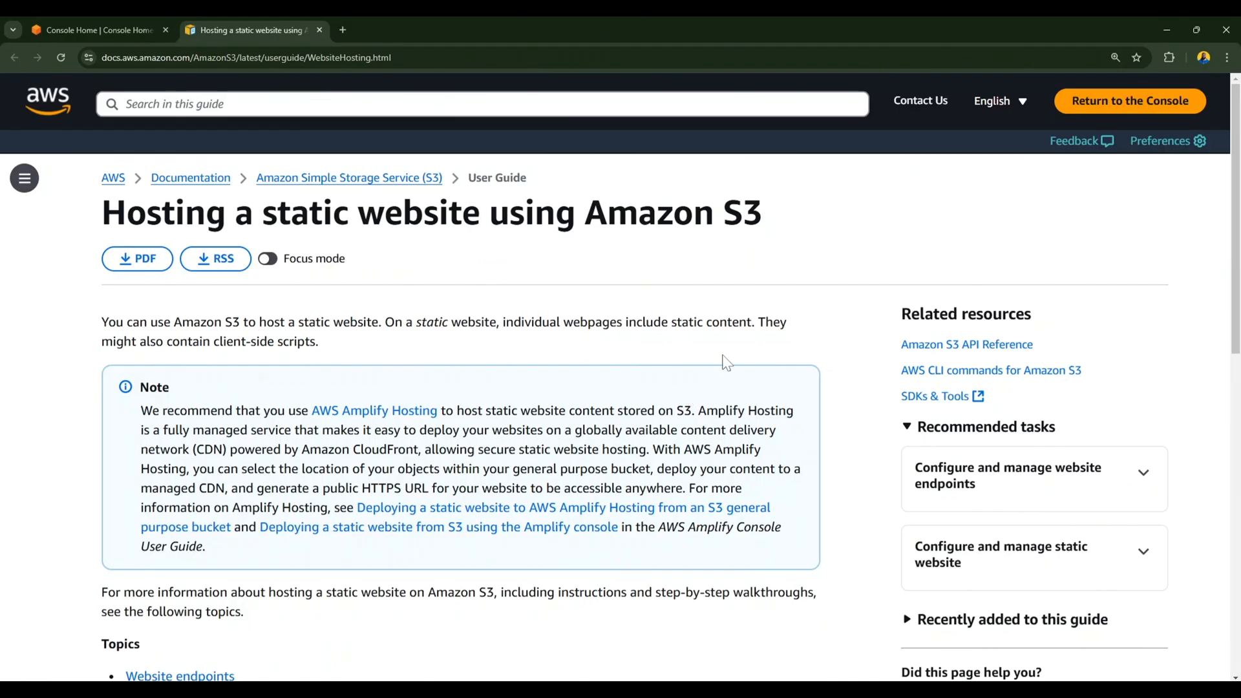
{"action": "mouse_move", "coordinate": [694, 356]}
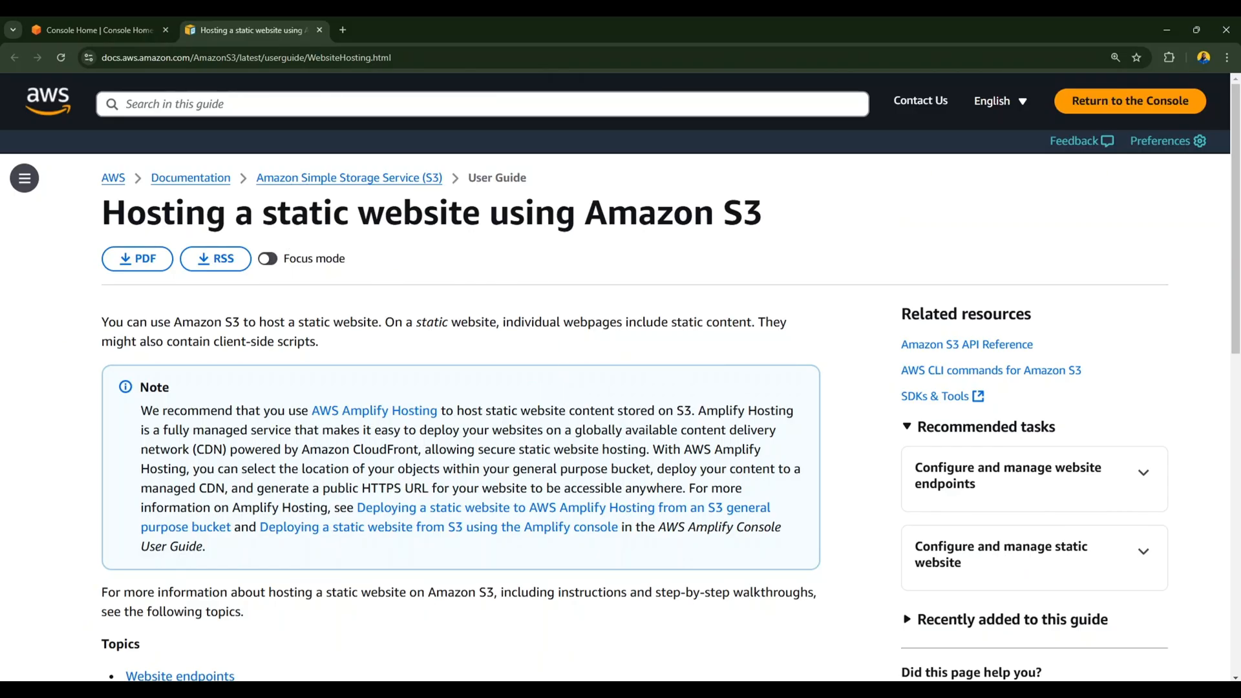
{"action": "mouse_move", "coordinate": [515, 370]}
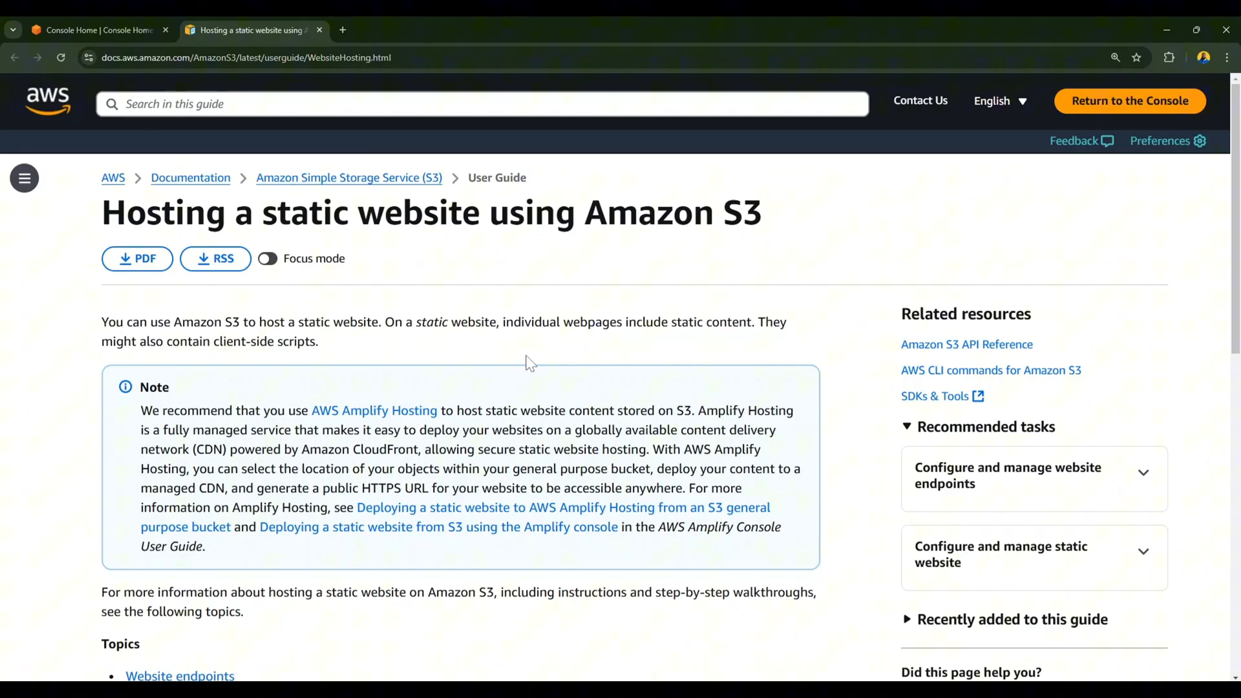
{"action": "mouse_move", "coordinate": [460, 362]}
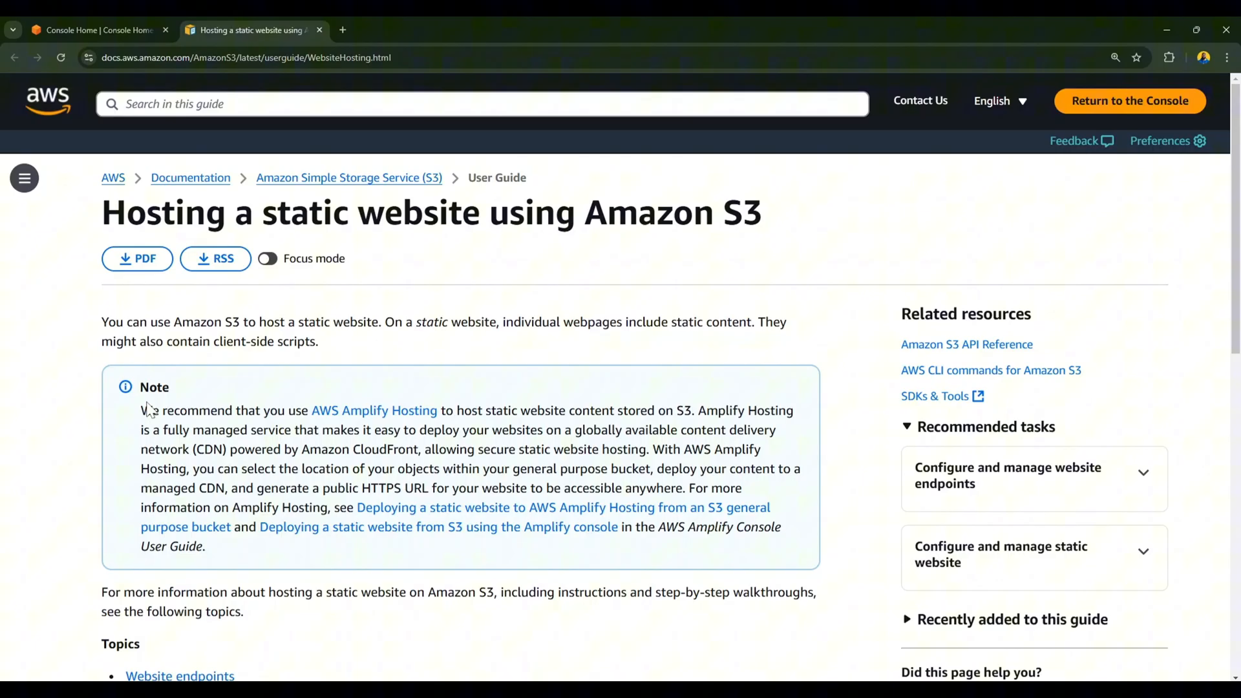
{"action": "mouse_move", "coordinate": [130, 465]}
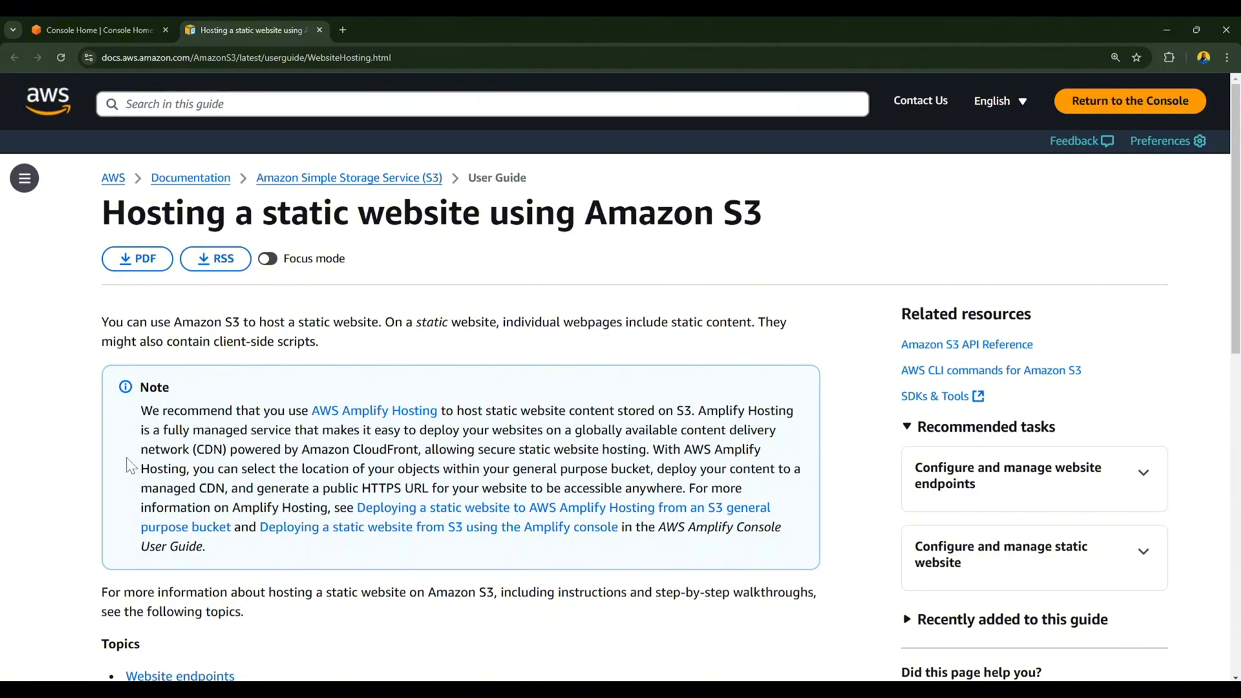
{"action": "left_click", "coordinate": [319, 30]}
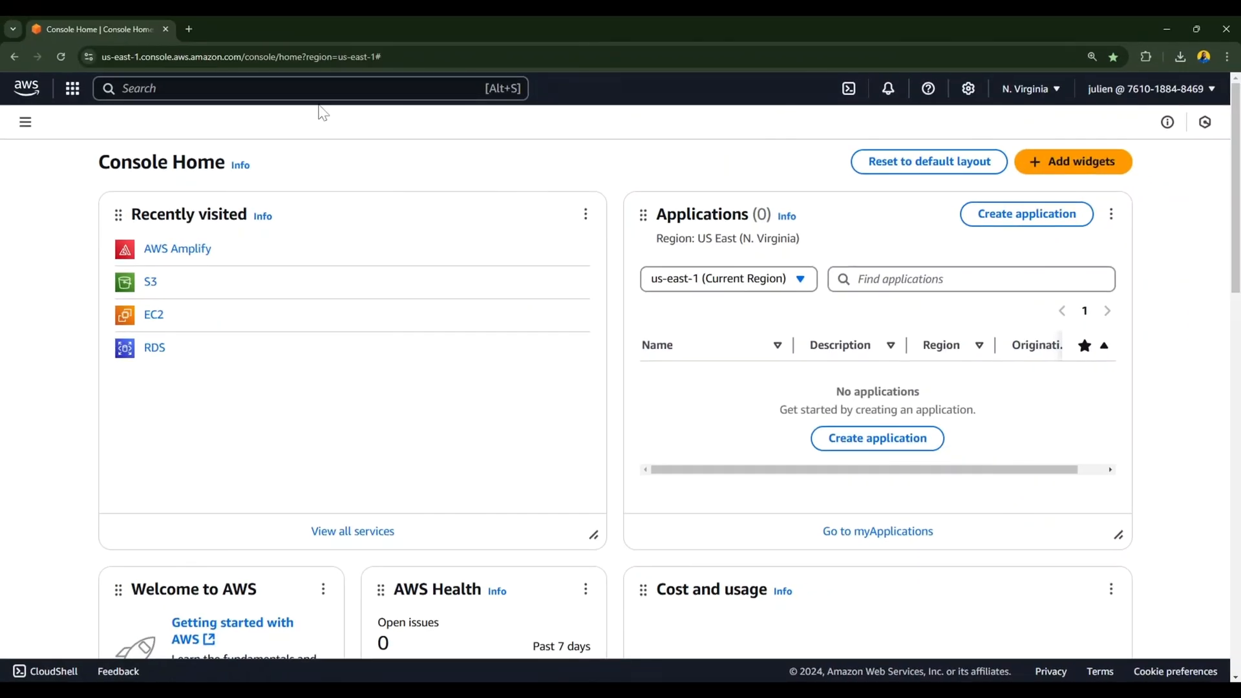
Reach the S3 service via the console search and start the Create bucket form.
{"action": "type", "text": "S"}
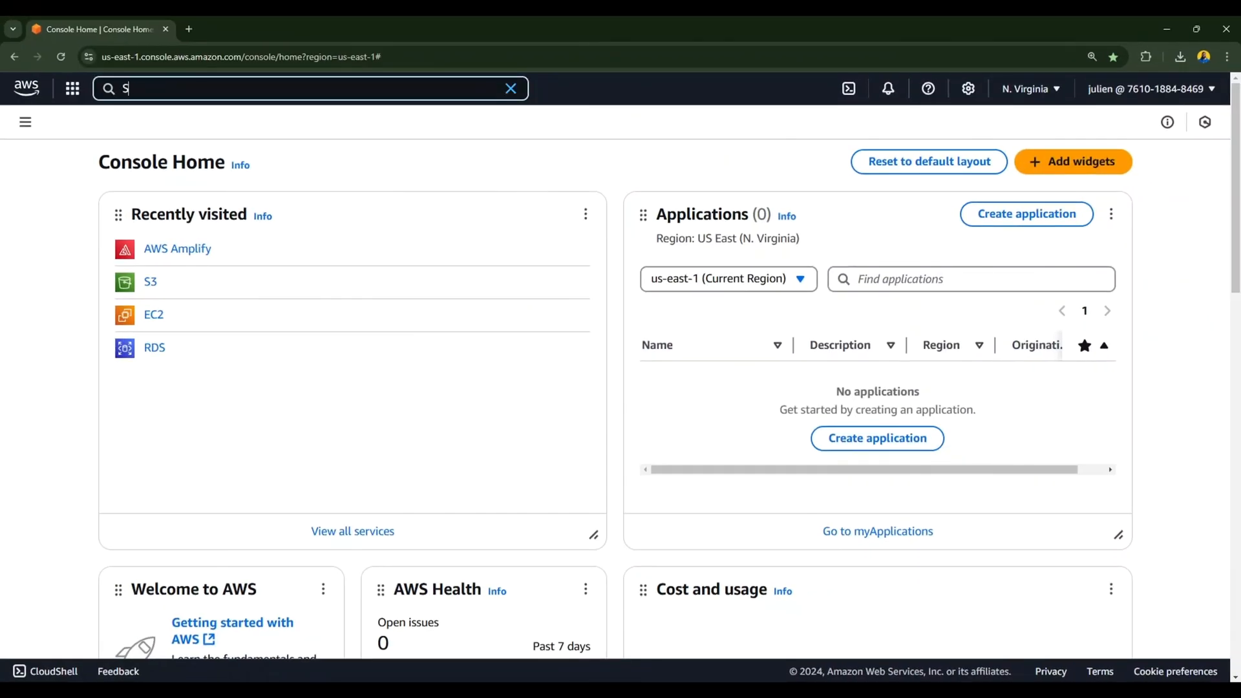
{"action": "type", "text": "3"}
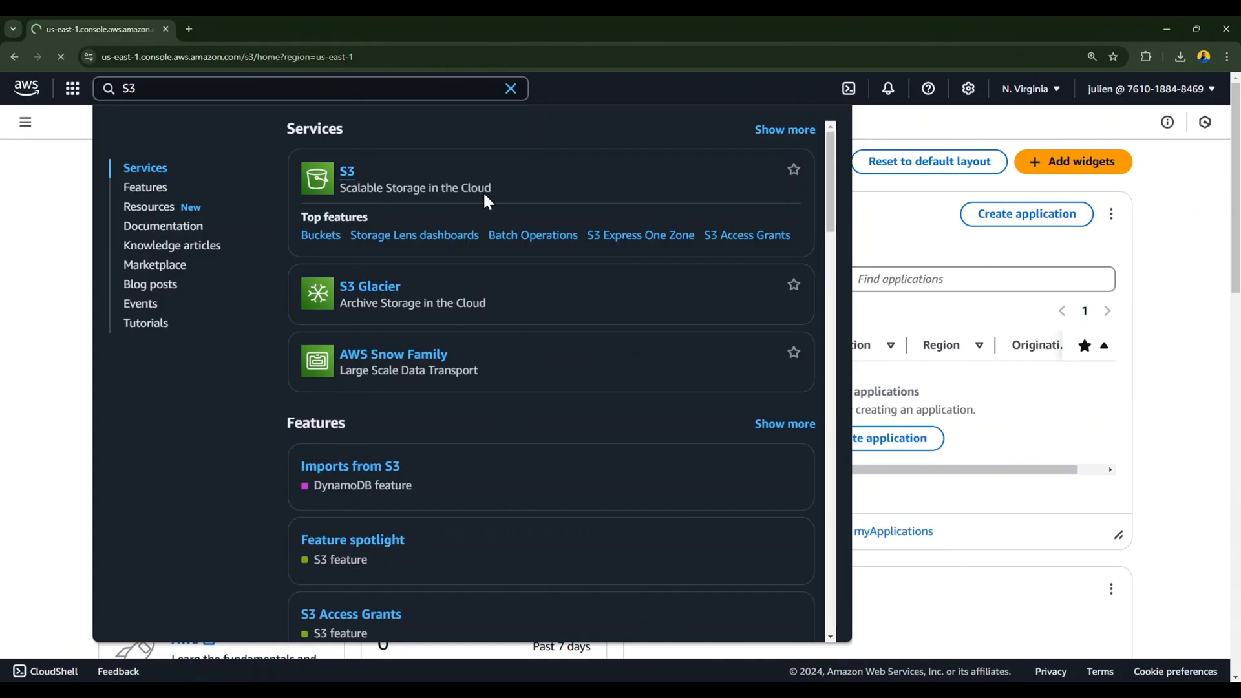
{"action": "left_click", "coordinate": [347, 171]}
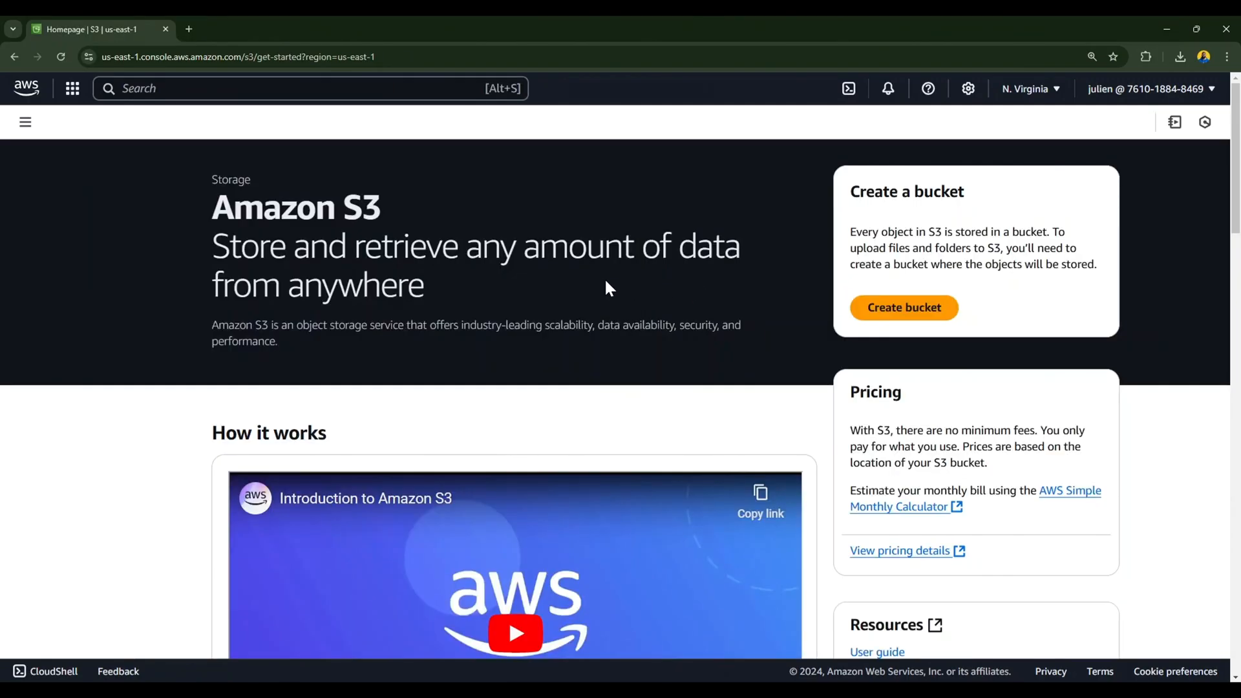
{"action": "mouse_move", "coordinate": [815, 328]}
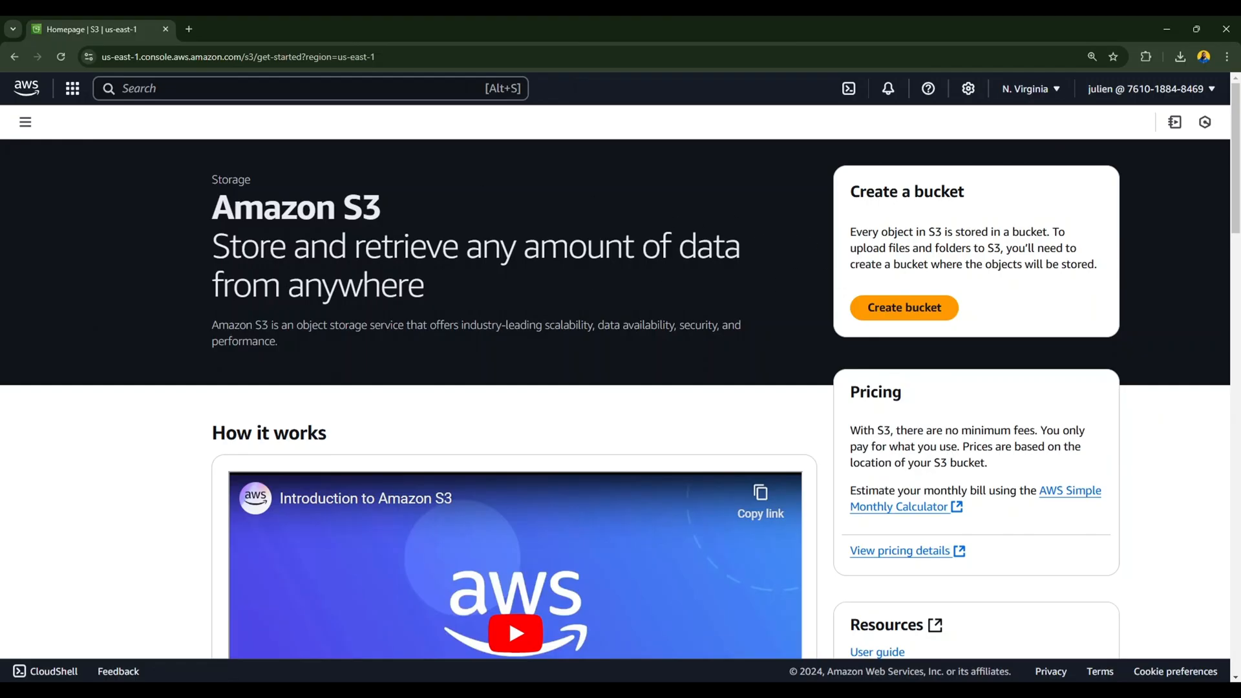
{"action": "mouse_move", "coordinate": [784, 341]}
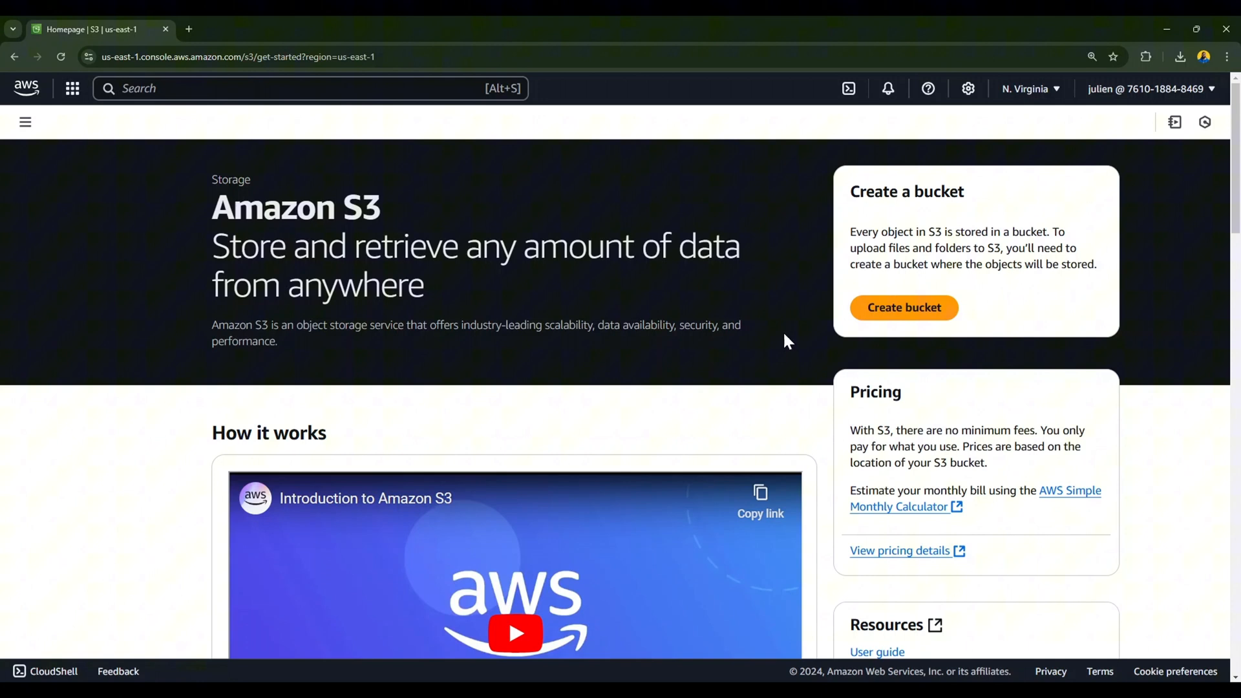
{"action": "left_click", "coordinate": [903, 307]}
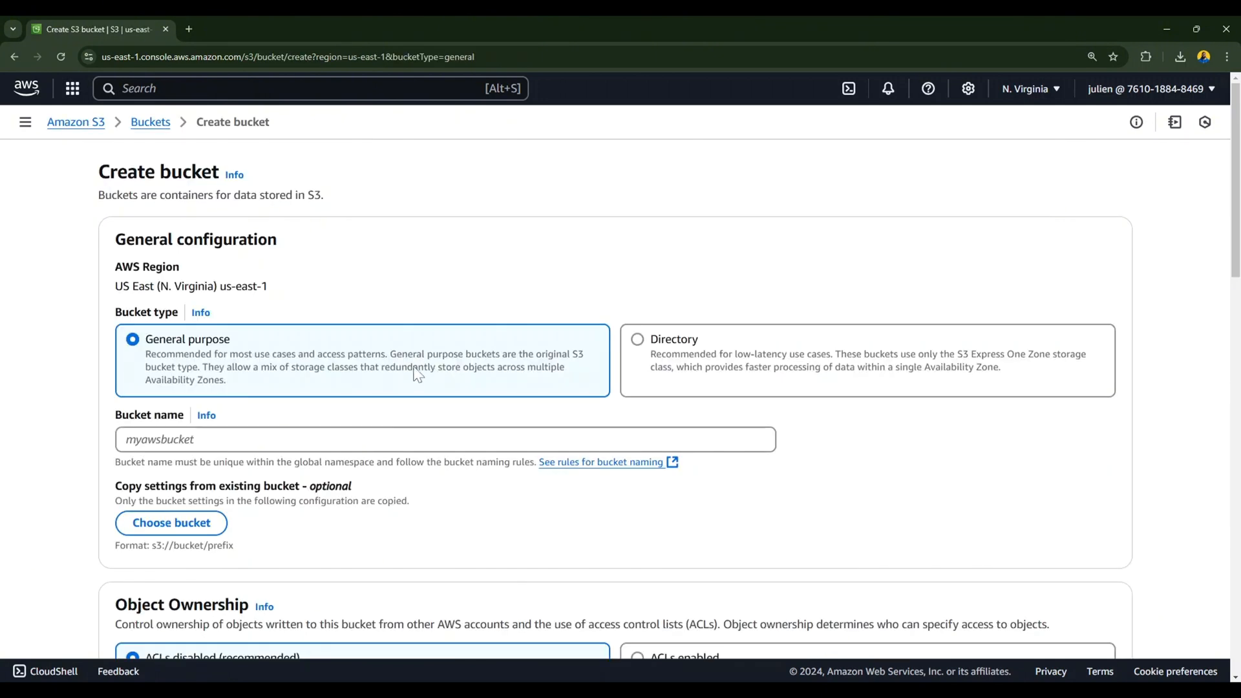
Create bucket my-static-website-568 with default settings and enter its empty objects page.
{"action": "type", "text": "my_static_web"}
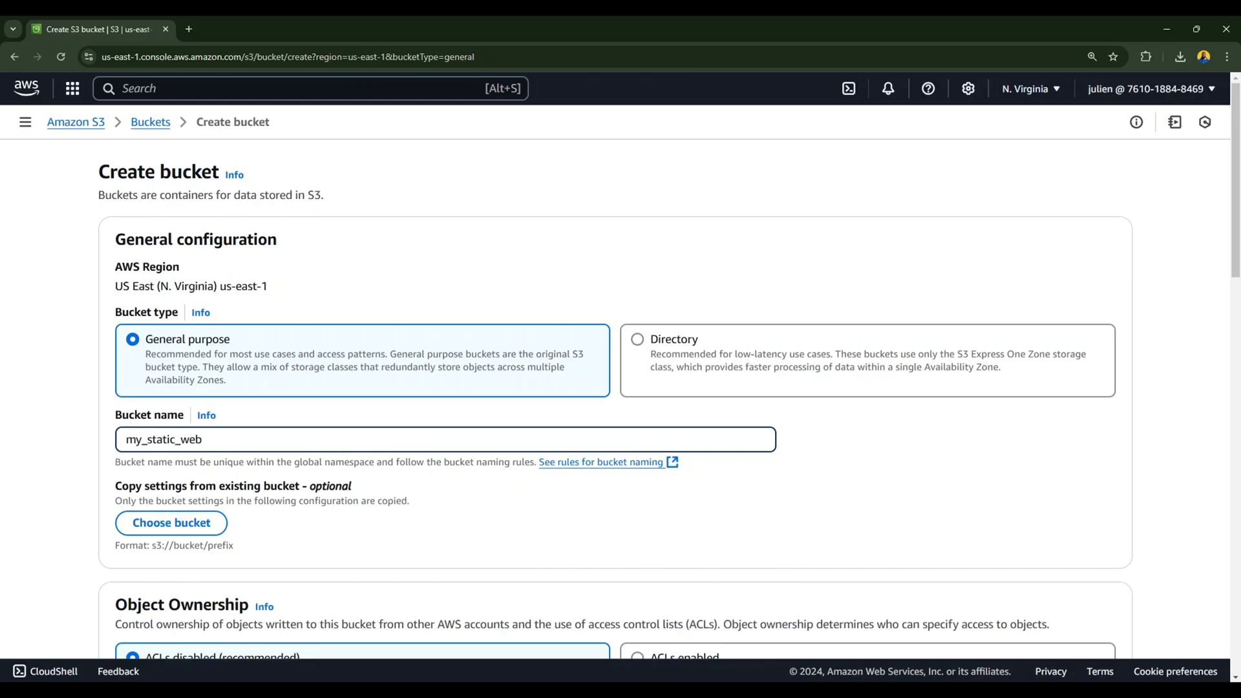
{"action": "scroll", "scroll_direction": "down", "scroll_amount": 3}
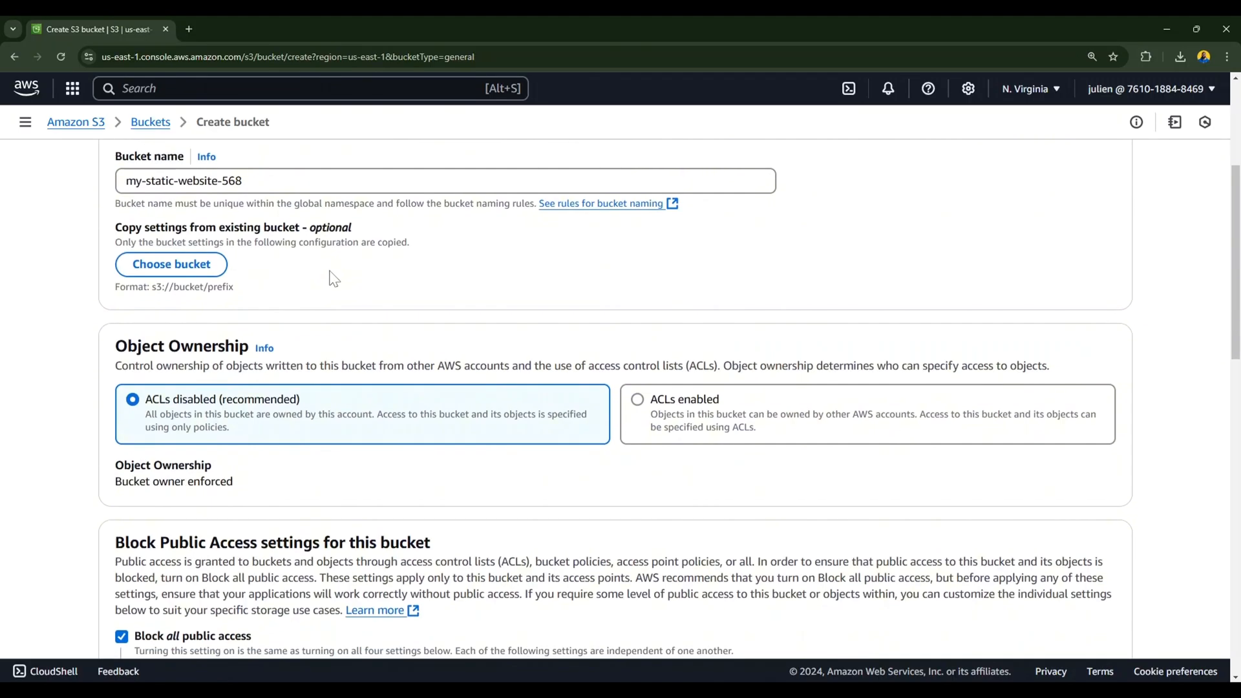
{"action": "scroll", "scroll_direction": "down", "scroll_amount": 3}
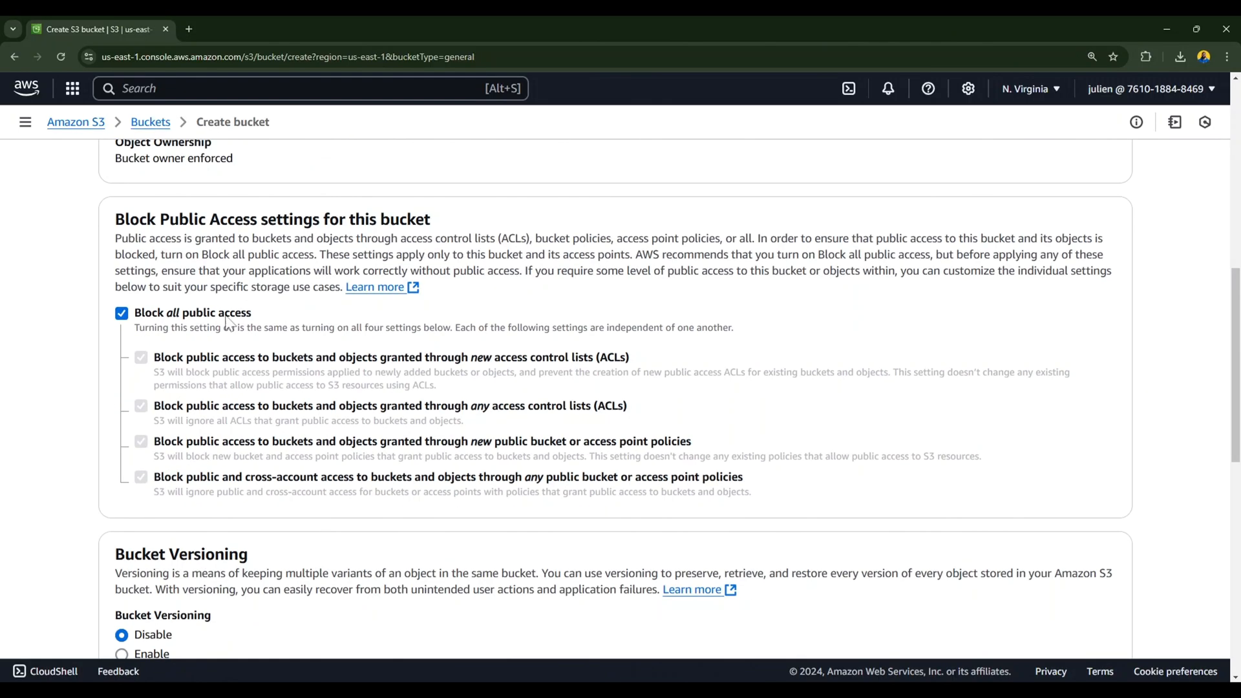
{"action": "scroll", "scroll_direction": "down", "scroll_amount": 3}
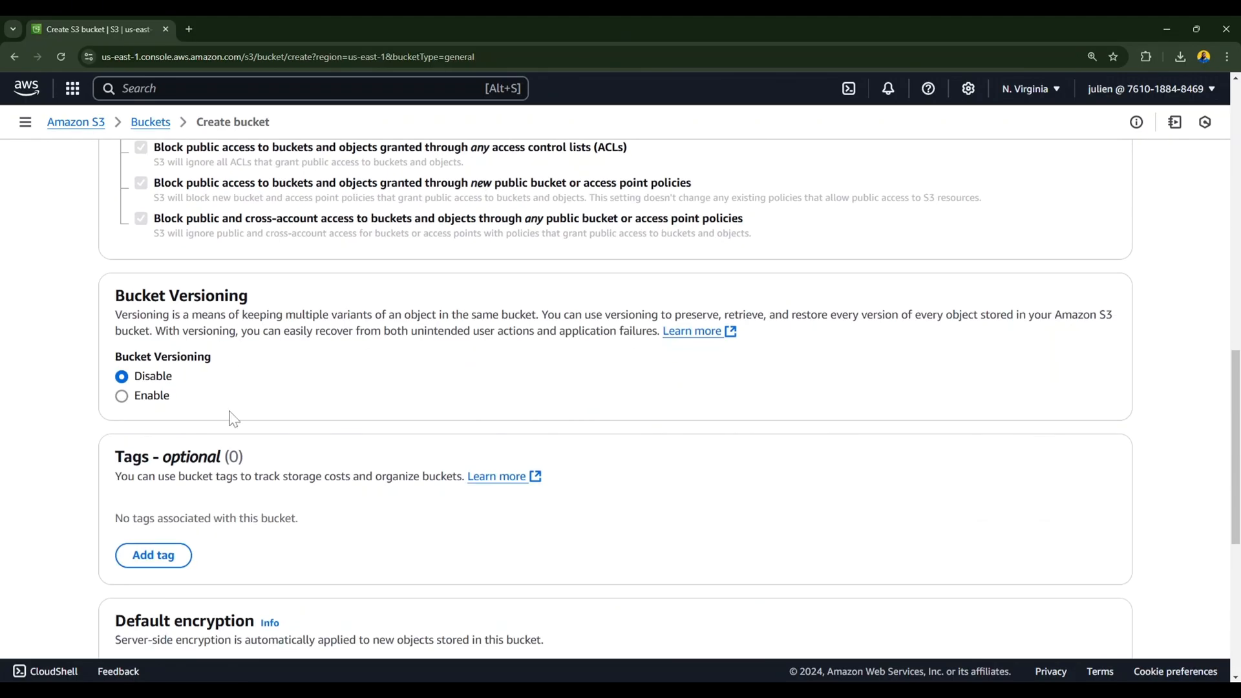
{"action": "scroll", "scroll_direction": "down", "scroll_amount": 3}
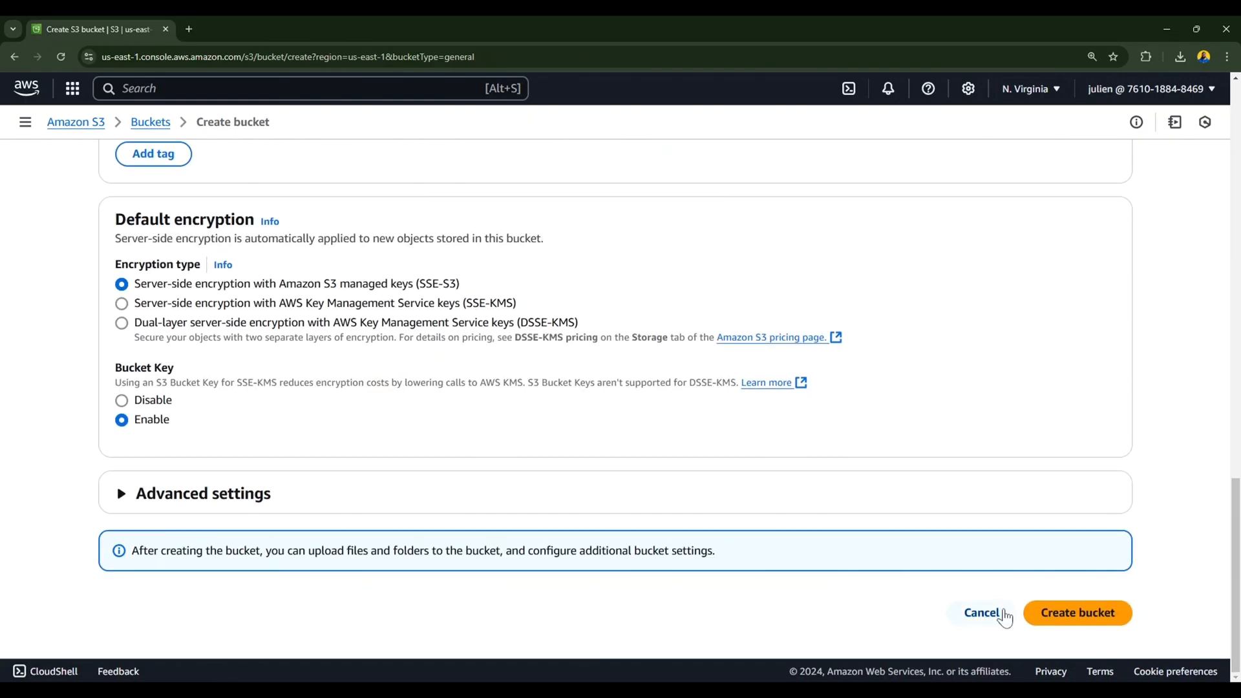
{"action": "left_click", "coordinate": [1076, 612]}
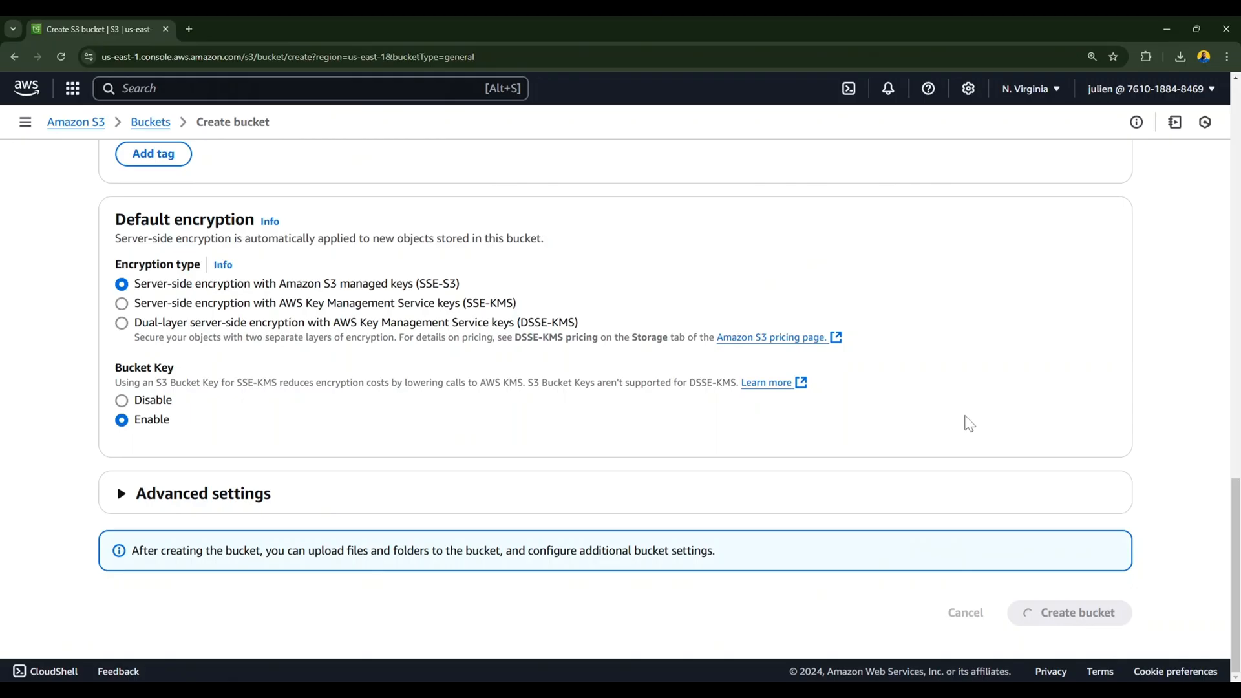
{"action": "left_click", "coordinate": [1069, 611]}
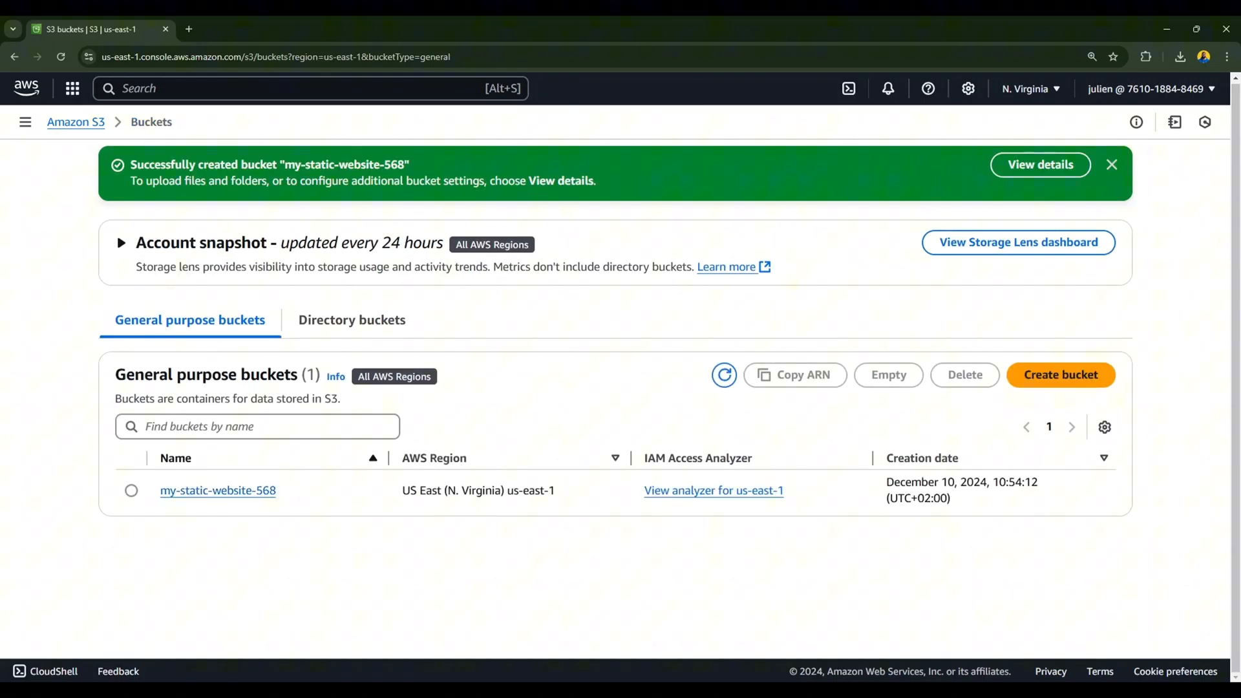
{"action": "left_click", "coordinate": [132, 490]}
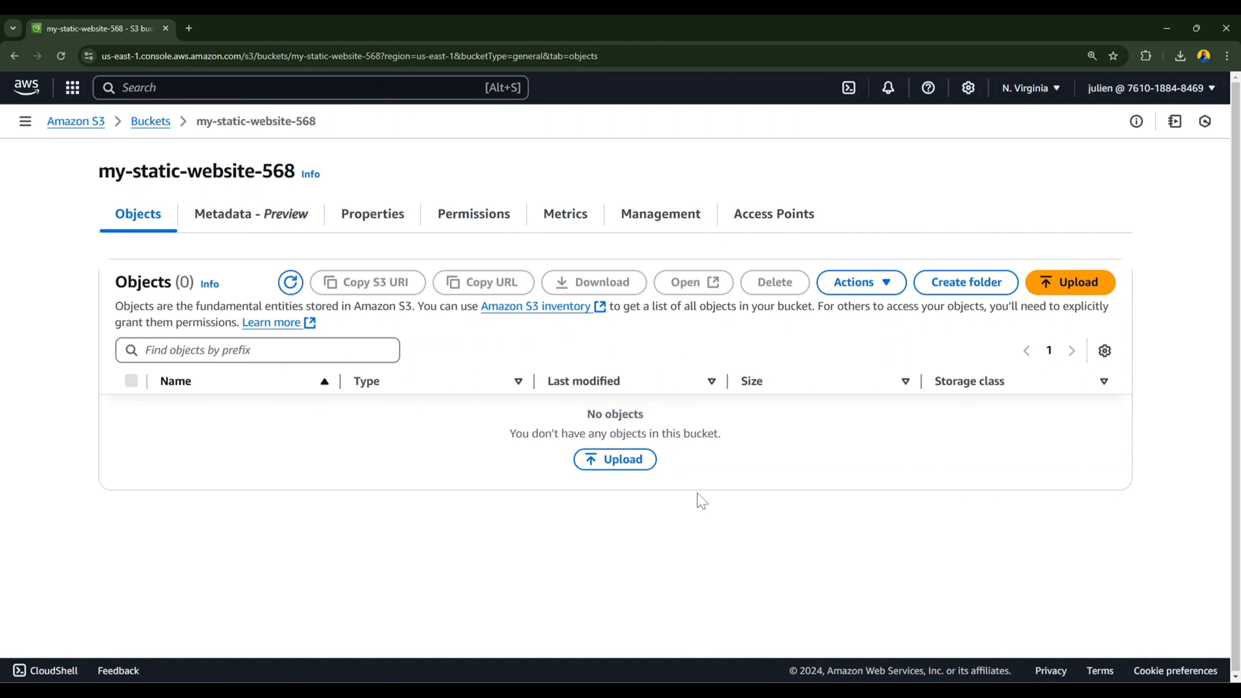
Upload all 37 static website files and folders (1.6 MB) into the bucket.
{"action": "left_click", "coordinate": [1069, 282]}
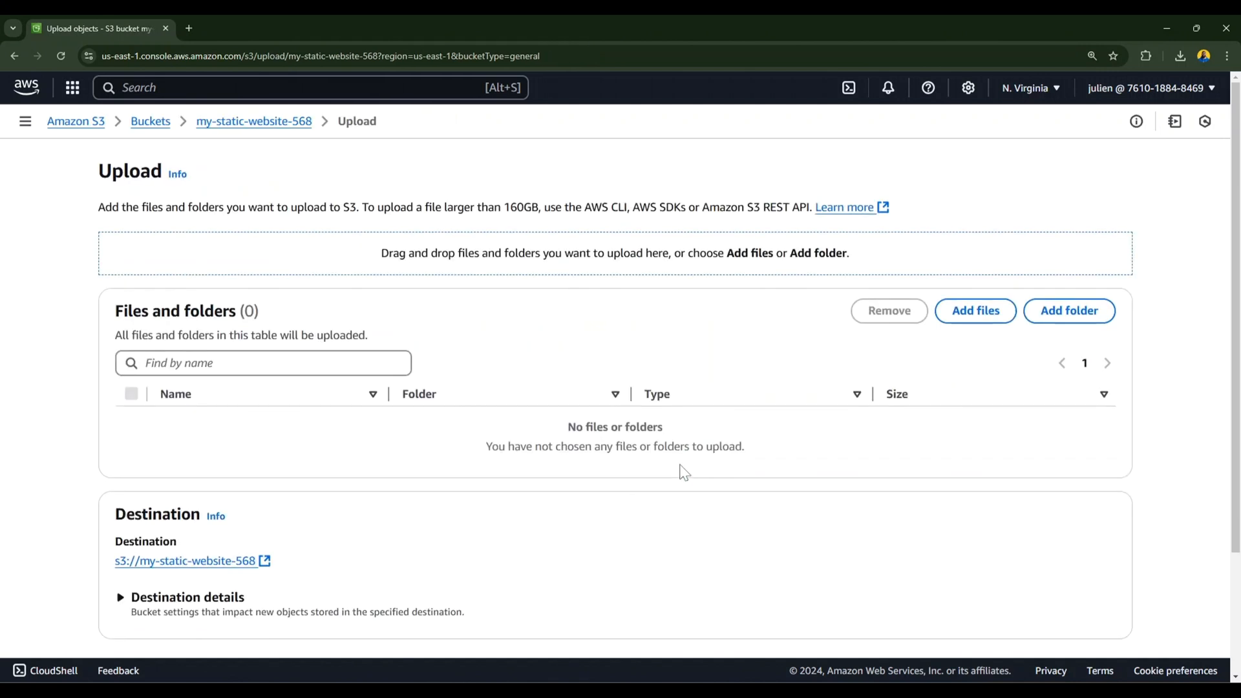
{"action": "mouse_move", "coordinate": [654, 488]}
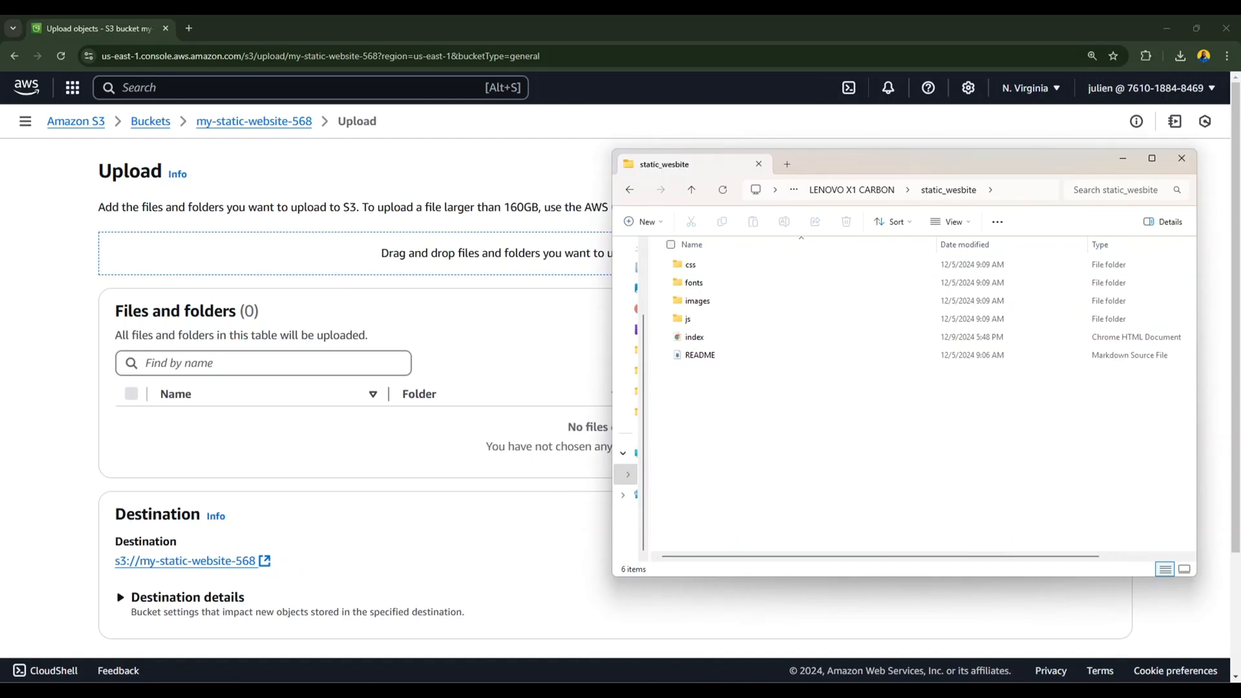
{"action": "left_click", "coordinate": [692, 336]}
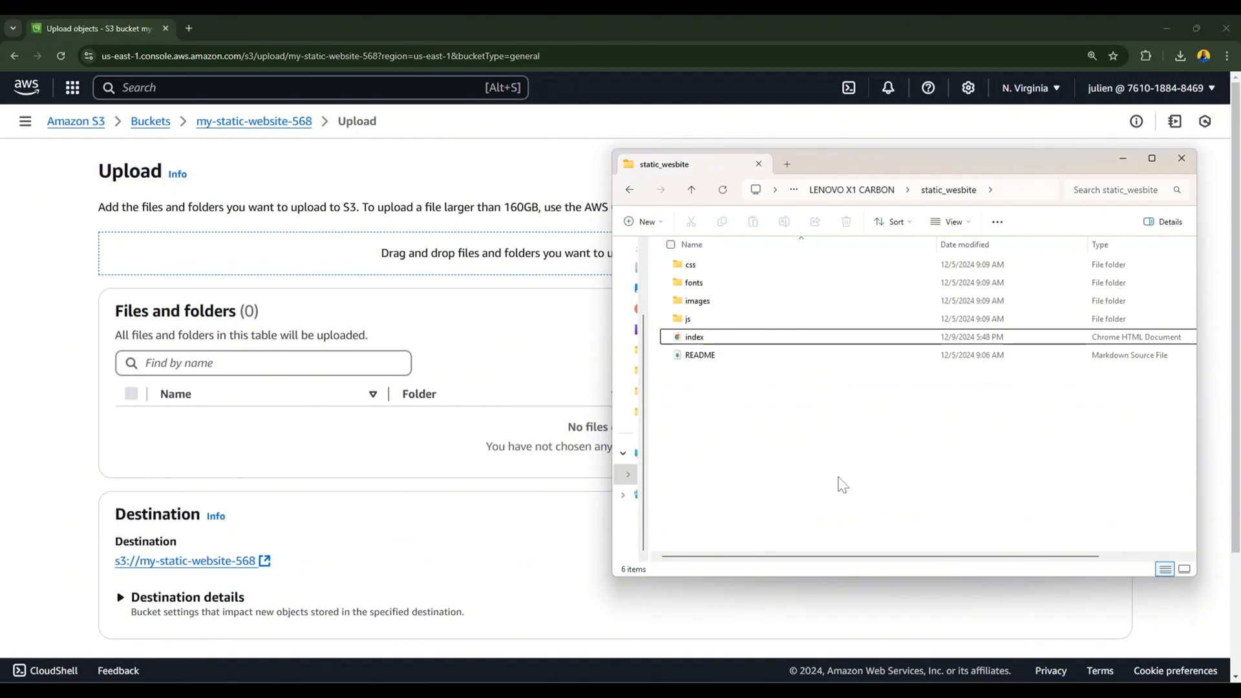
{"action": "key", "text": "ctrl+a"}
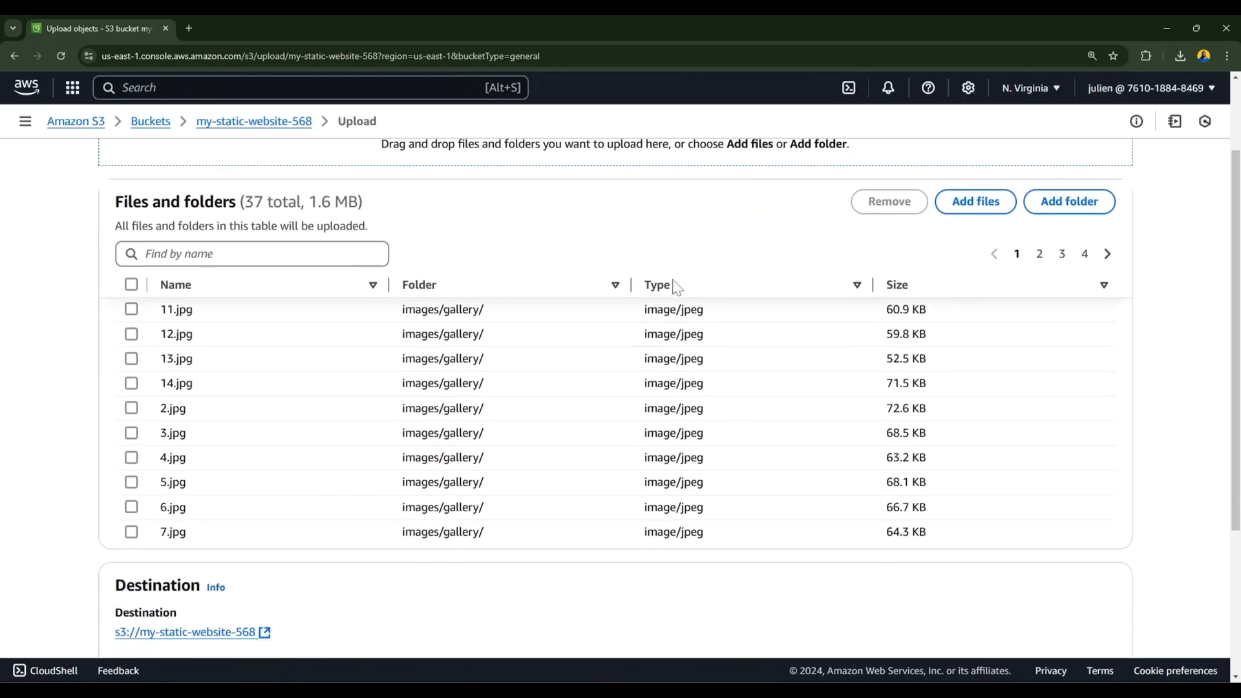
{"action": "scroll", "scroll_direction": "down", "scroll_amount": 3}
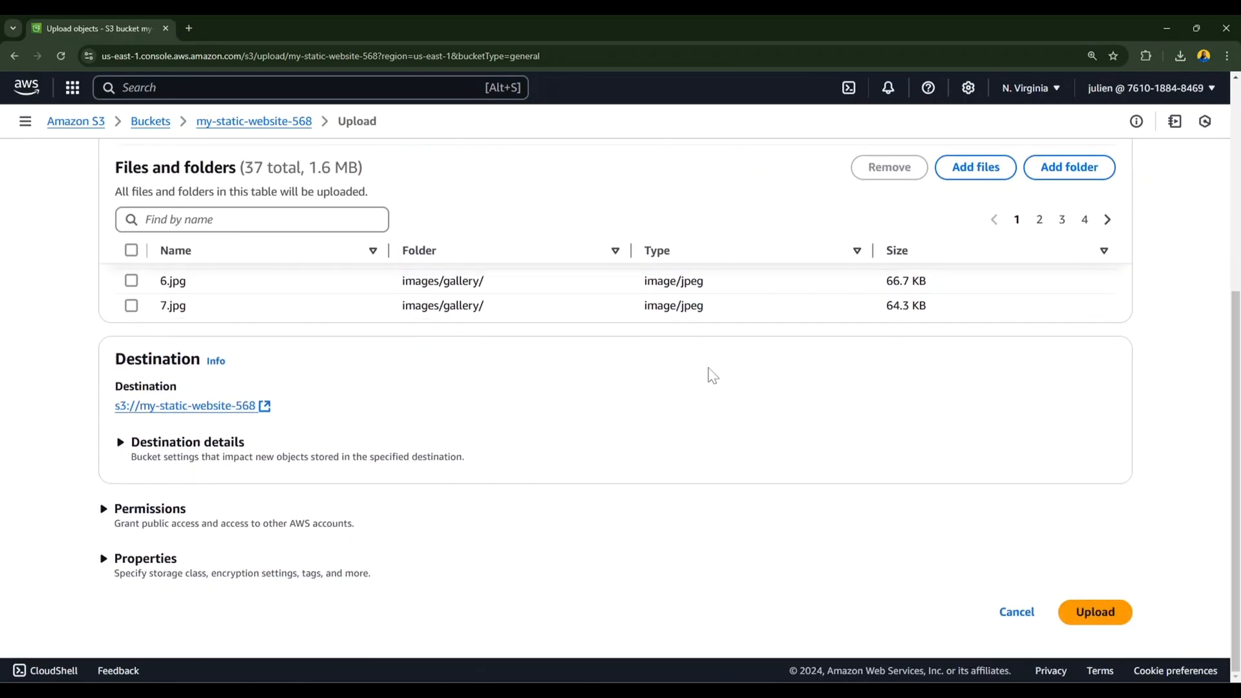
{"action": "left_click", "coordinate": [1094, 612]}
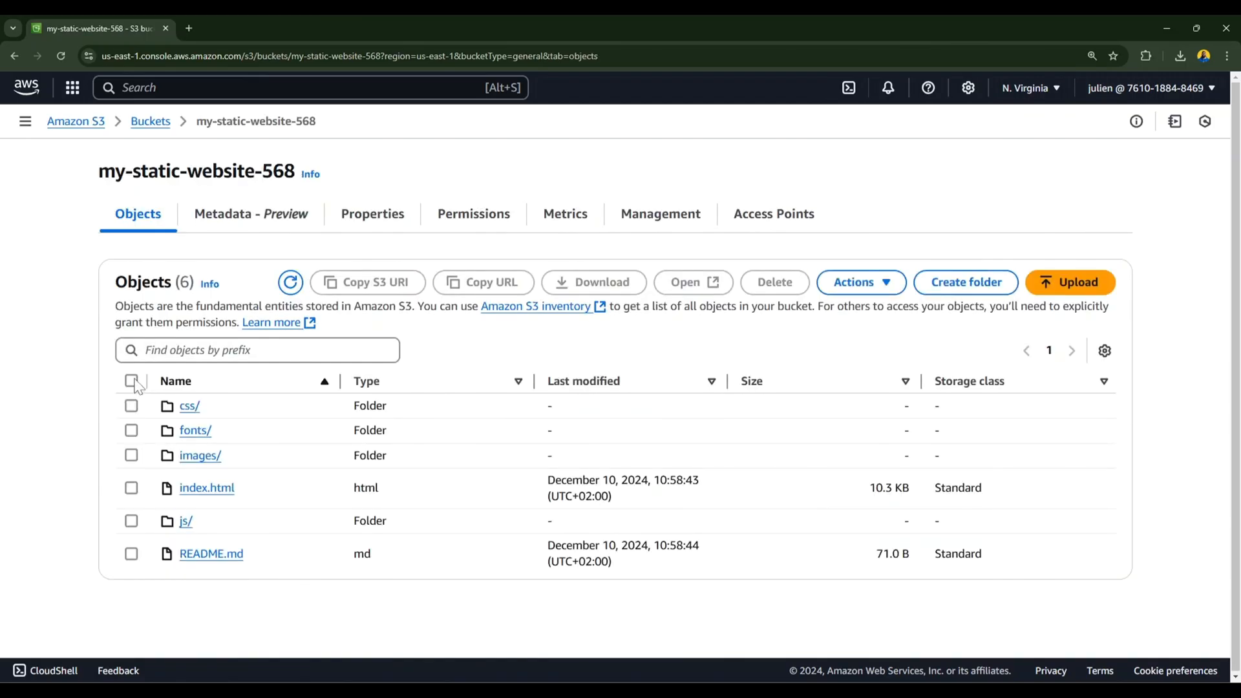
Select and deselect the six uploaded objects, then view the bucket's Properties.
{"action": "left_click", "coordinate": [132, 380]}
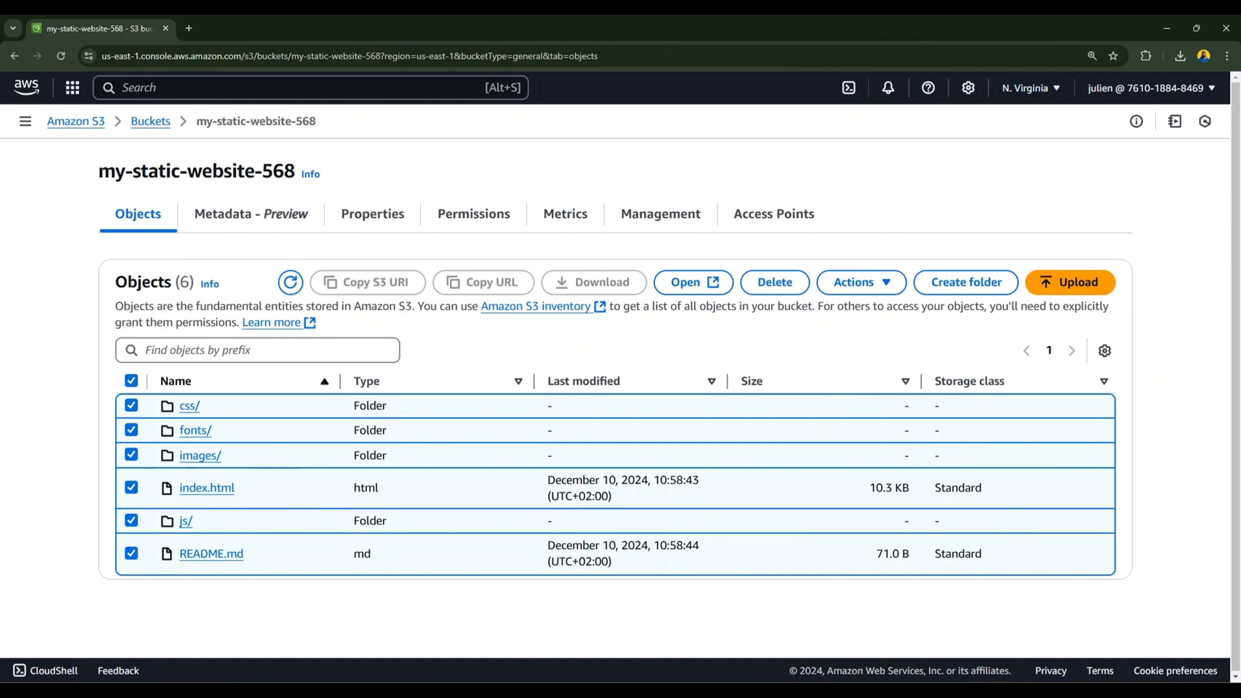
{"action": "left_click", "coordinate": [131, 380]}
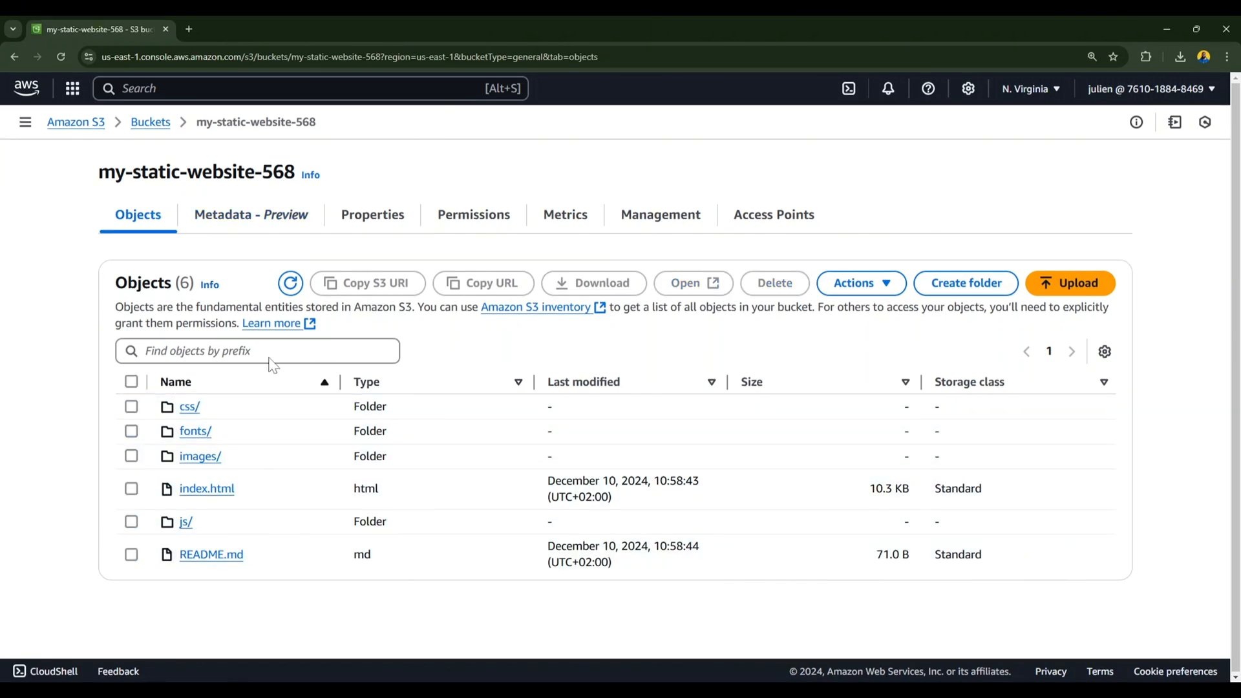
{"action": "left_click", "coordinate": [372, 215]}
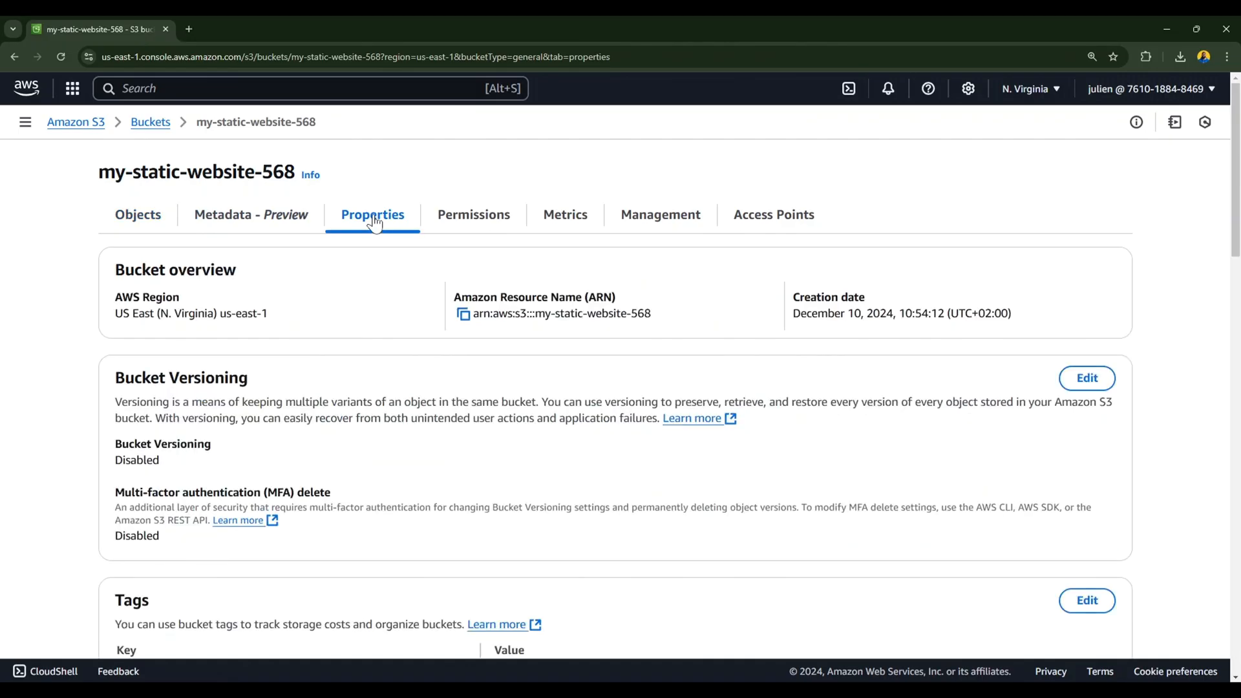
{"action": "mouse_move", "coordinate": [320, 306]}
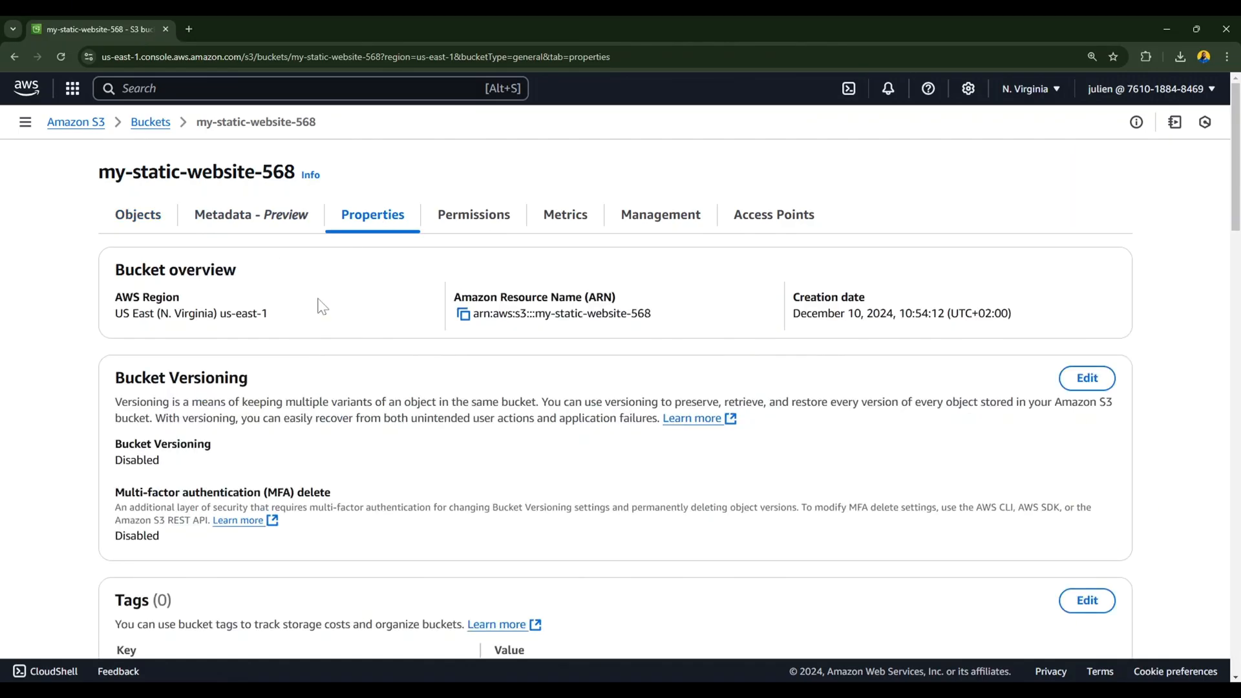
Inspect the Static website hosting section and cancel out of another bucket's hosting edit.
{"action": "scroll", "scroll_direction": "down", "scroll_amount": 3}
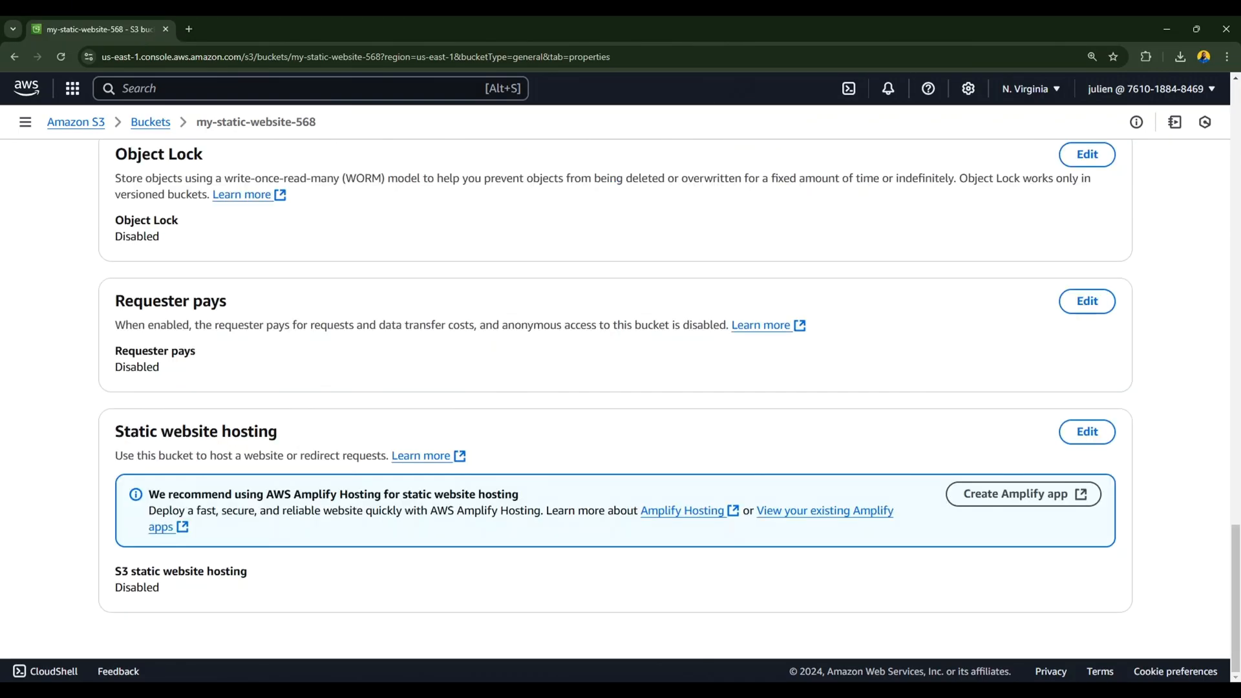
{"action": "double_click", "coordinate": [195, 432]}
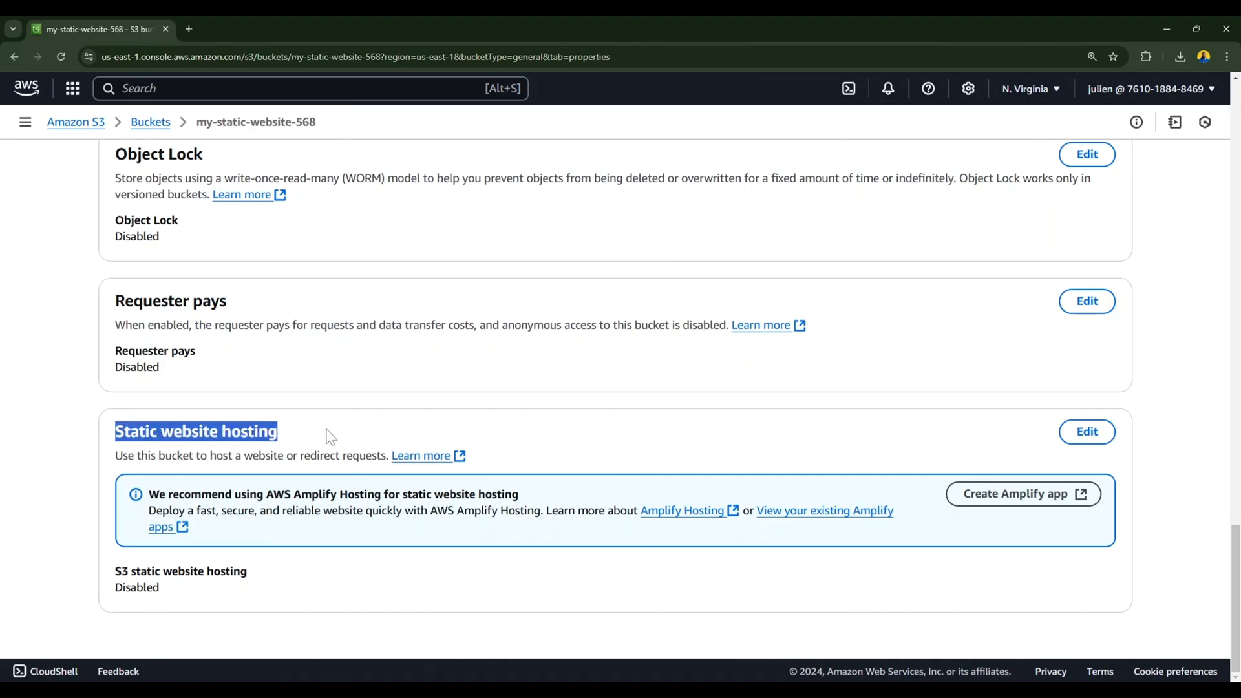
{"action": "left_click", "coordinate": [332, 434]}
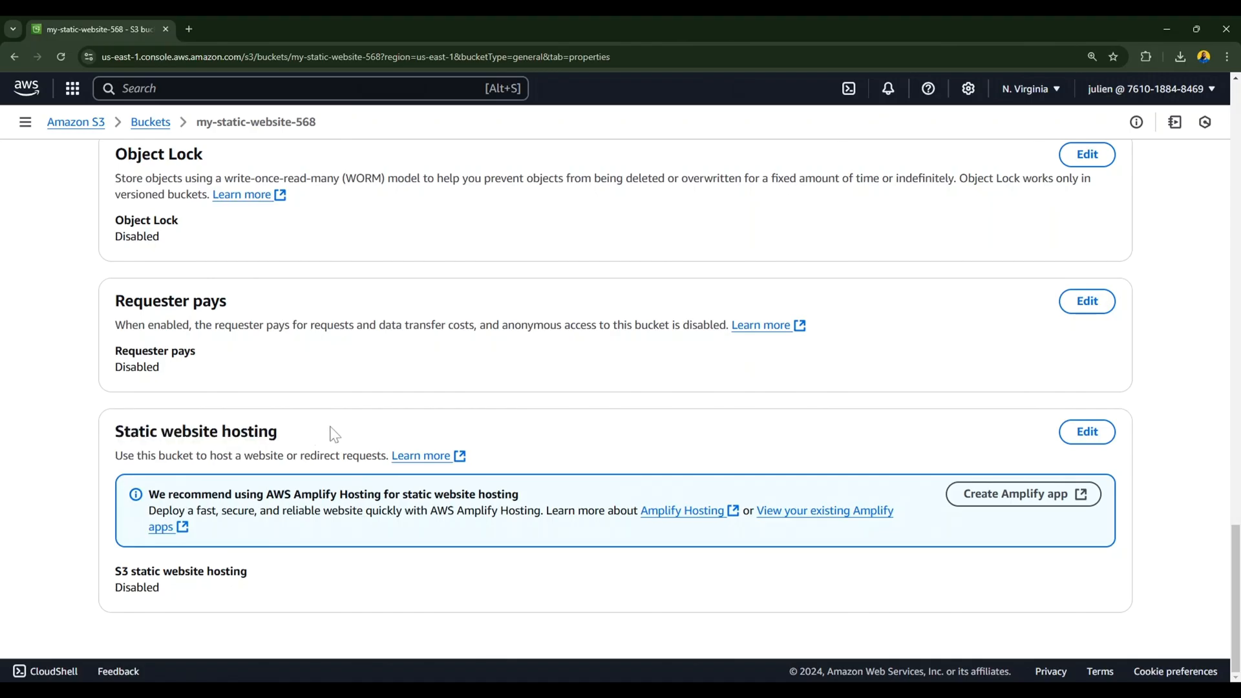
{"action": "mouse_move", "coordinate": [386, 545]}
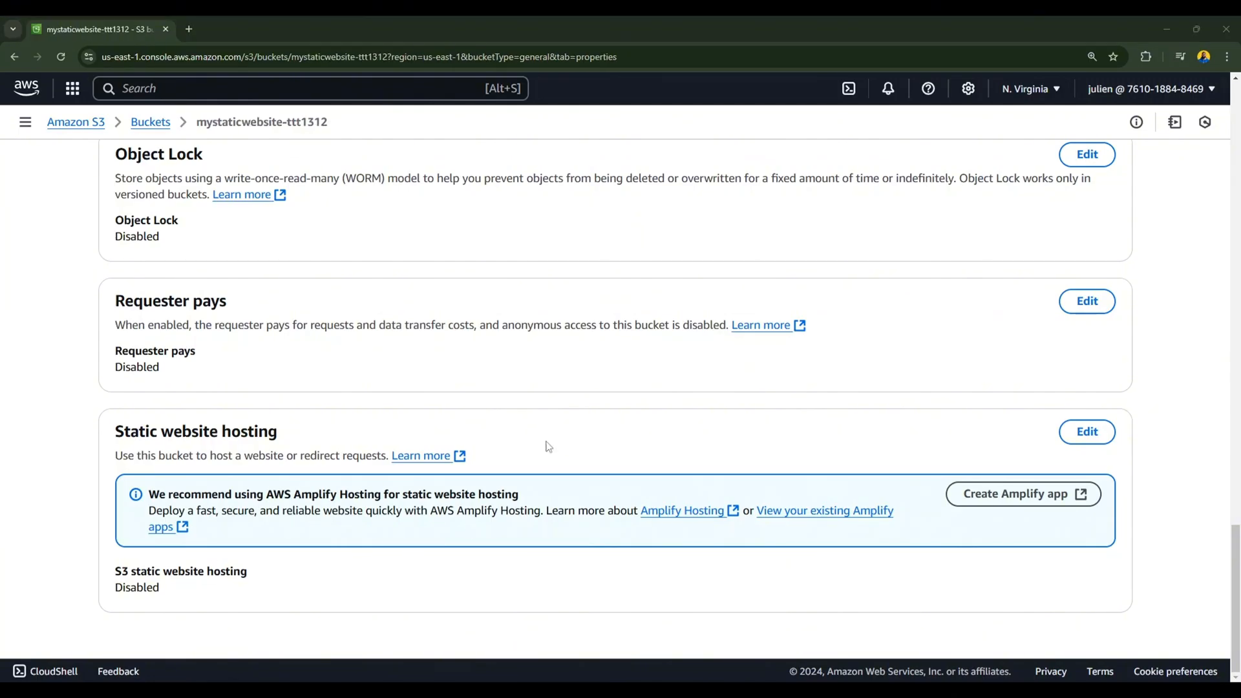
{"action": "mouse_move", "coordinate": [586, 455]}
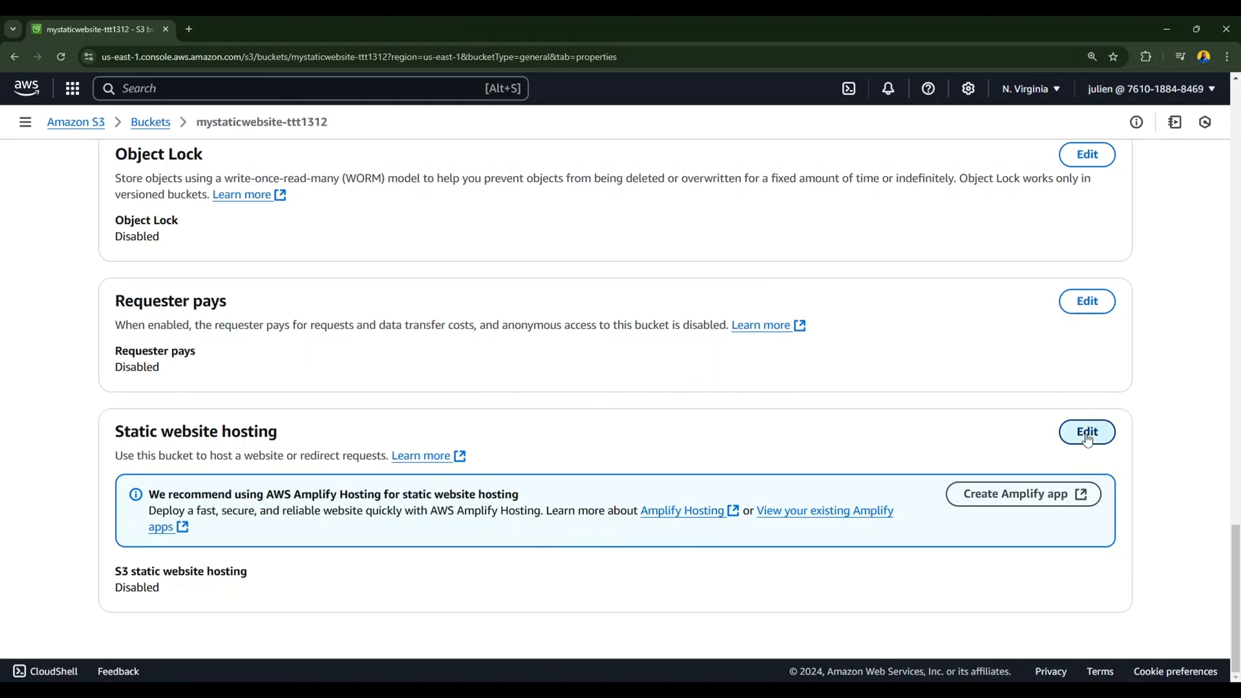
{"action": "left_click", "coordinate": [1085, 432]}
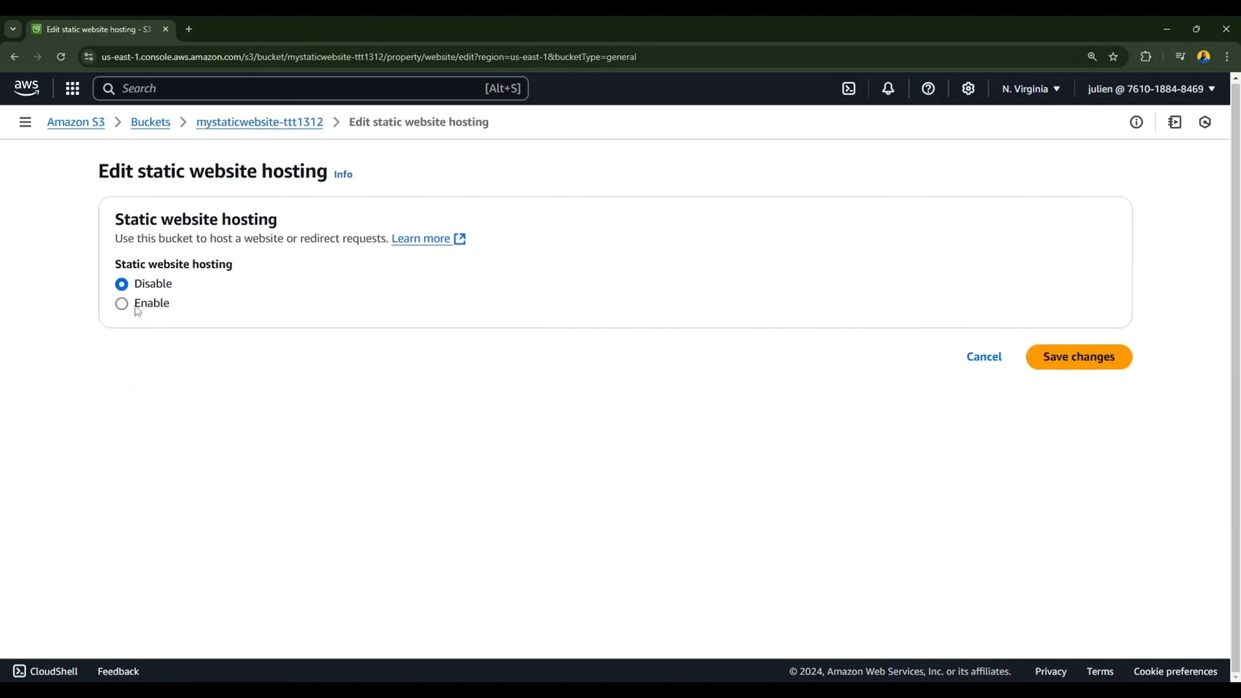
{"action": "left_click", "coordinate": [122, 302]}
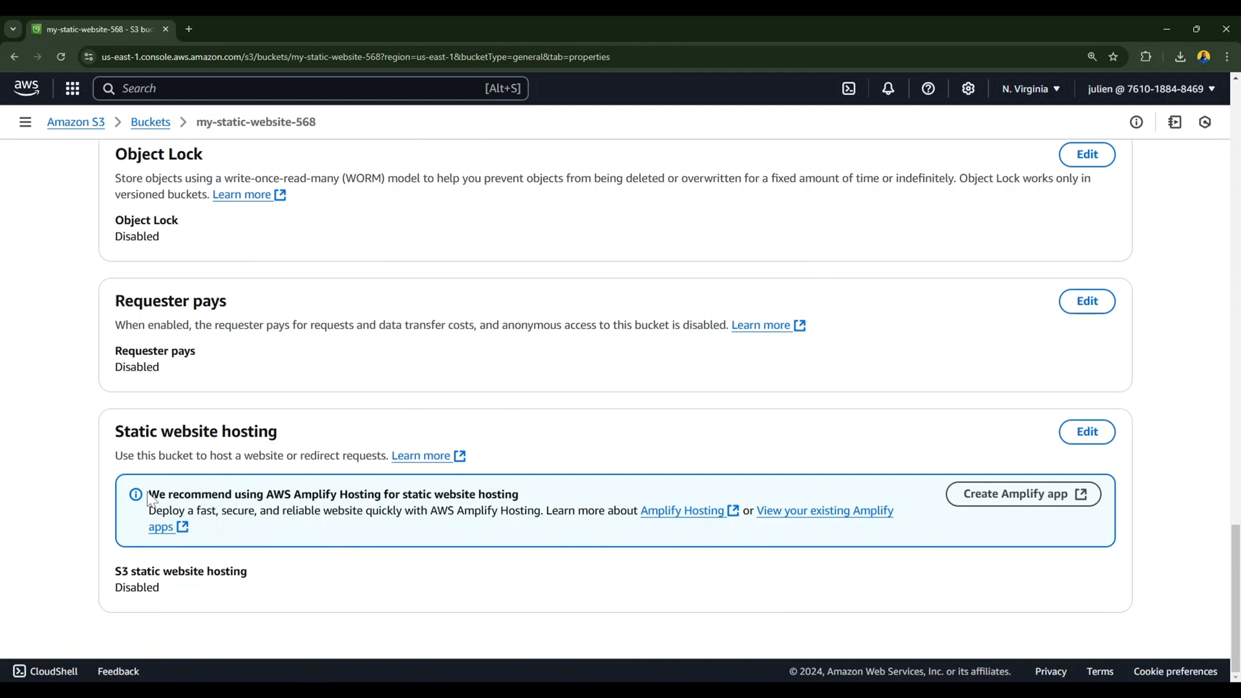
Start creating an Amplify app from the bucket's hosting recommendation.
{"action": "double_click", "coordinate": [332, 493]}
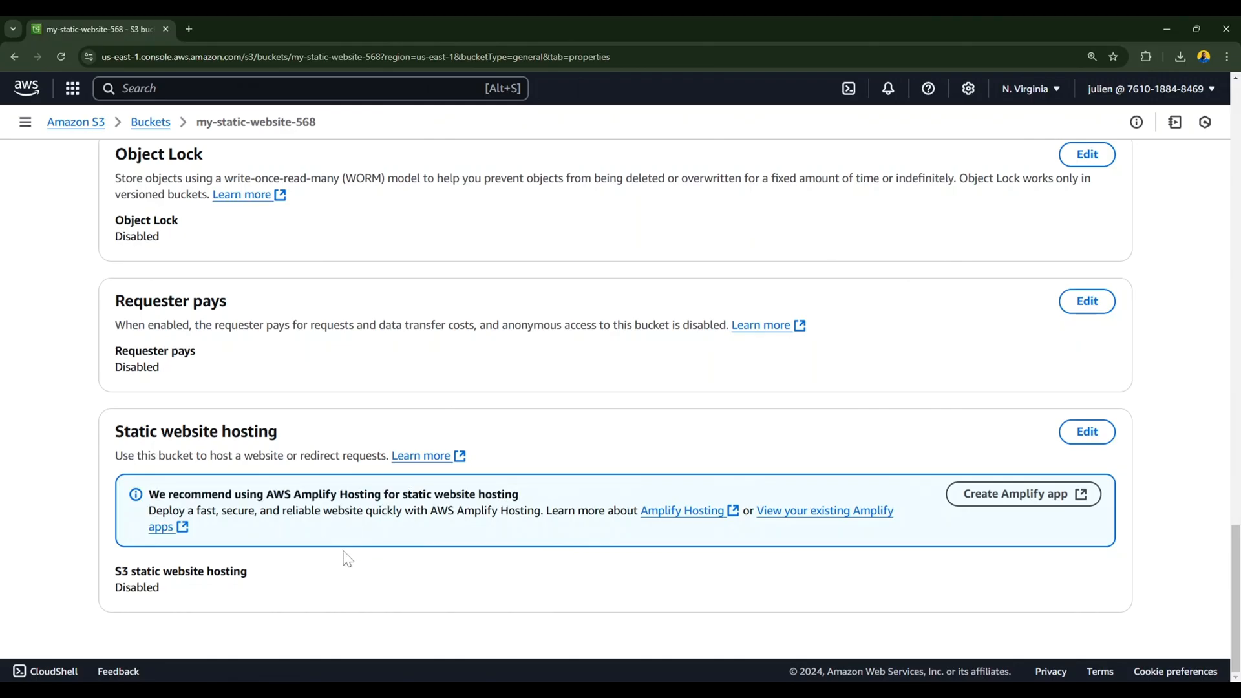
{"action": "mouse_move", "coordinate": [395, 560]}
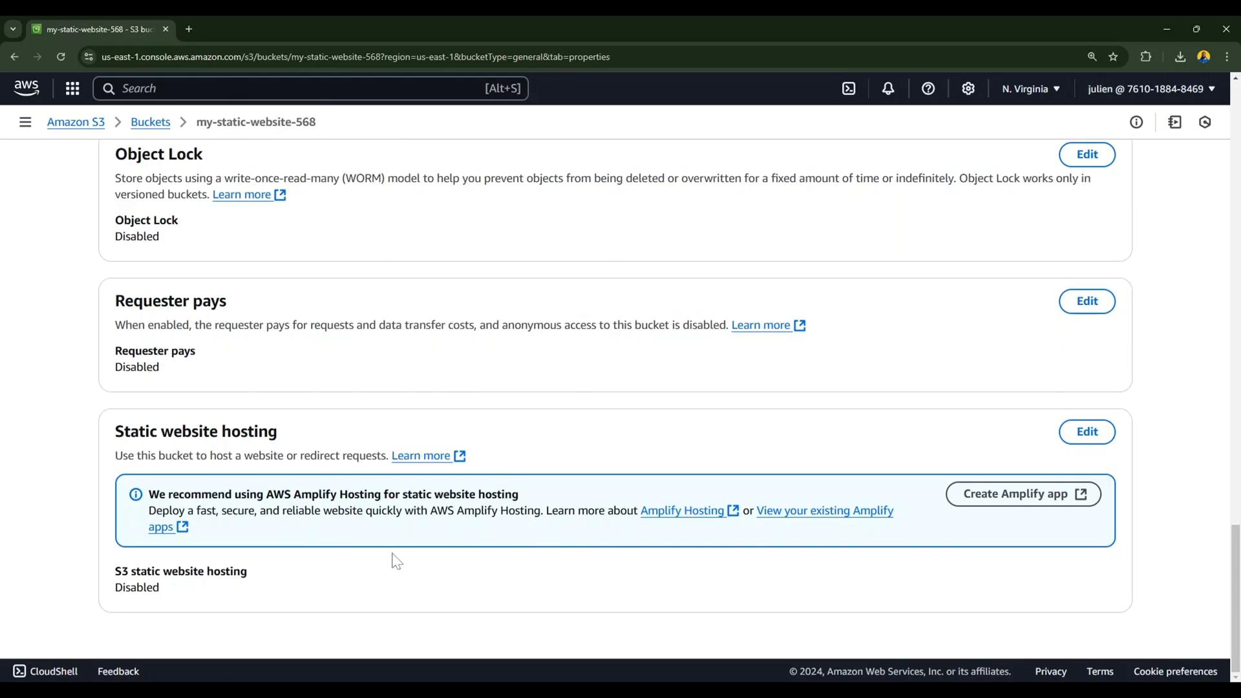
{"action": "mouse_move", "coordinate": [1024, 493]}
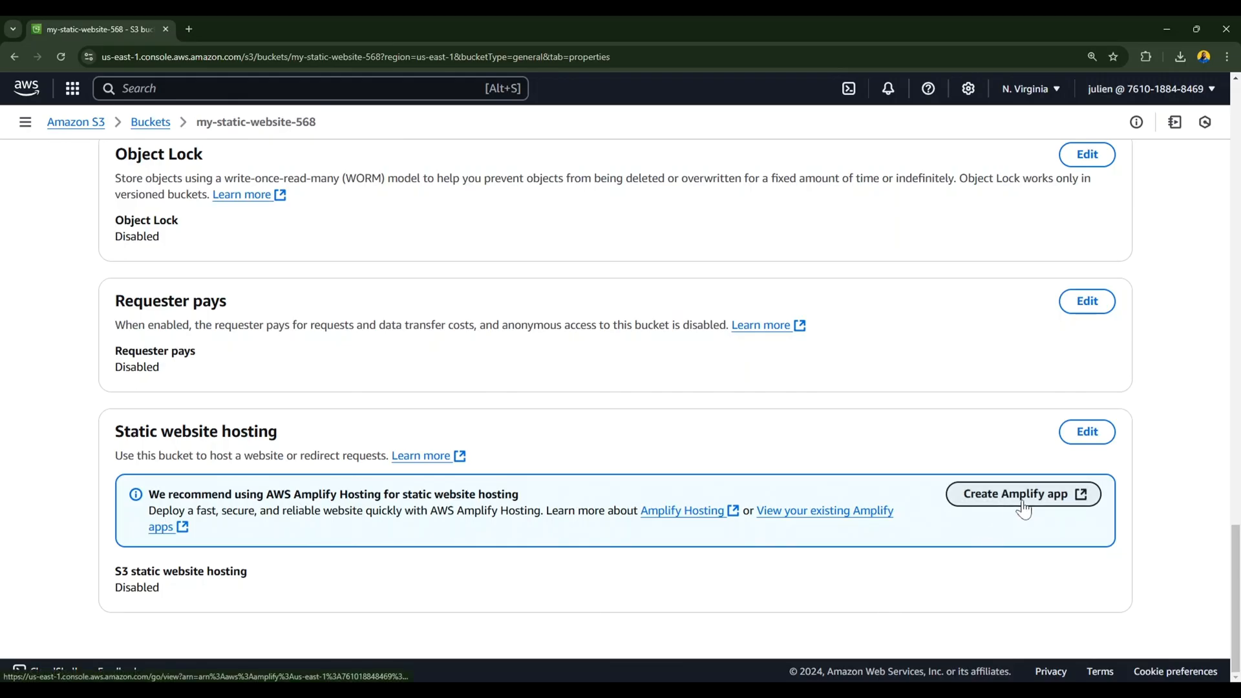
{"action": "left_click", "coordinate": [1021, 492]}
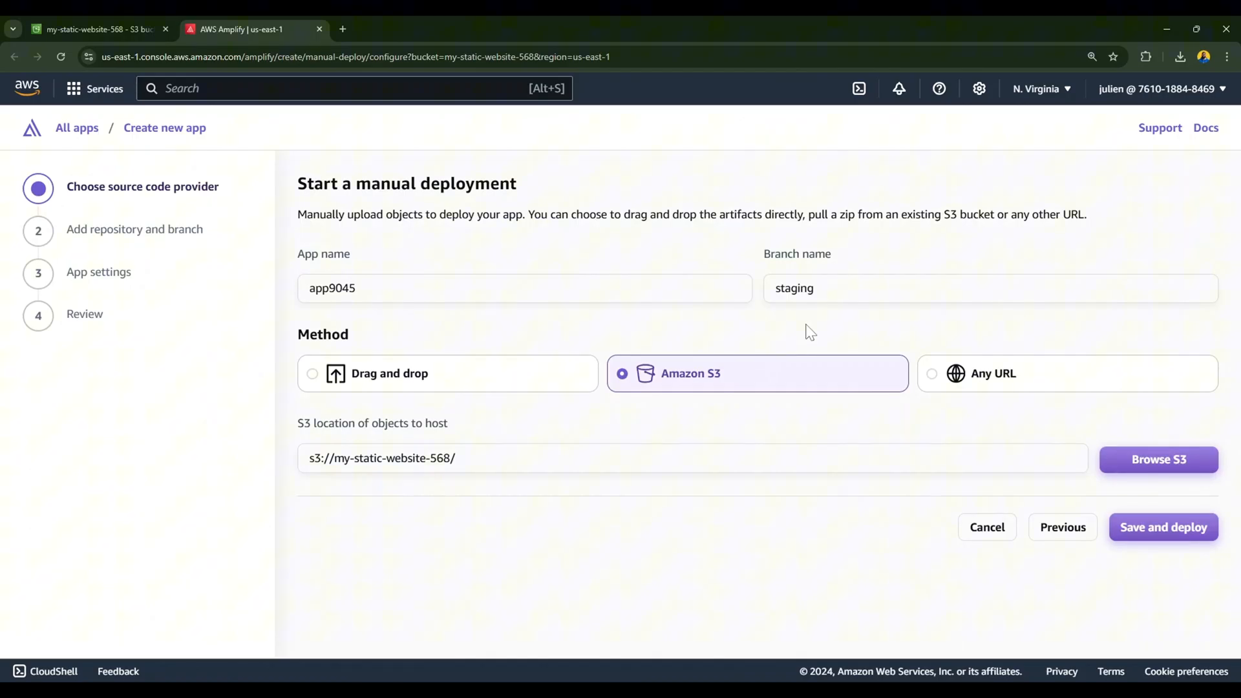
{"action": "mouse_move", "coordinate": [706, 361]}
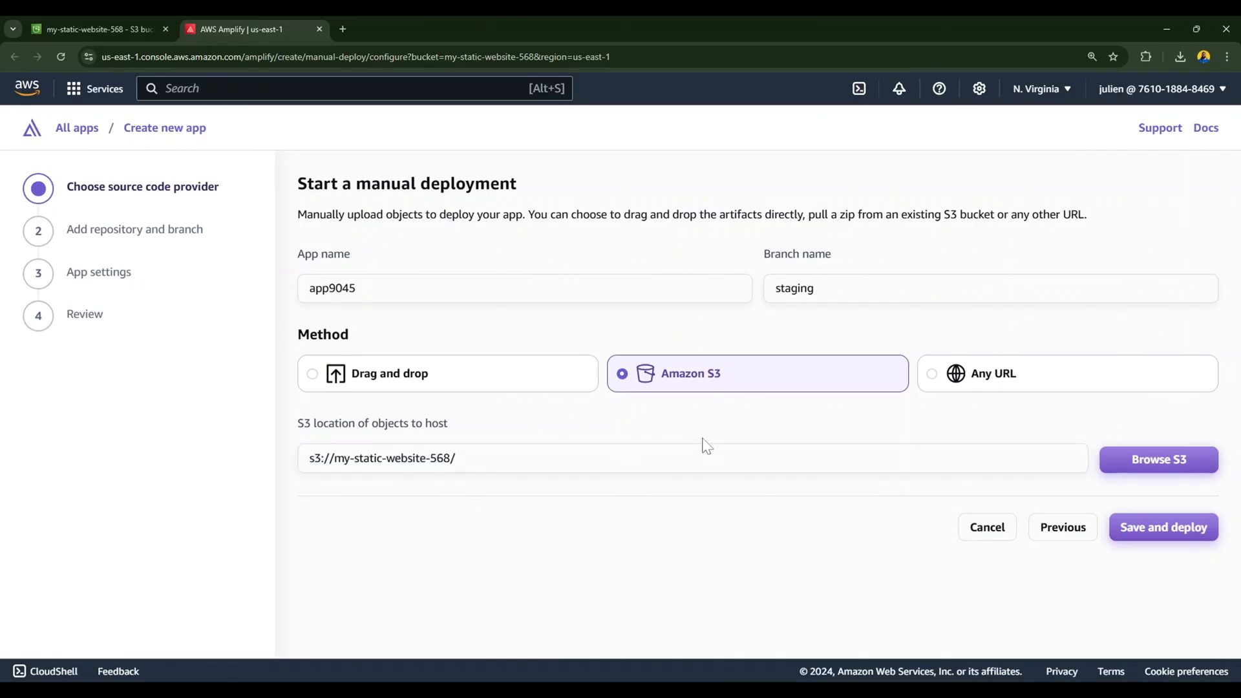
{"action": "mouse_move", "coordinate": [1162, 528]}
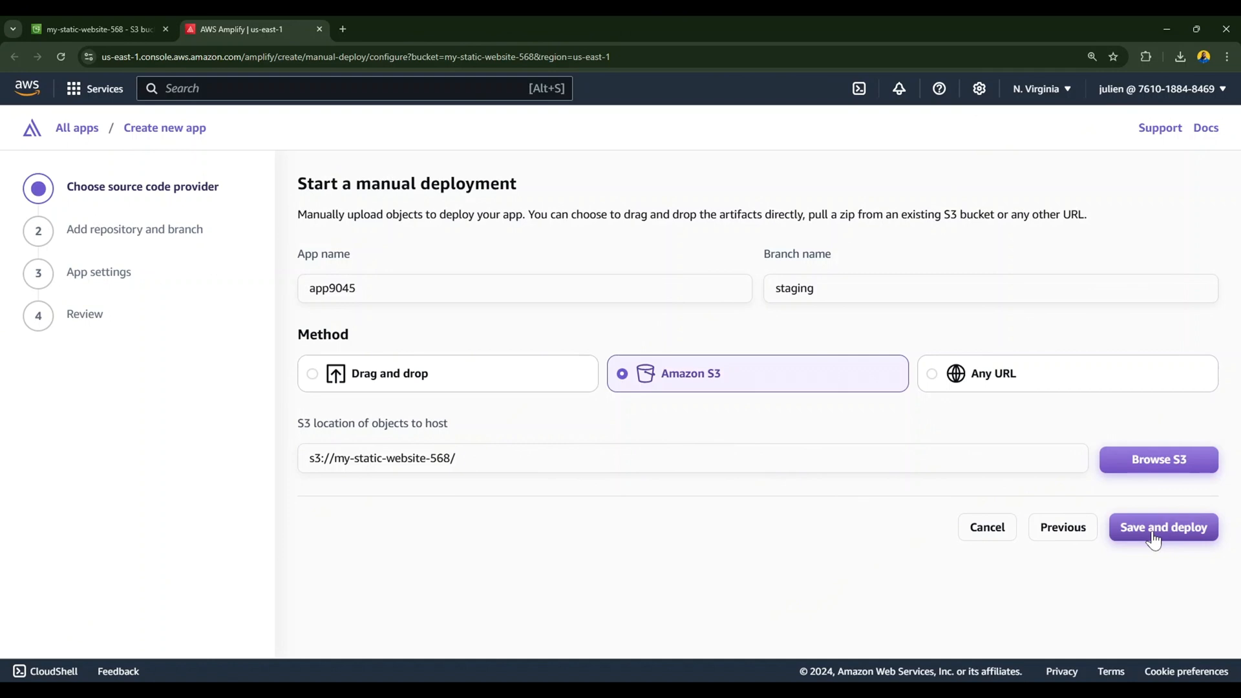
Save and deploy app9045 on staging from s3://my-static-website-568/.
{"action": "left_click", "coordinate": [1161, 527]}
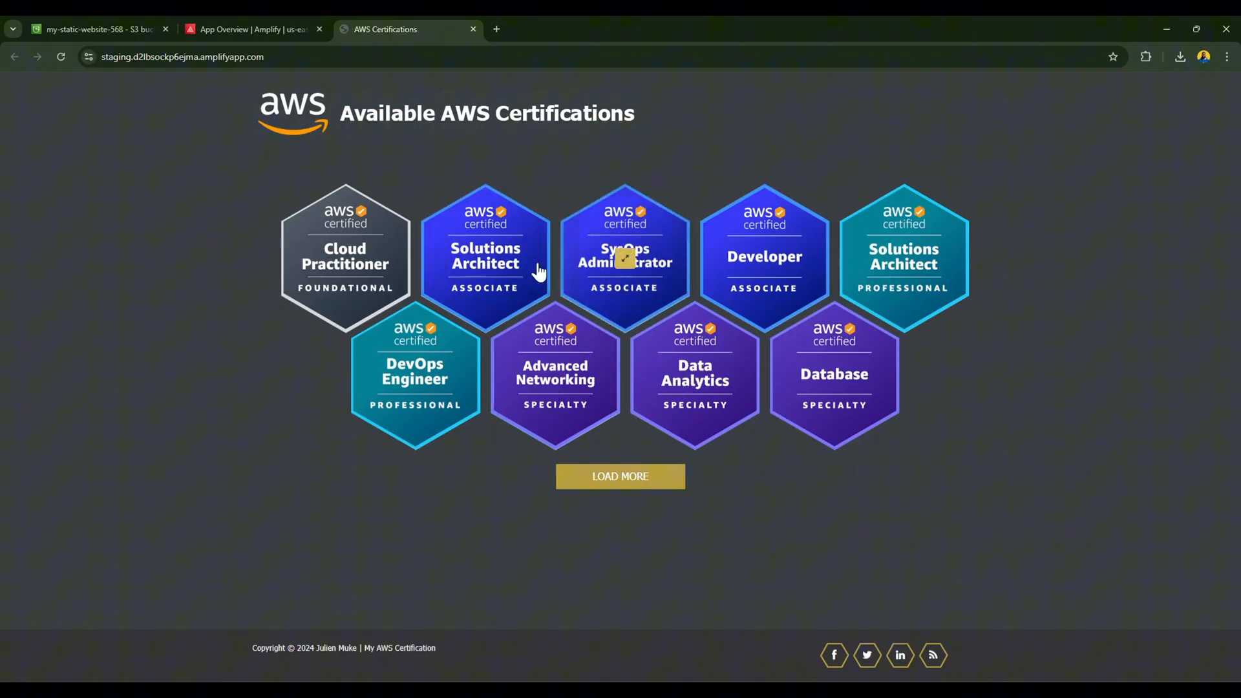
{"action": "mouse_move", "coordinate": [776, 507]}
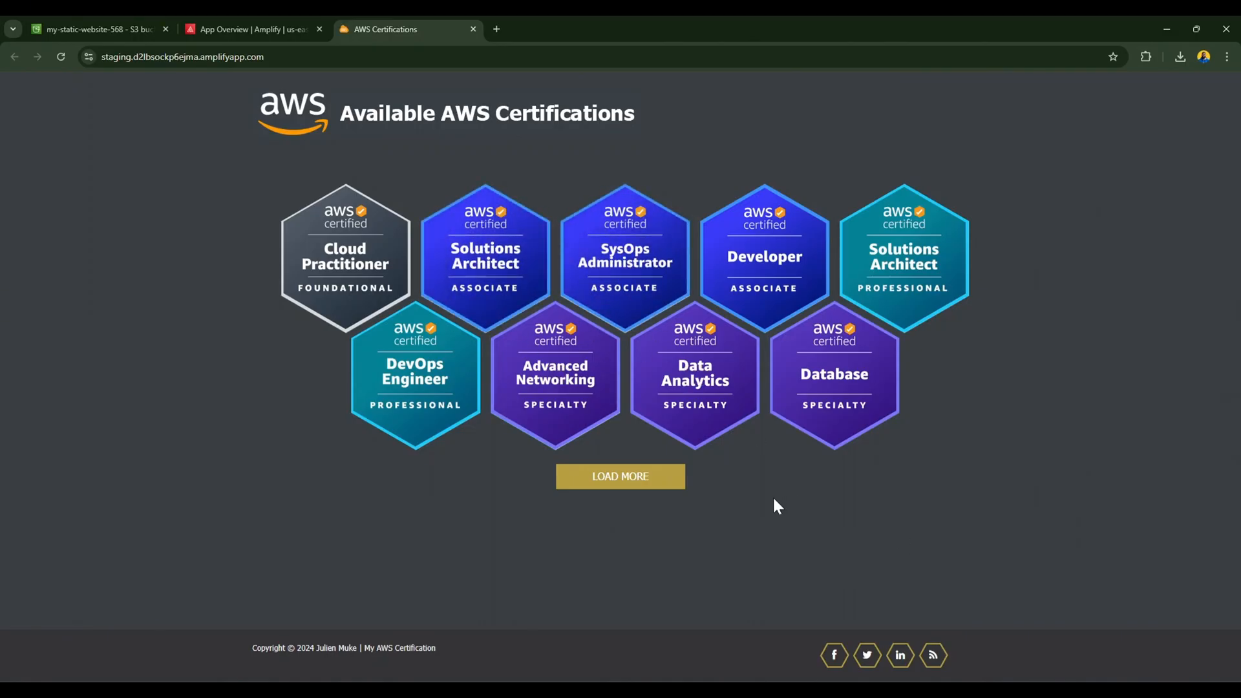
{"action": "mouse_move", "coordinate": [768, 507]}
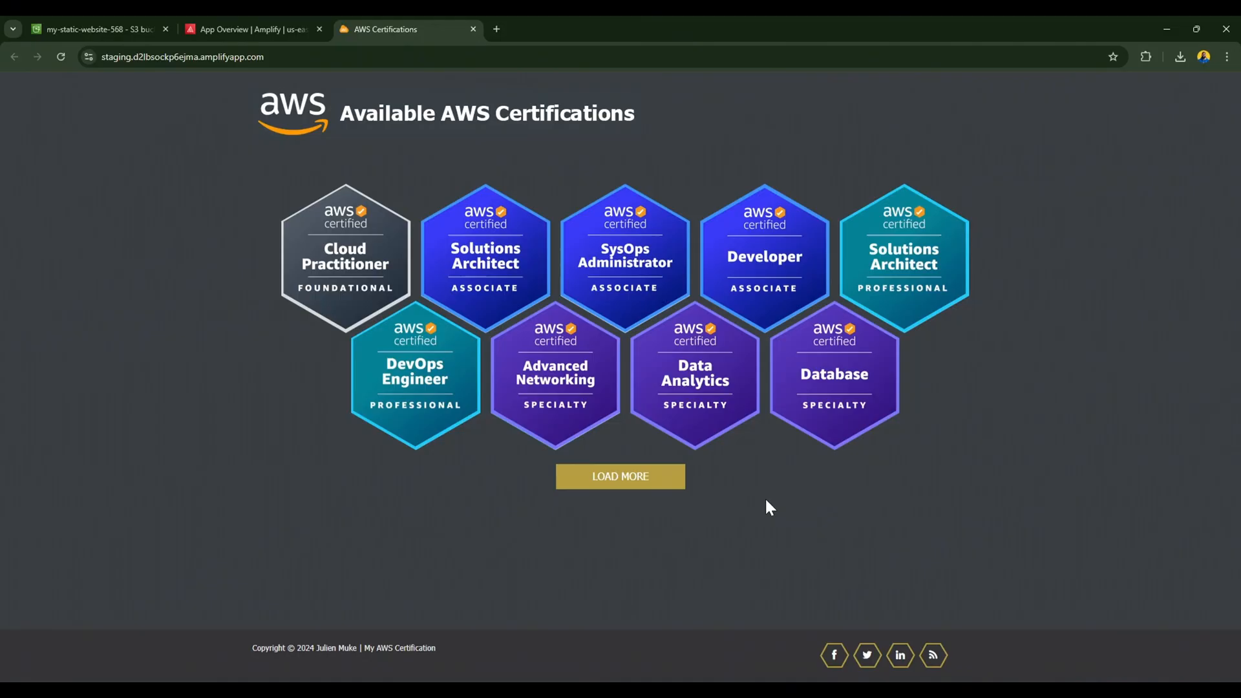
Return from the live staging site to the S3 bucket properties.
{"action": "left_click", "coordinate": [94, 30]}
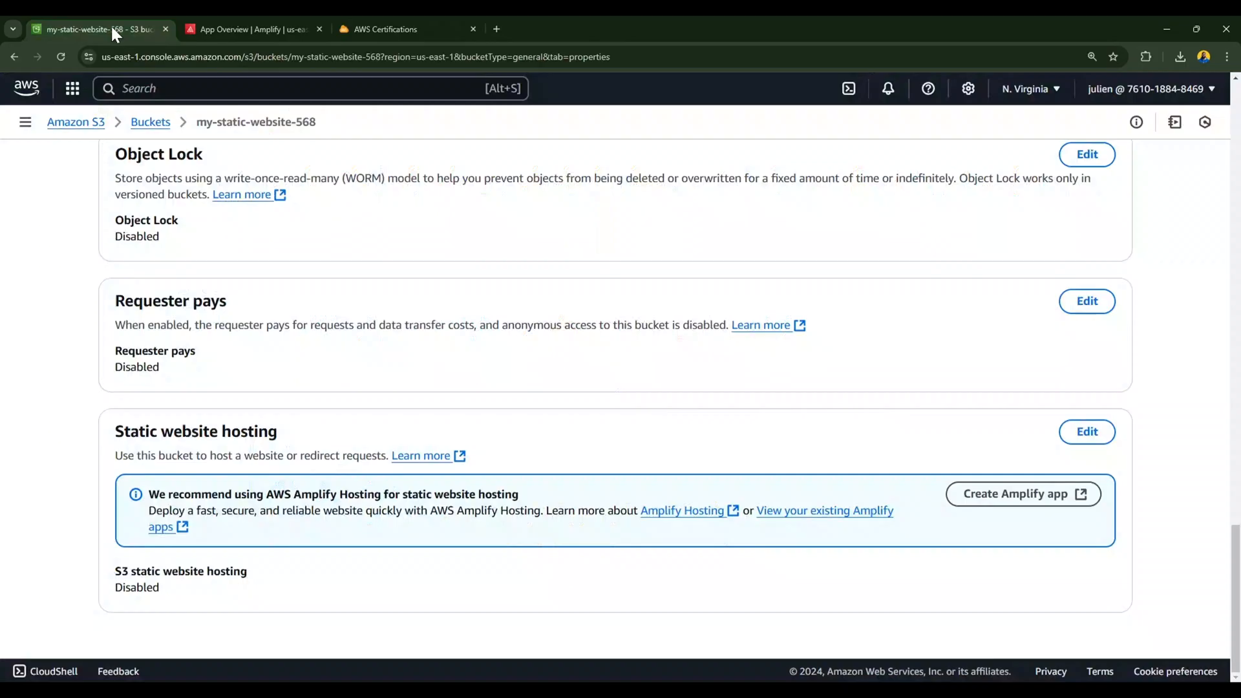
Review the bucket's Permissions and Amplify-added bucket policy, then return to the Amplify app overview.
{"action": "scroll", "scroll_direction": "up", "scroll_amount": 3}
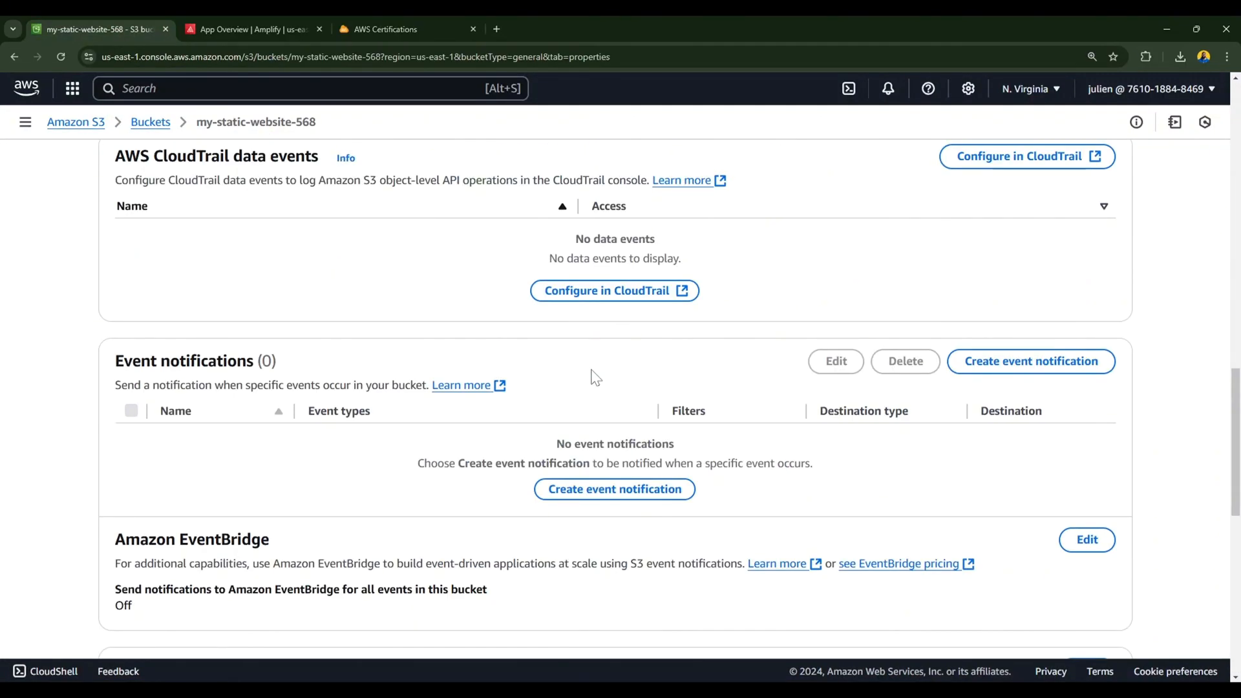
{"action": "scroll", "scroll_direction": "up", "scroll_amount": 3}
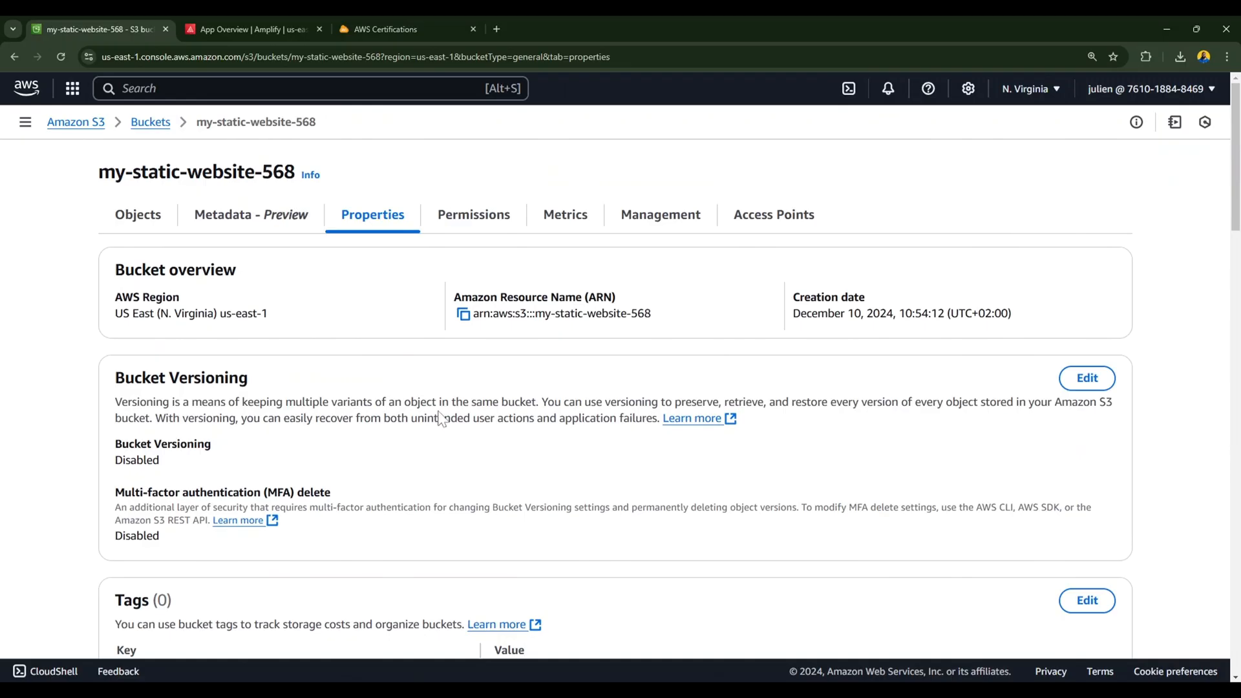
{"action": "left_click", "coordinate": [473, 214]}
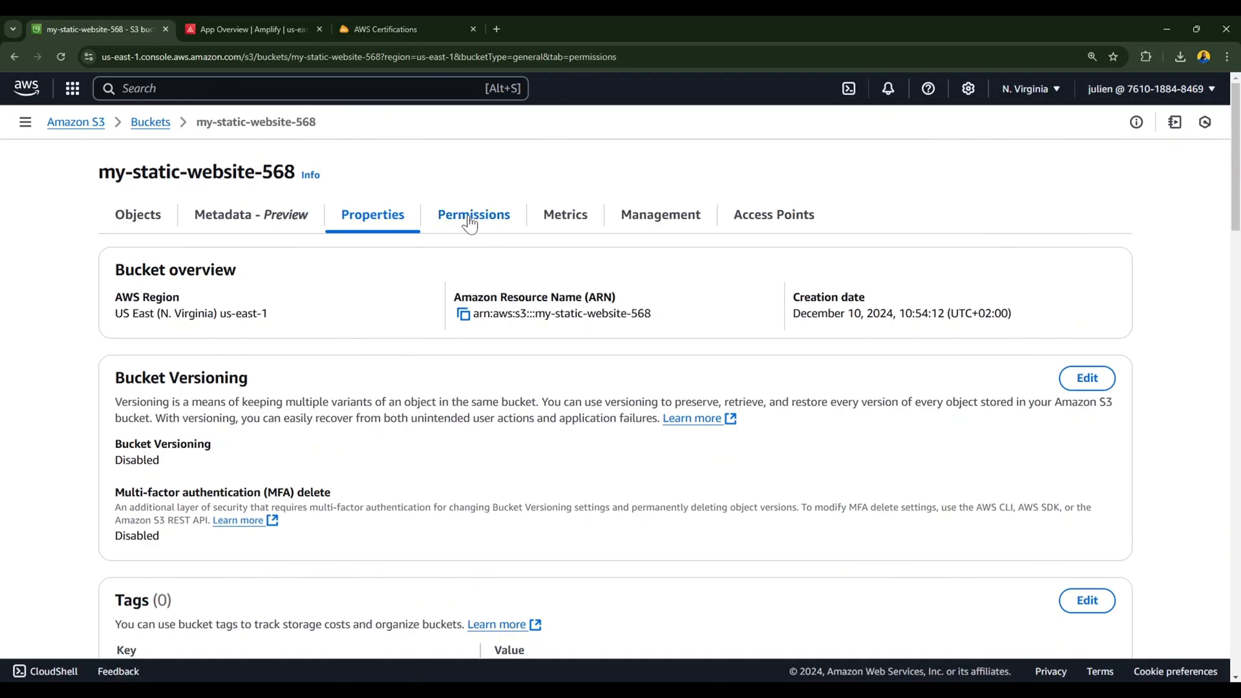
{"action": "left_click", "coordinate": [473, 214]}
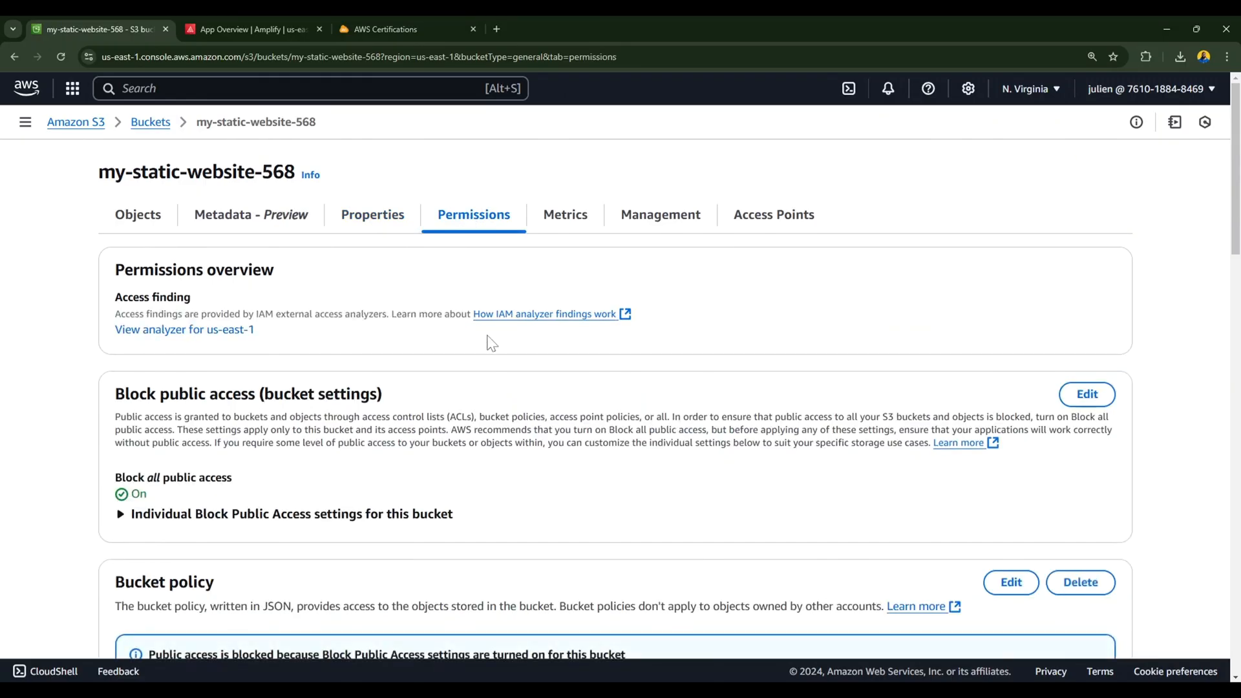
{"action": "scroll", "scroll_direction": "up", "scroll_amount": 3}
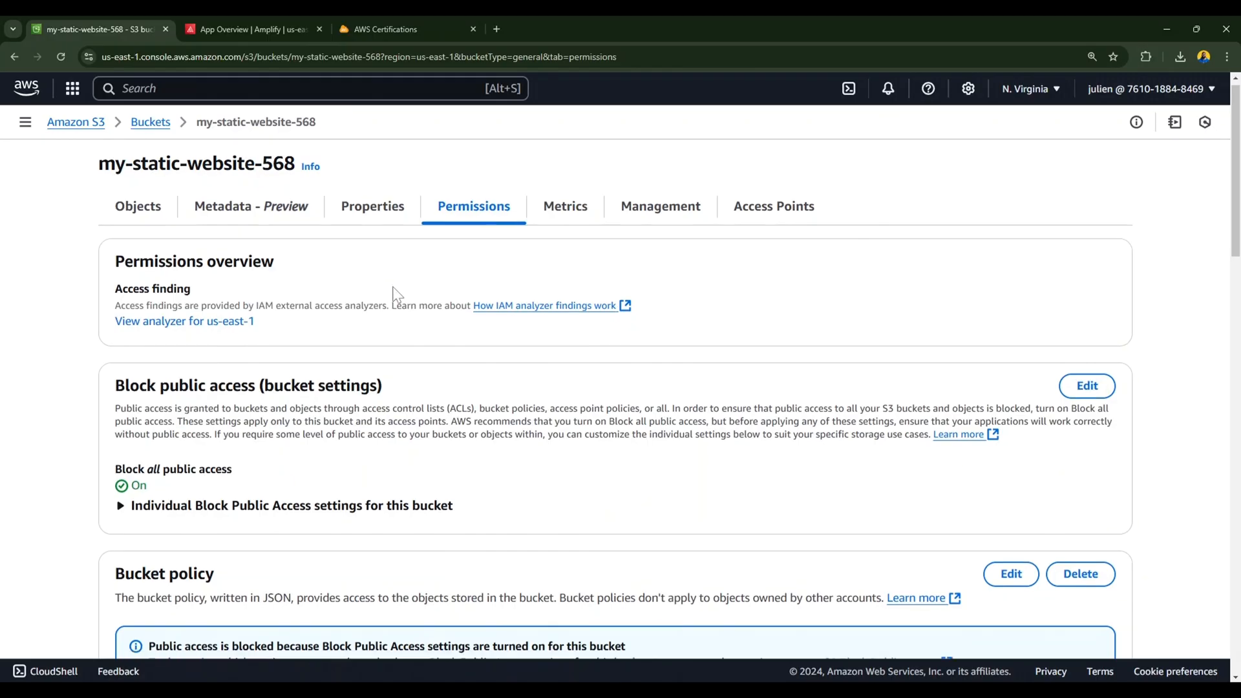
{"action": "scroll", "scroll_direction": "down", "scroll_amount": 3}
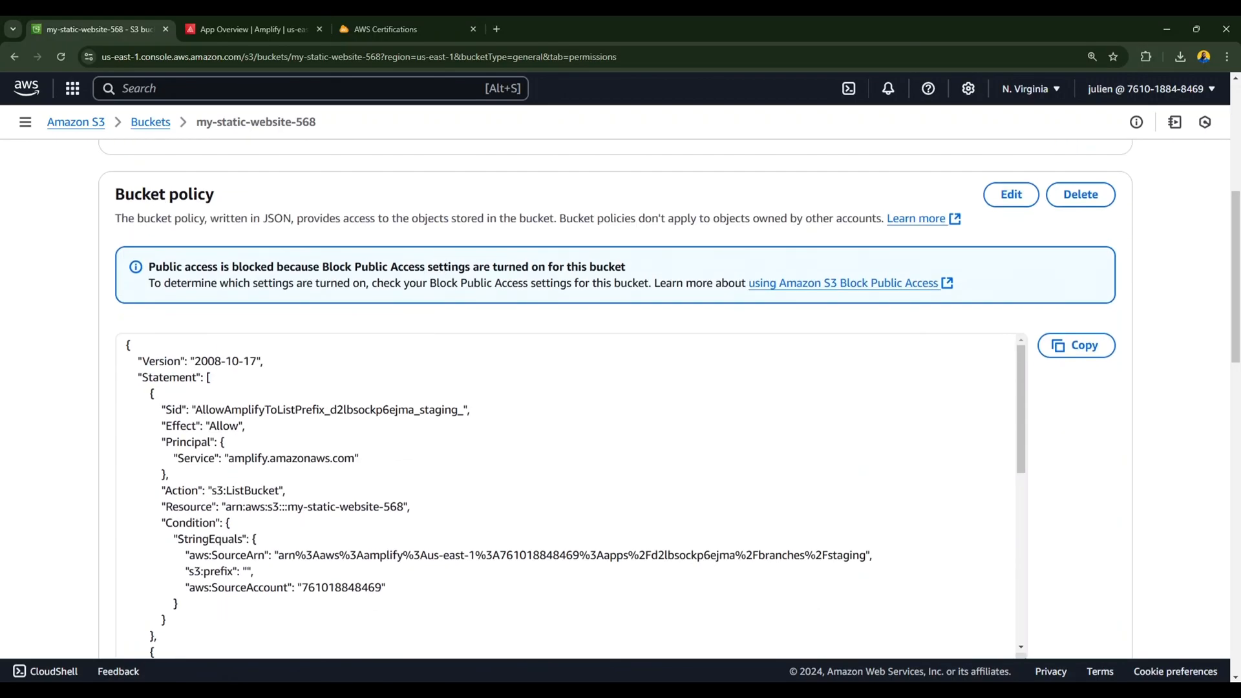
{"action": "mouse_move", "coordinate": [348, 329]}
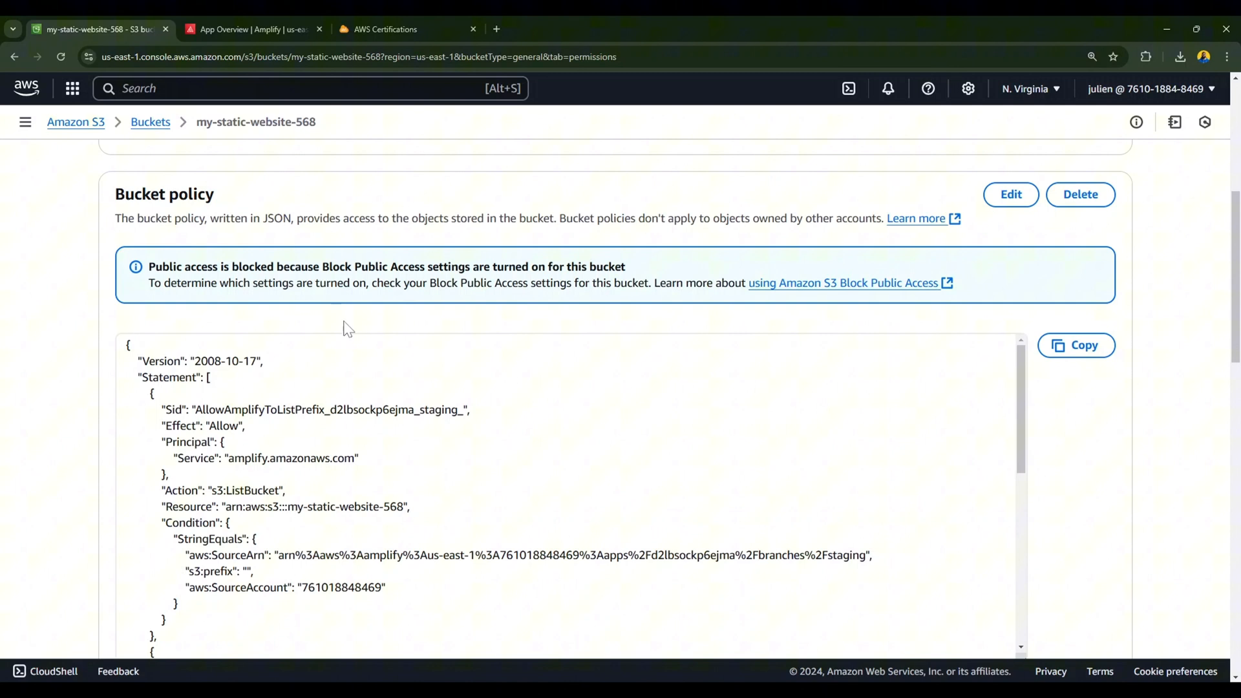
{"action": "scroll", "scroll_direction": "down", "scroll_amount": 3}
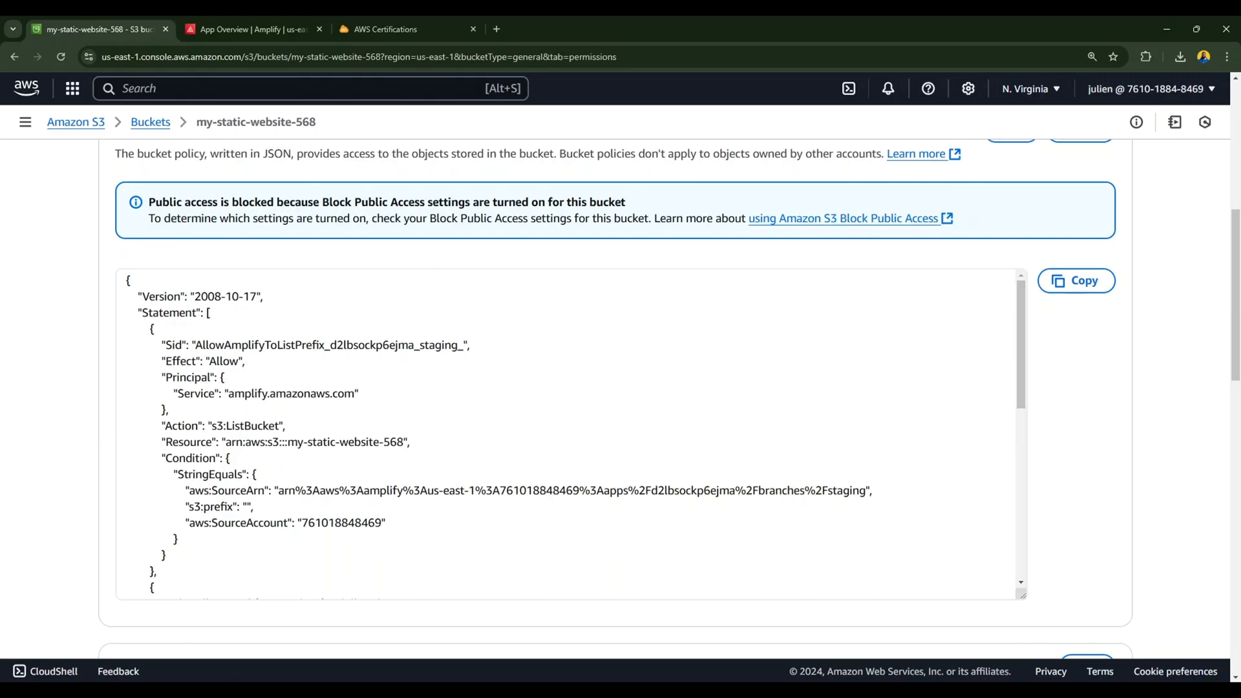
{"action": "left_click", "coordinate": [251, 29]}
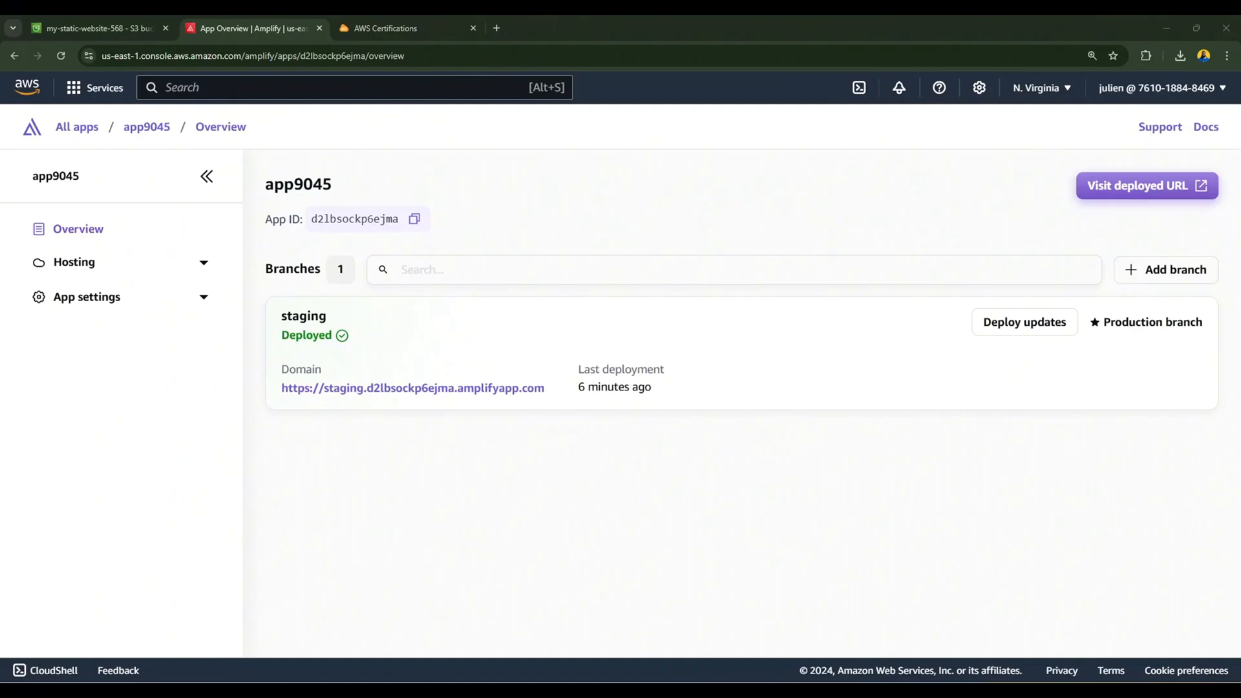
{"action": "mouse_move", "coordinate": [585, 417]}
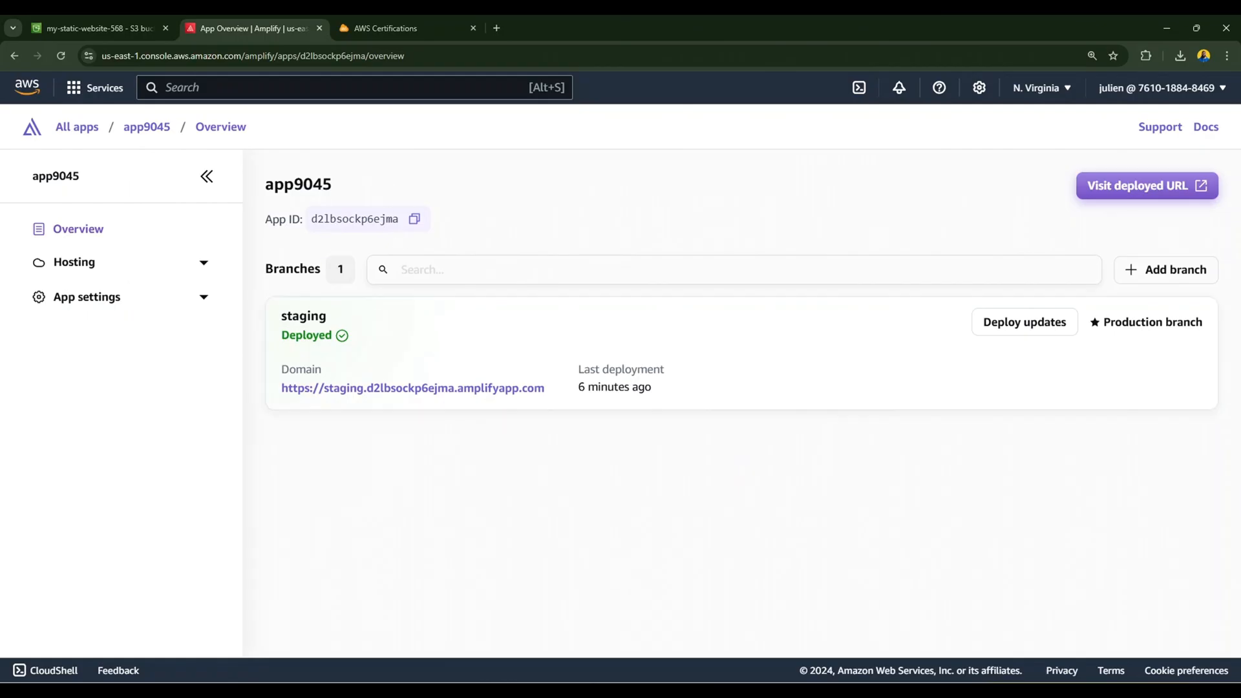
{"action": "mouse_move", "coordinate": [558, 240]}
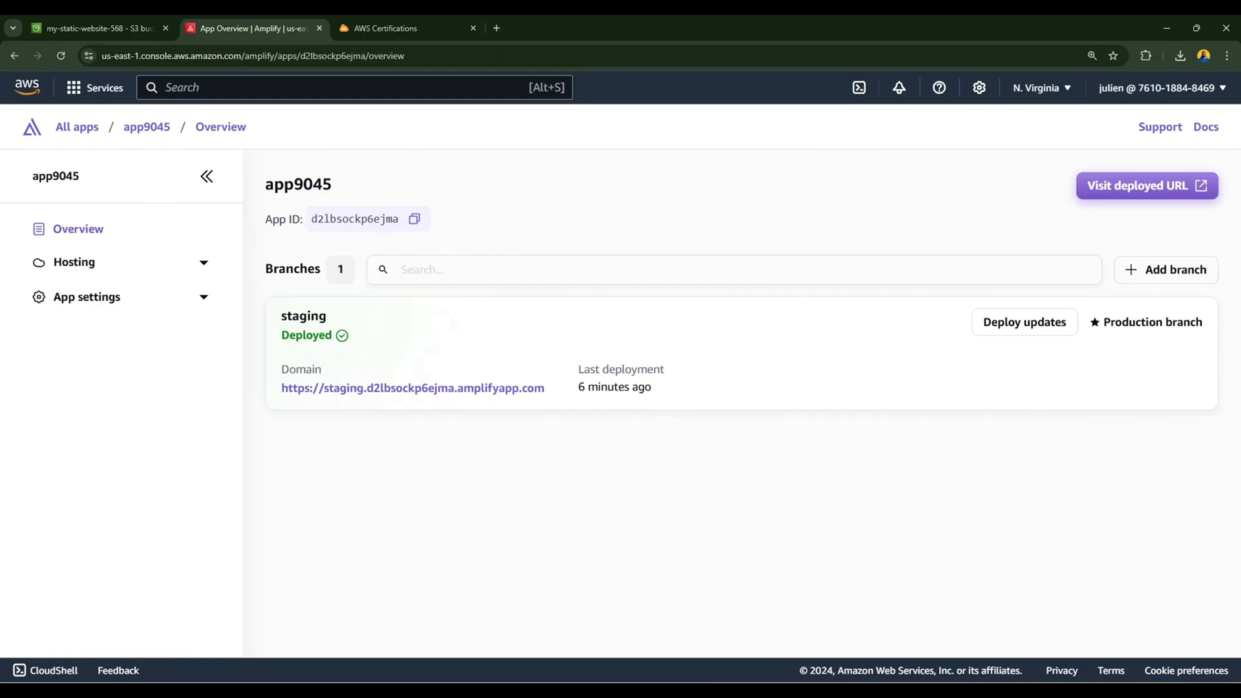
{"action": "mouse_move", "coordinate": [73, 262]}
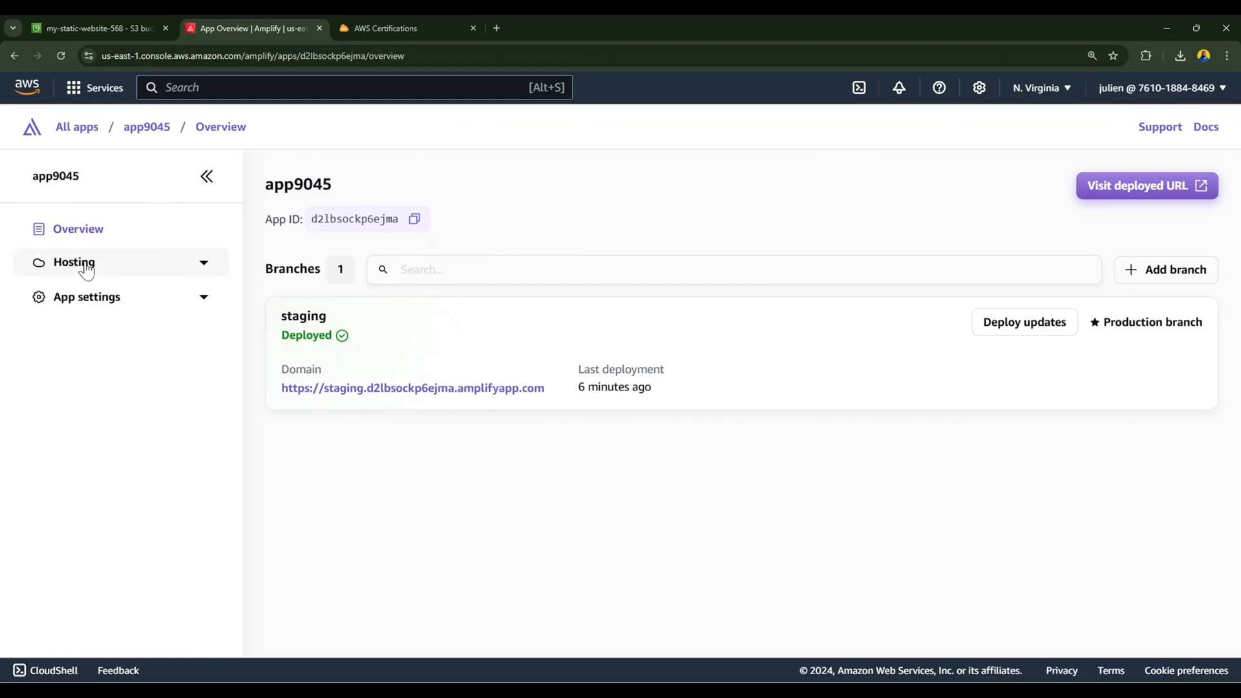
Expand the Hosting settings menu for app9045.
{"action": "left_click", "coordinate": [73, 262]}
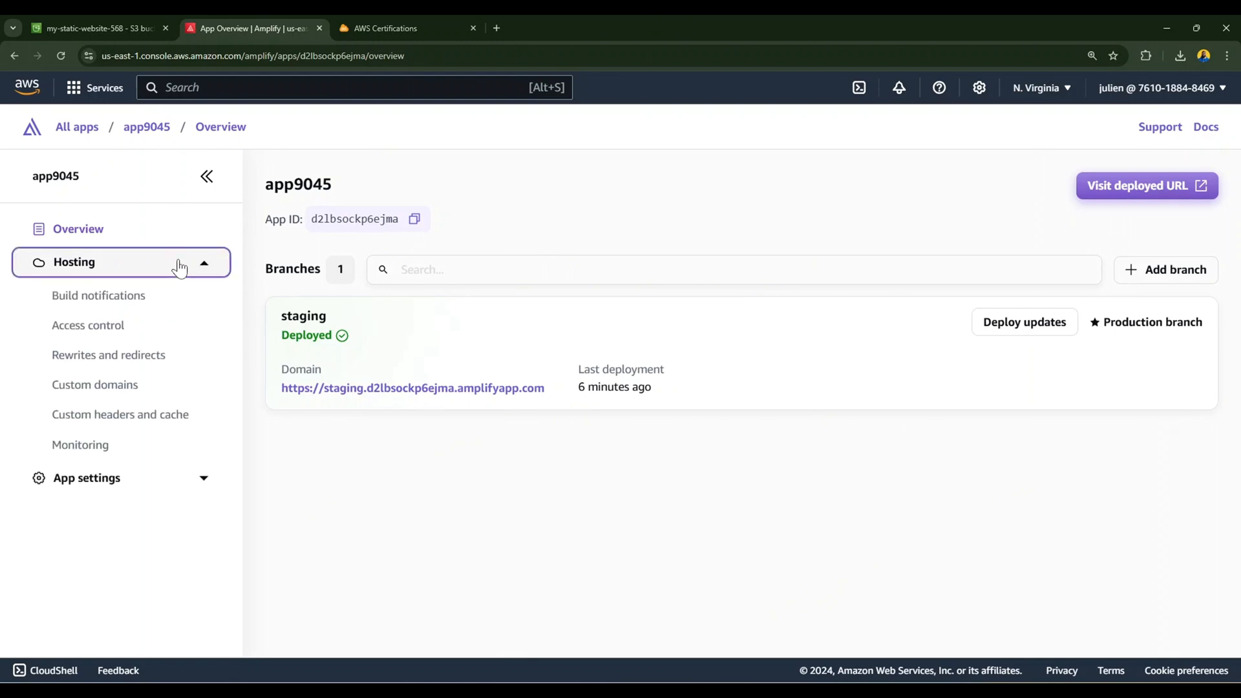
{"action": "mouse_move", "coordinate": [154, 314]}
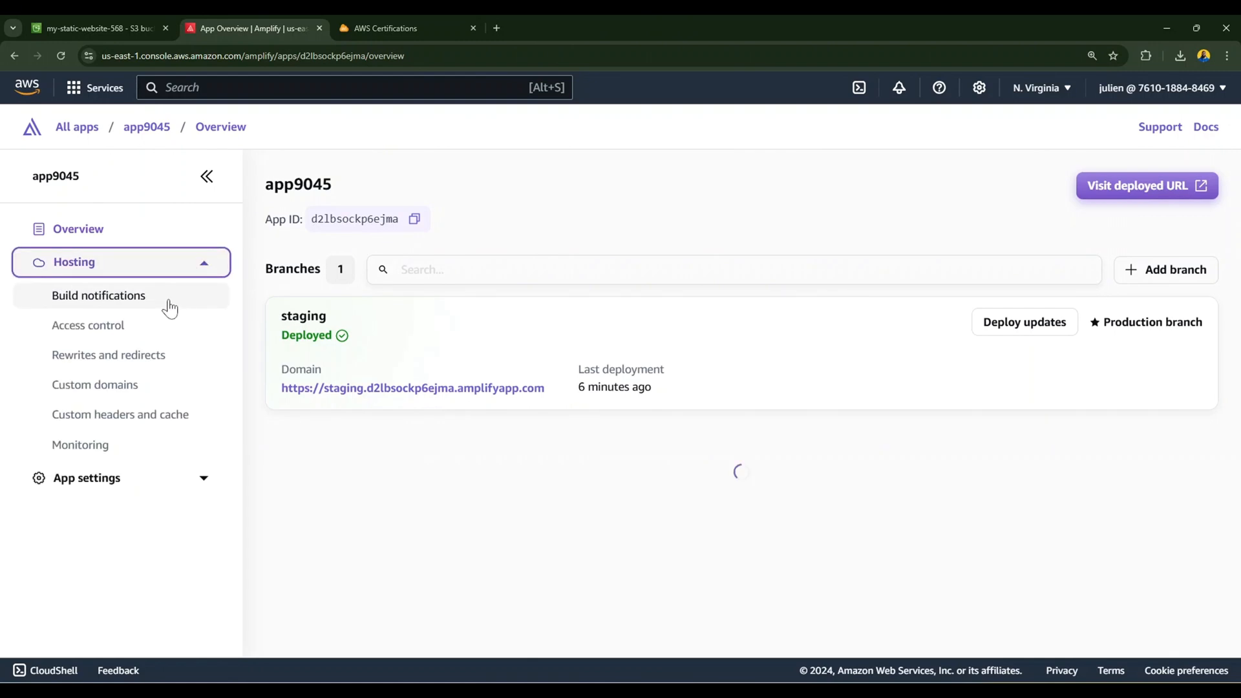
{"action": "mouse_move", "coordinate": [146, 325]}
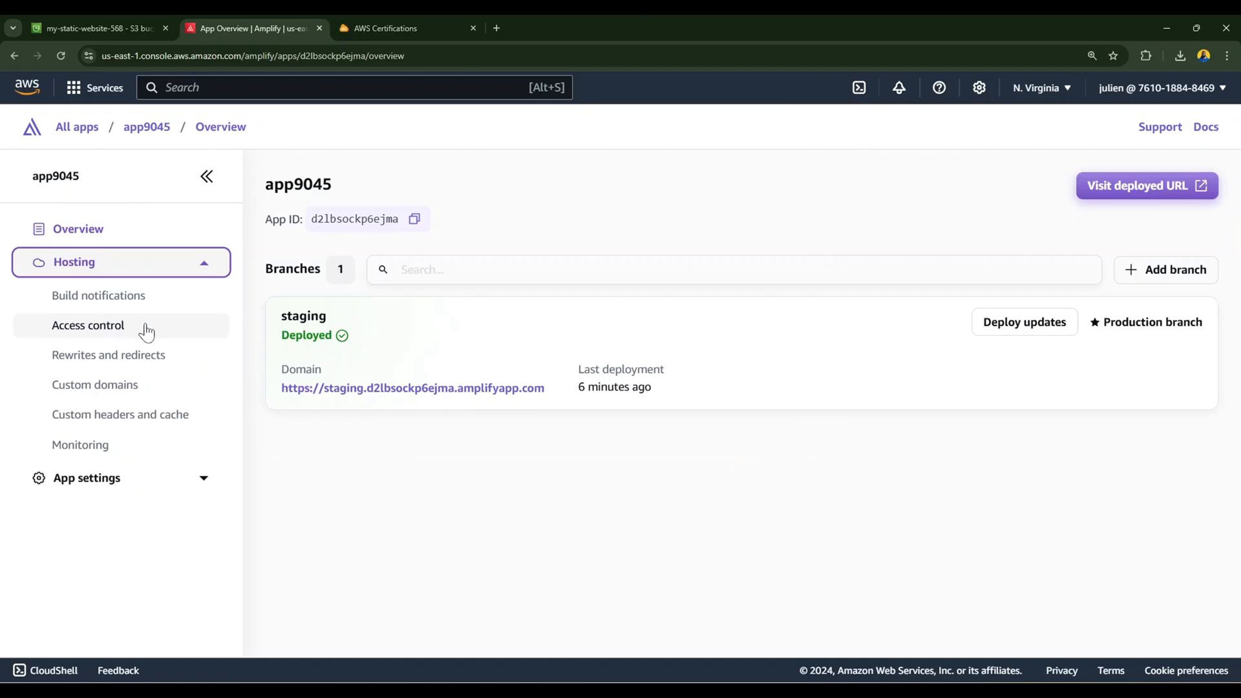
{"action": "mouse_move", "coordinate": [197, 364]}
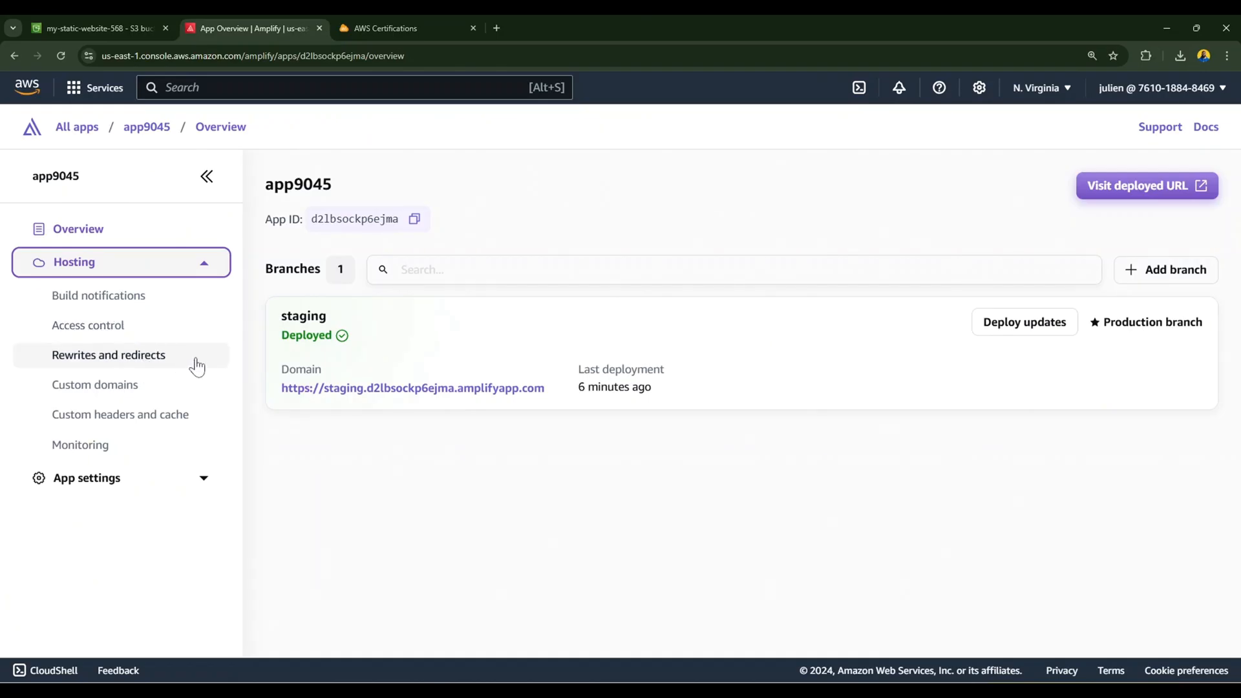
{"action": "mouse_move", "coordinate": [180, 389]}
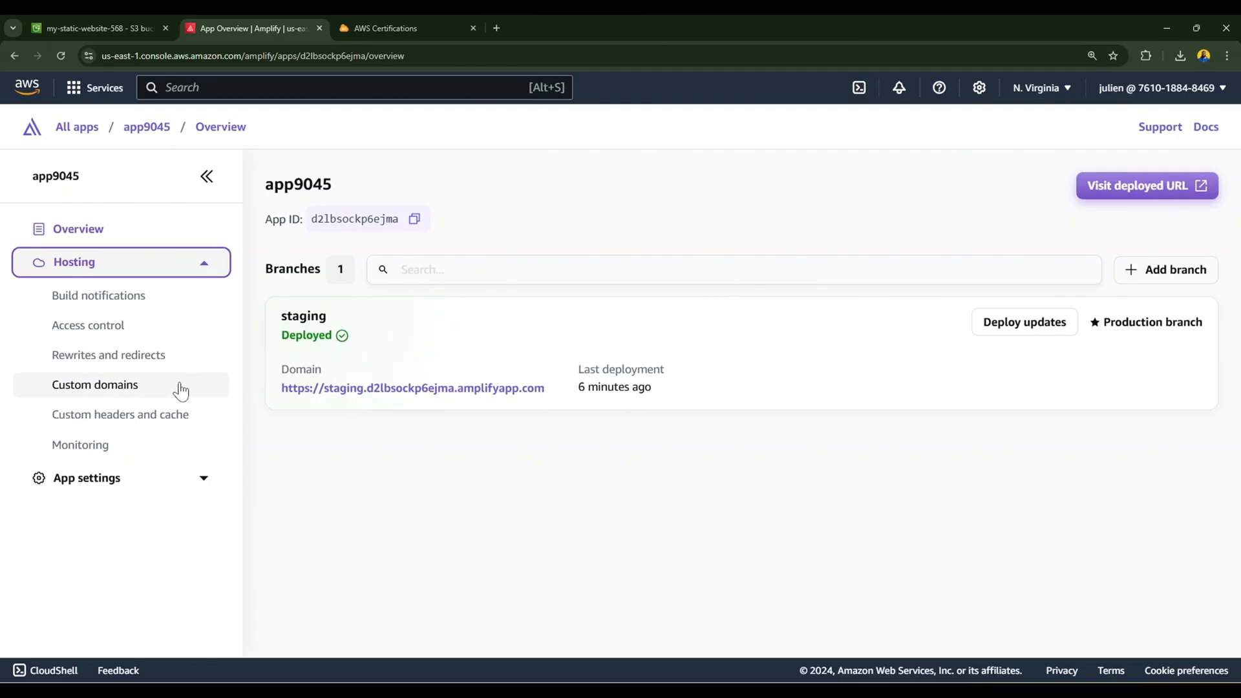
{"action": "mouse_move", "coordinate": [164, 422]}
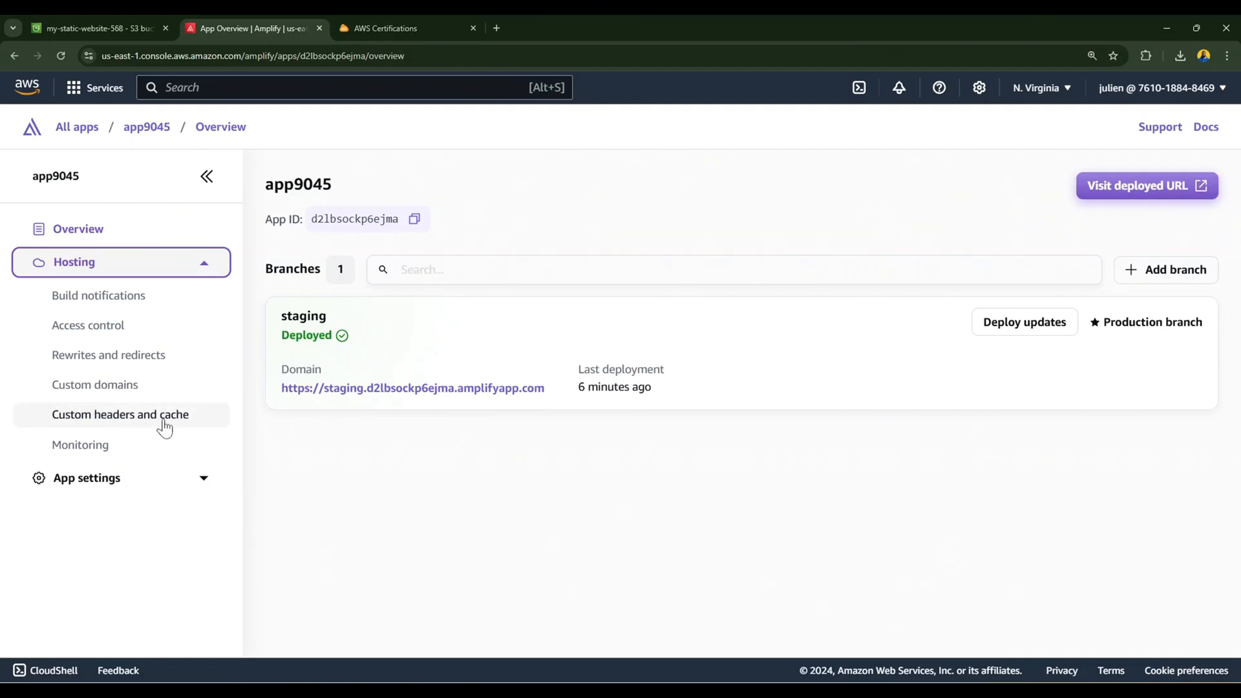
{"action": "mouse_move", "coordinate": [133, 450]}
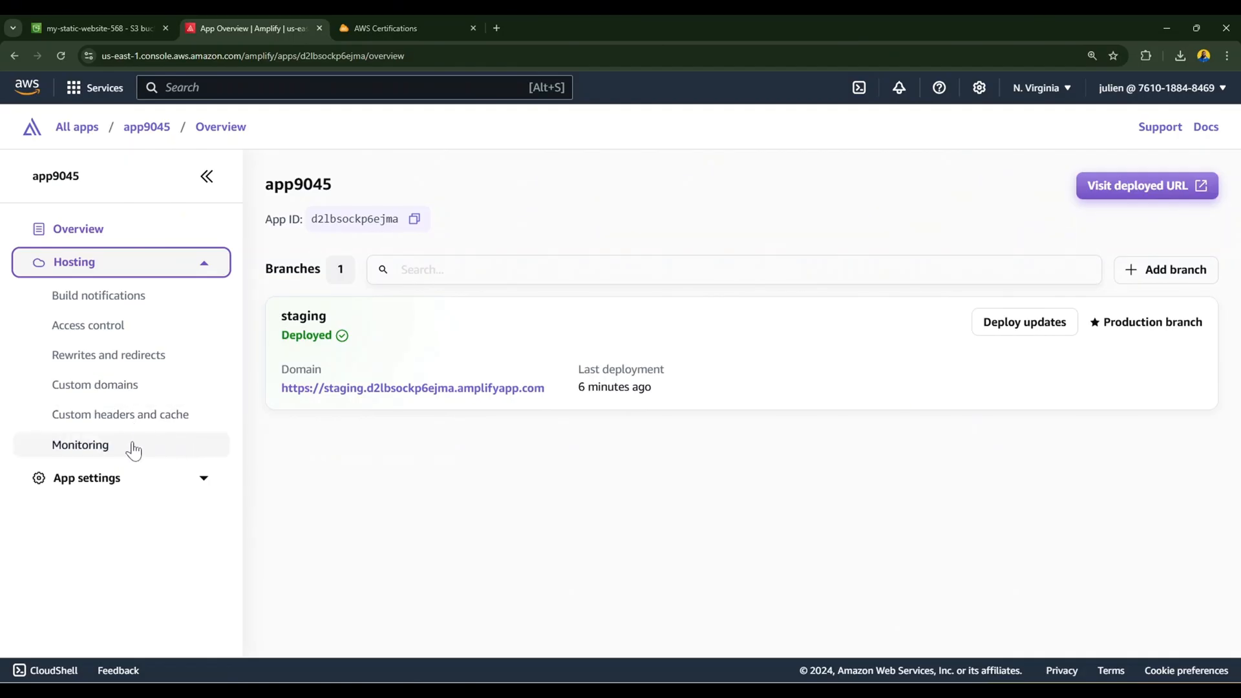
{"action": "mouse_move", "coordinate": [157, 460]}
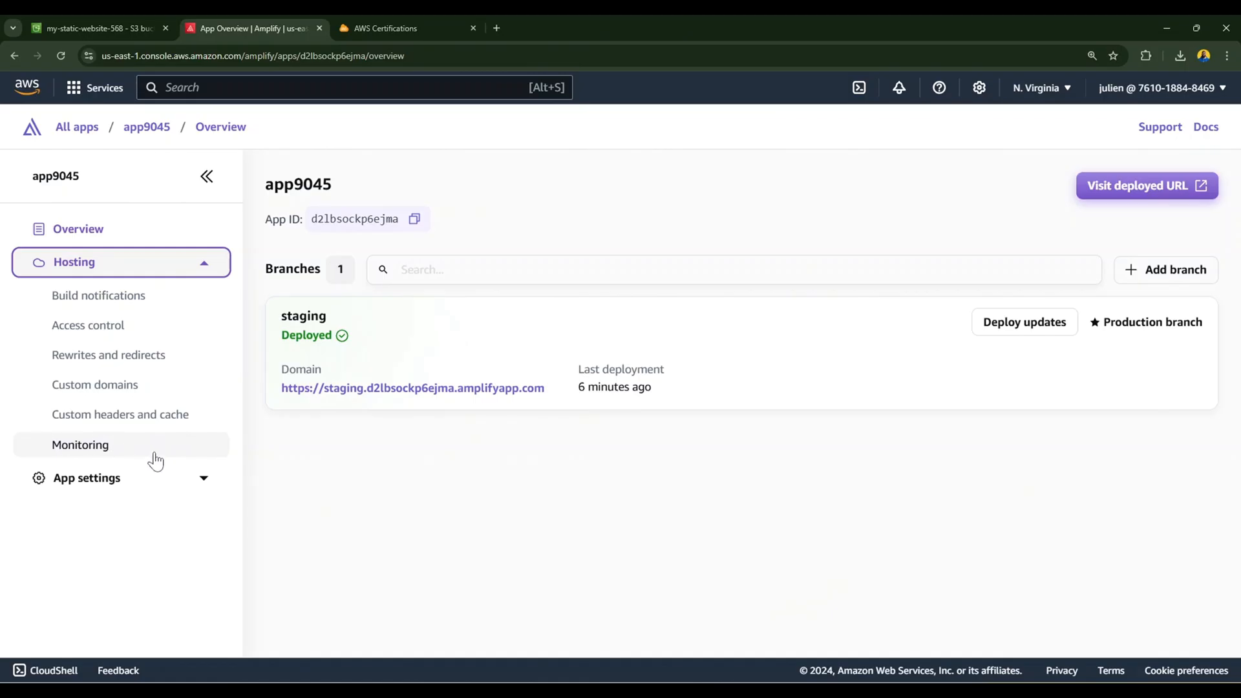
{"action": "mouse_move", "coordinate": [161, 458]}
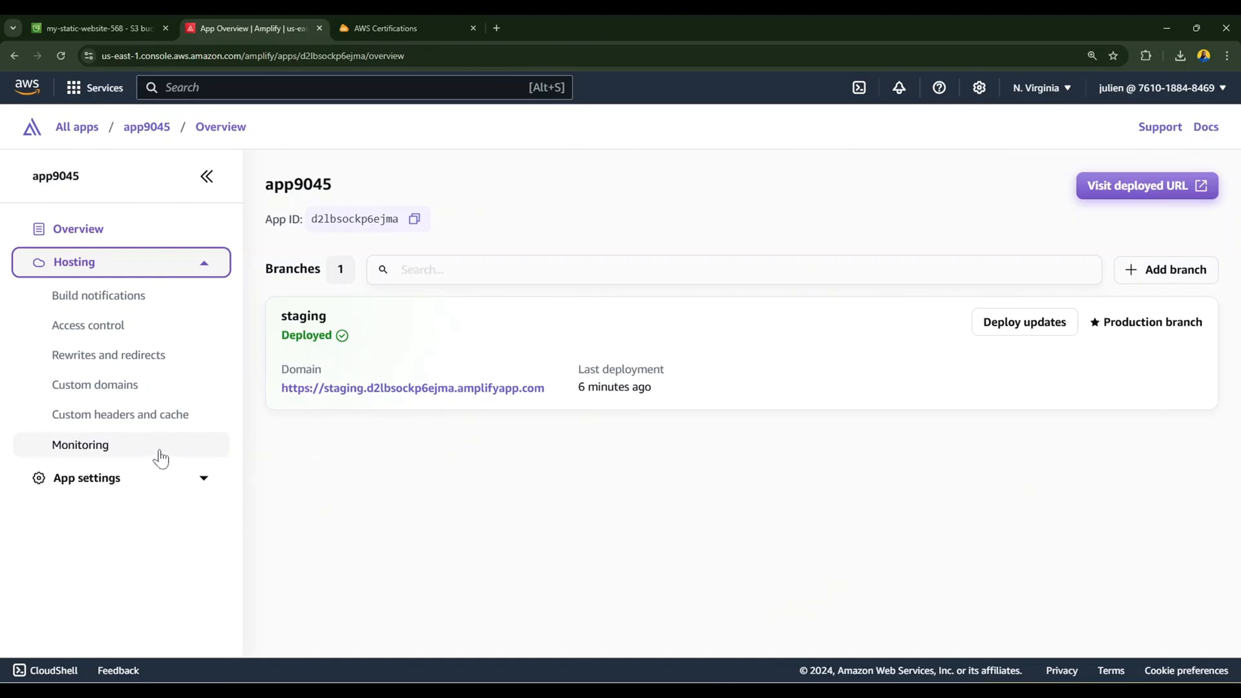
{"action": "mouse_move", "coordinate": [142, 454]}
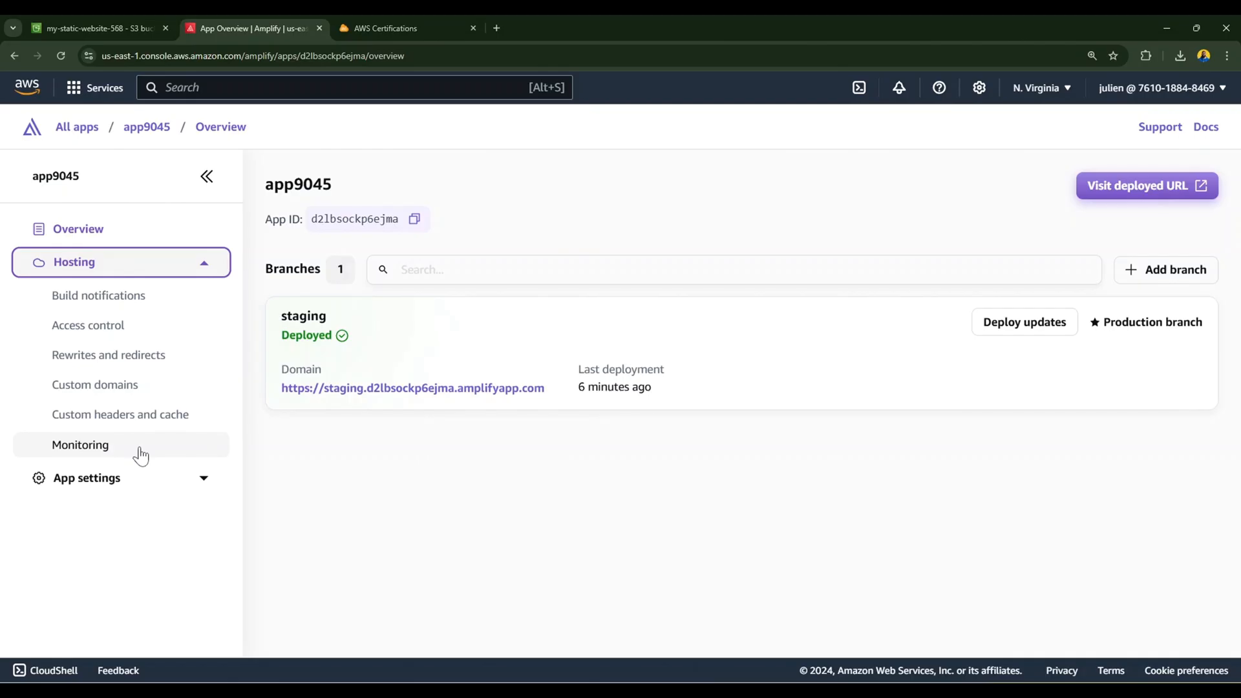
{"action": "mouse_move", "coordinate": [95, 385]}
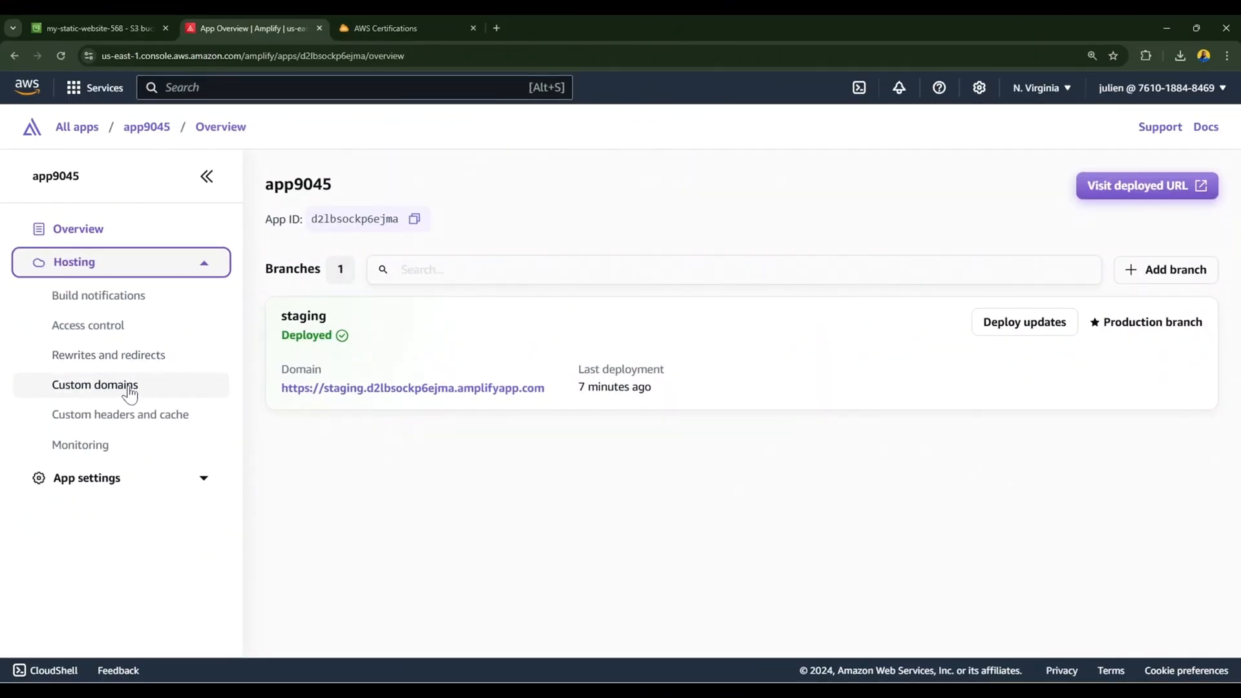
Start adding a new custom domain from app9045's Custom domains settings.
{"action": "left_click", "coordinate": [95, 385]}
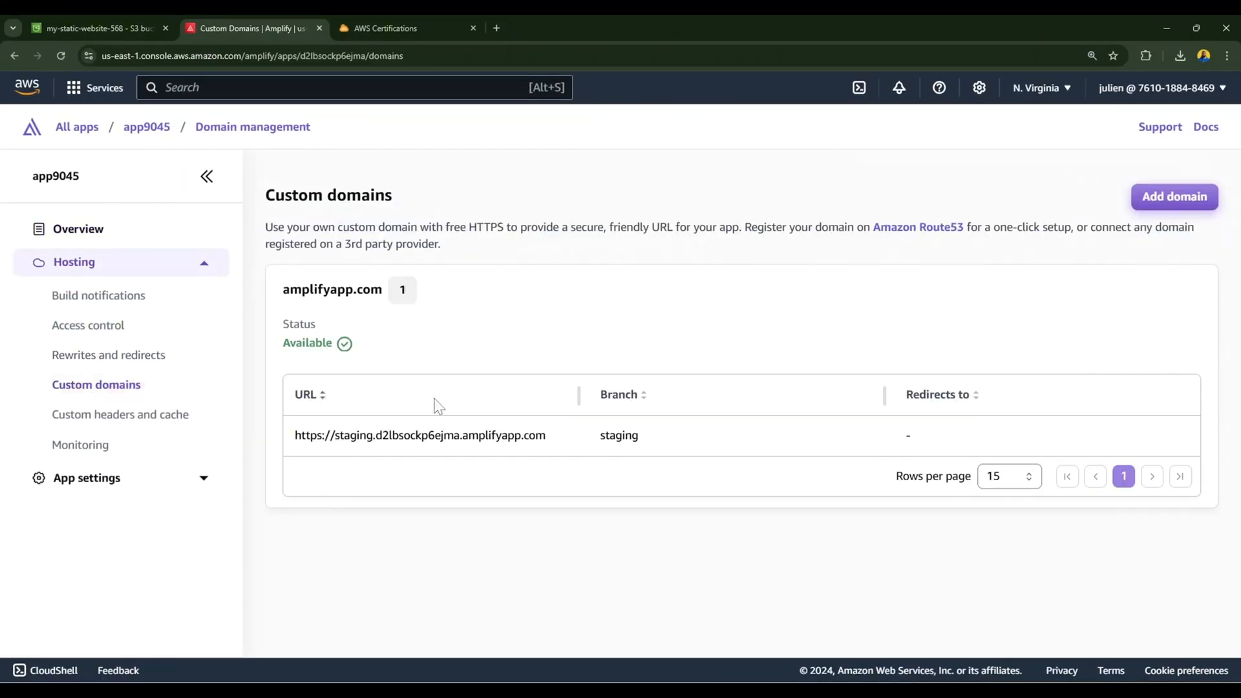
{"action": "mouse_move", "coordinate": [526, 253]}
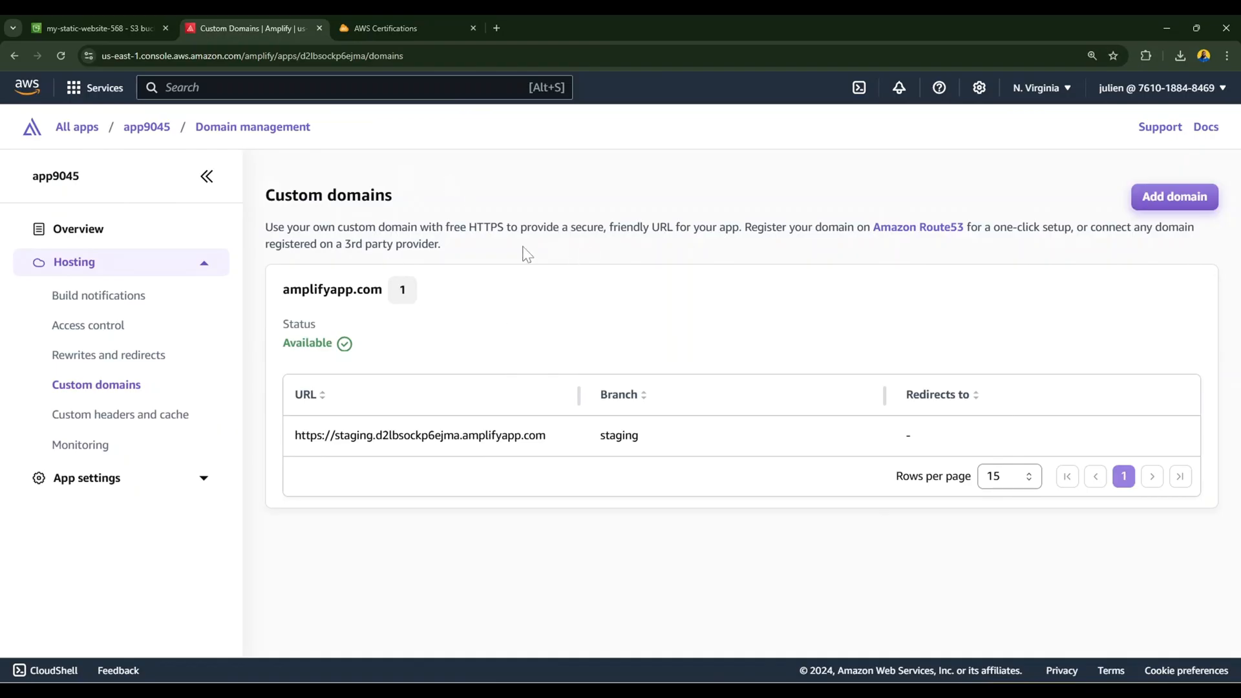
{"action": "left_click", "coordinate": [1173, 196]}
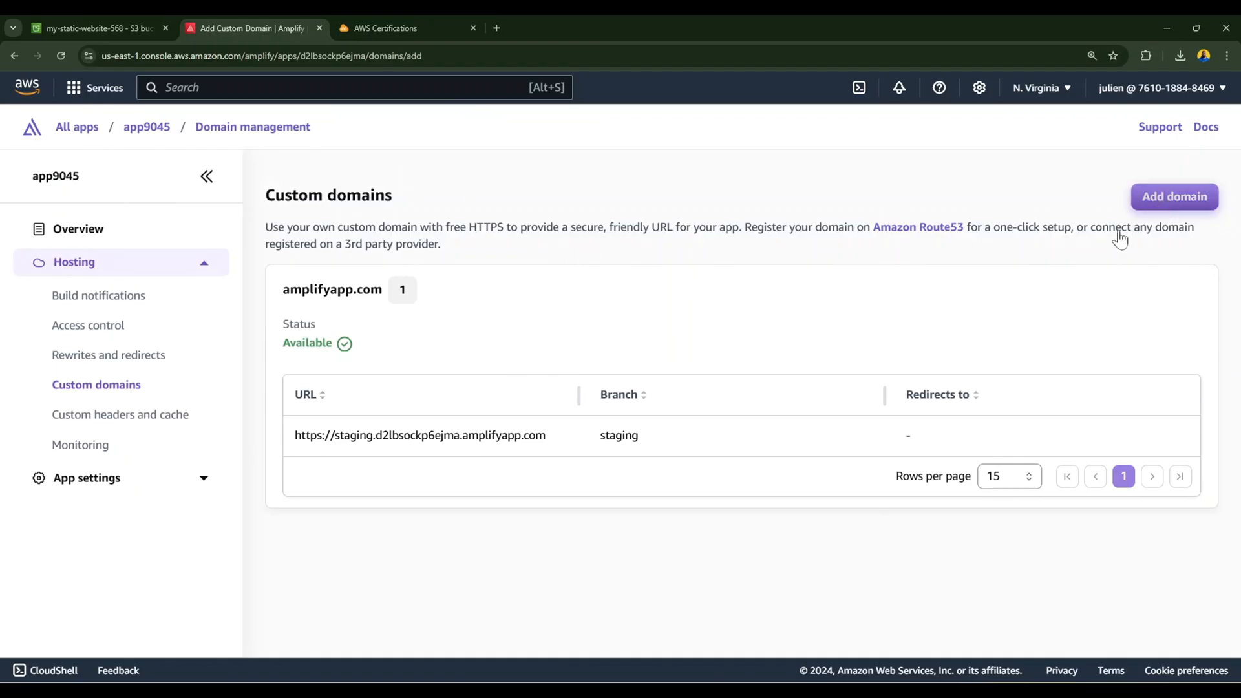
{"action": "left_click", "coordinate": [1174, 197]}
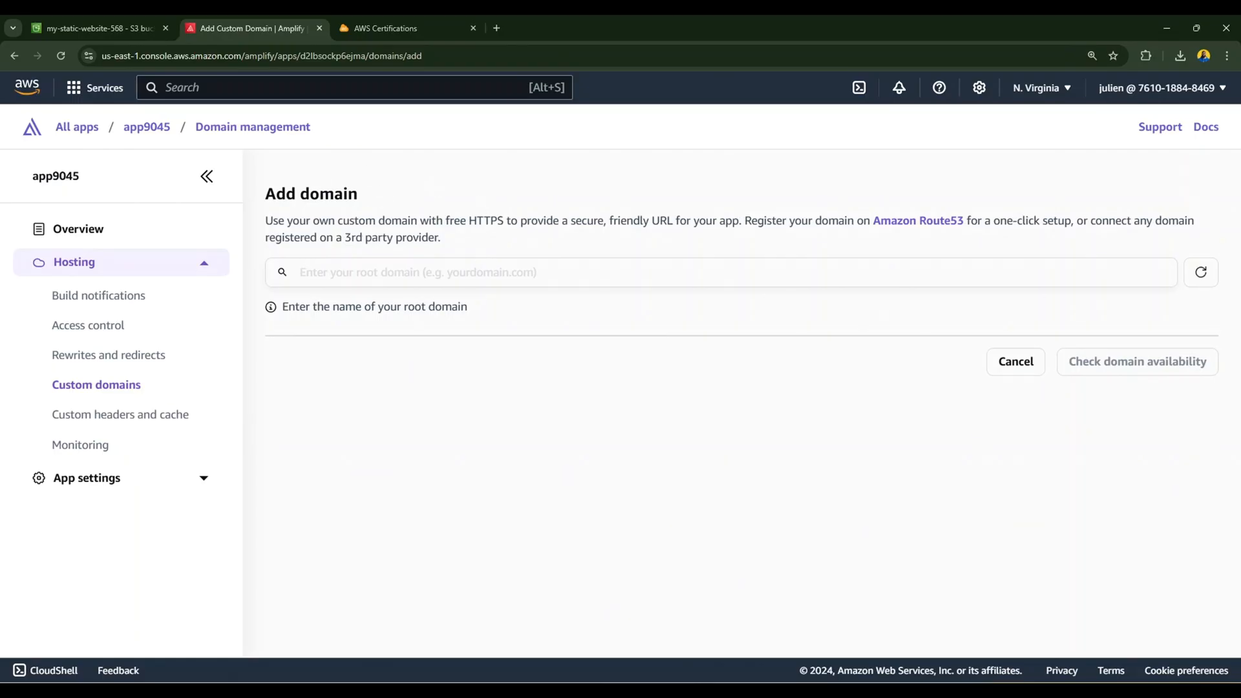
{"action": "mouse_move", "coordinate": [542, 265]}
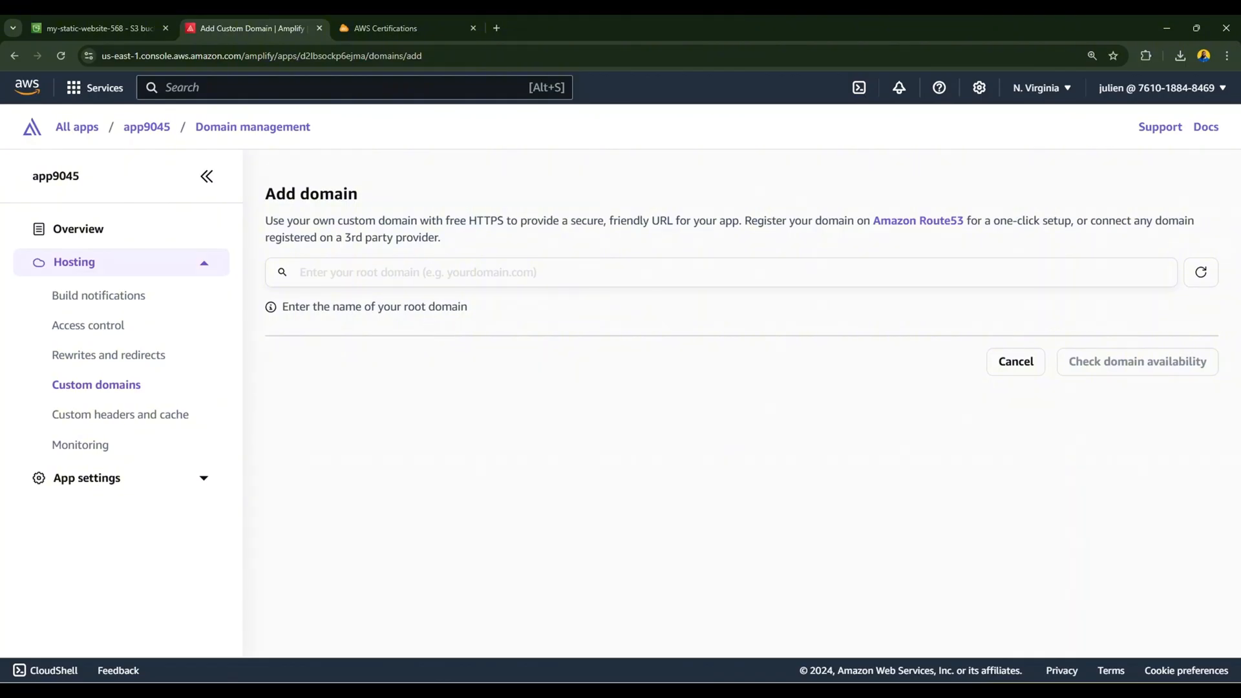
{"action": "mouse_move", "coordinate": [443, 332]}
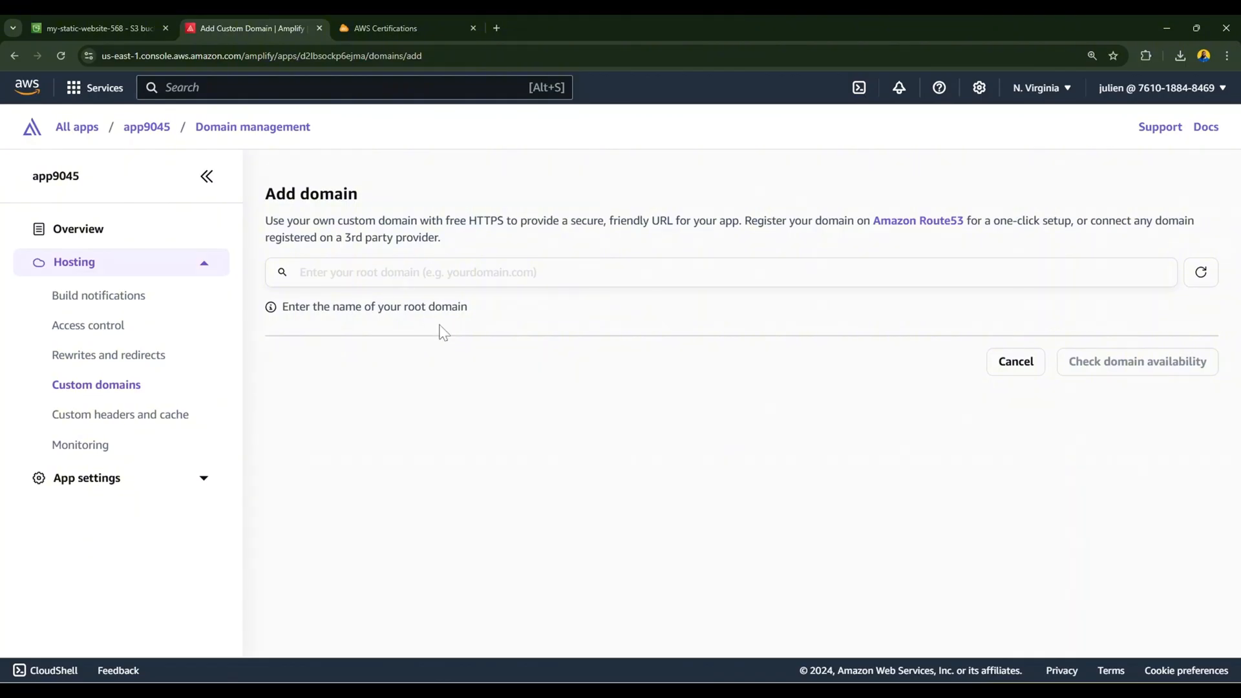
Enter julienmukeaws.com and run the availability check, finding it available to purchase on Route 53.
{"action": "type", "text": "julienmukeaws.c"}
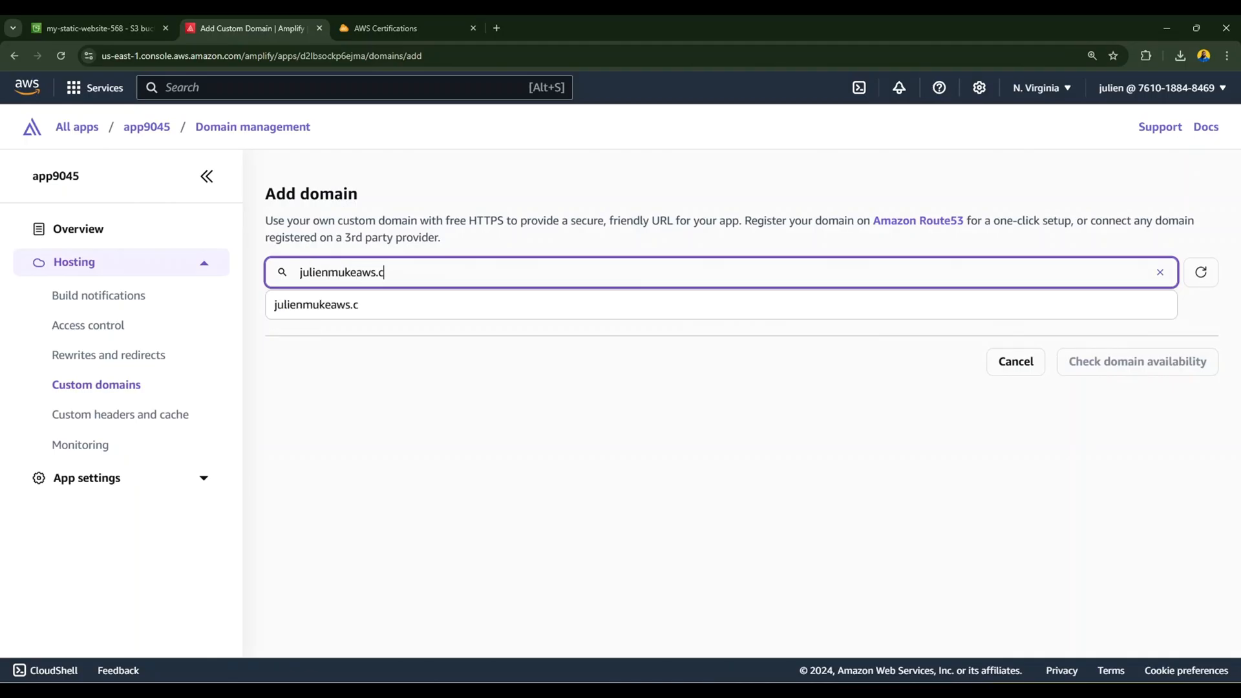
{"action": "left_click", "coordinate": [1136, 361]}
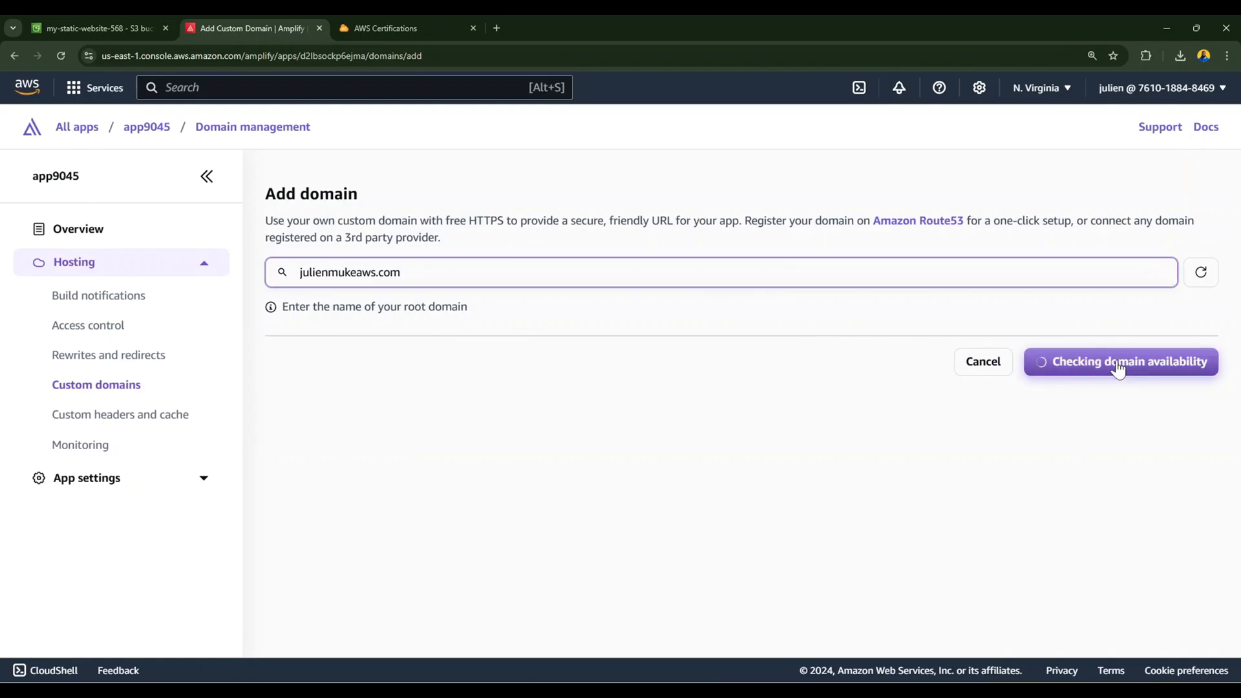
{"action": "left_click", "coordinate": [1119, 361]}
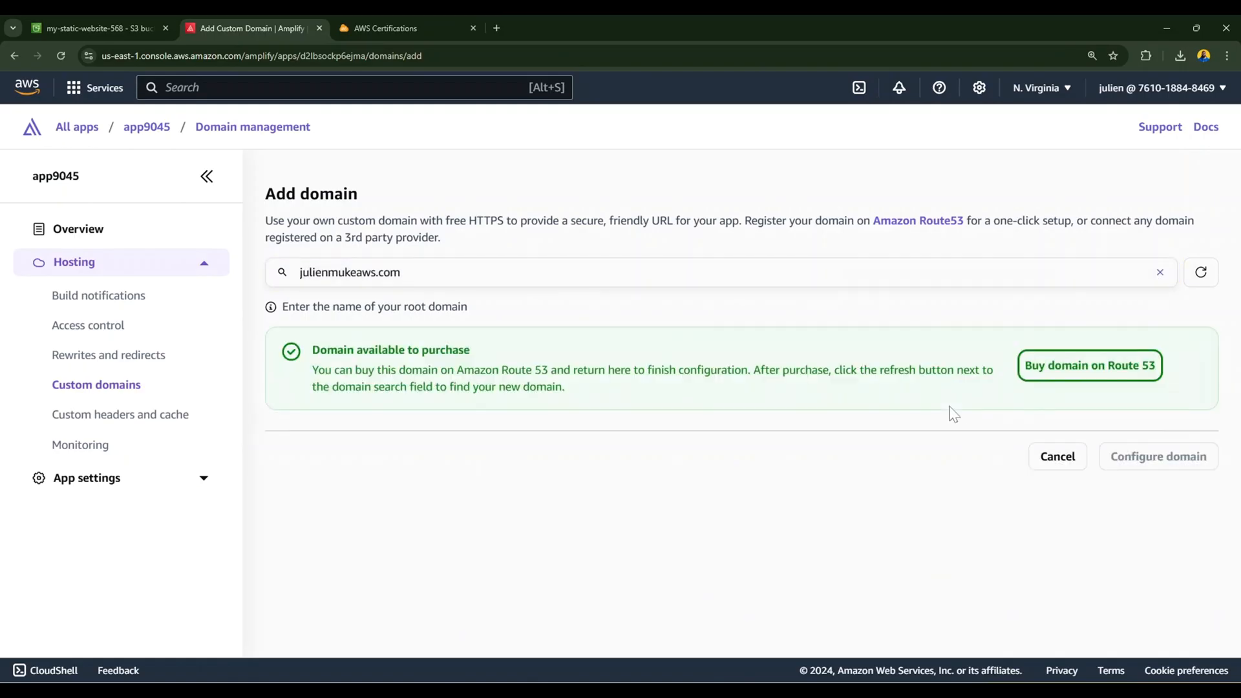
{"action": "mouse_move", "coordinate": [405, 350]}
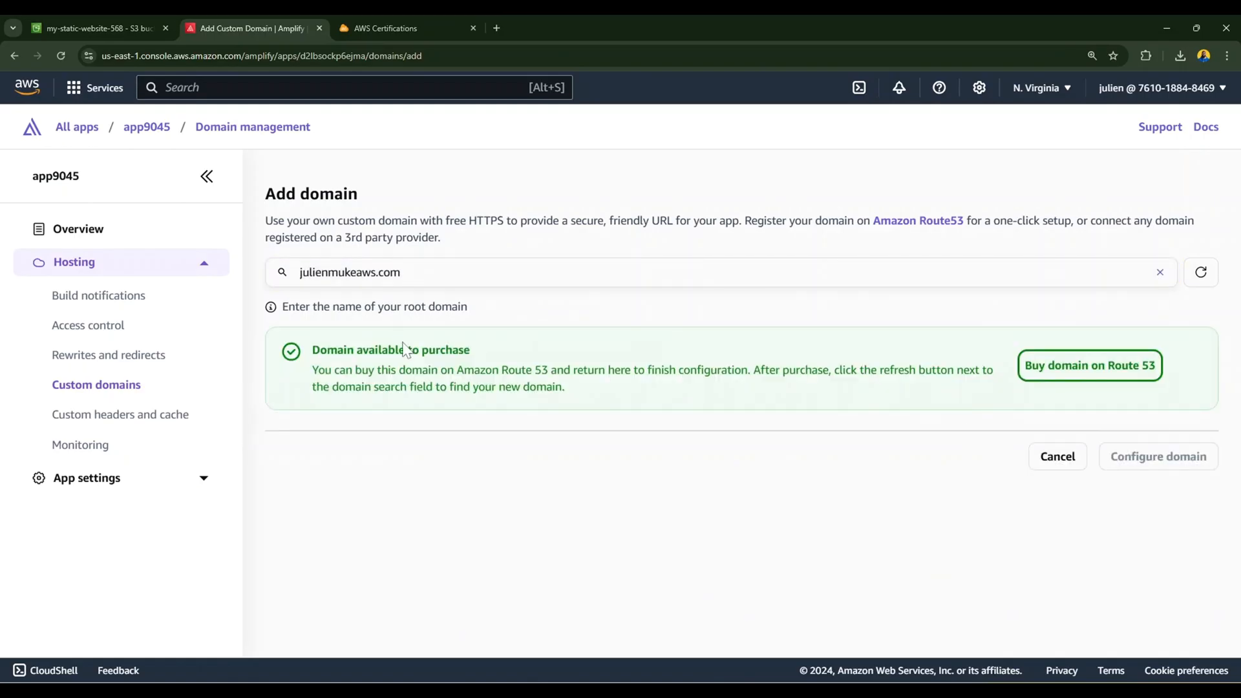
{"action": "mouse_move", "coordinate": [489, 452]}
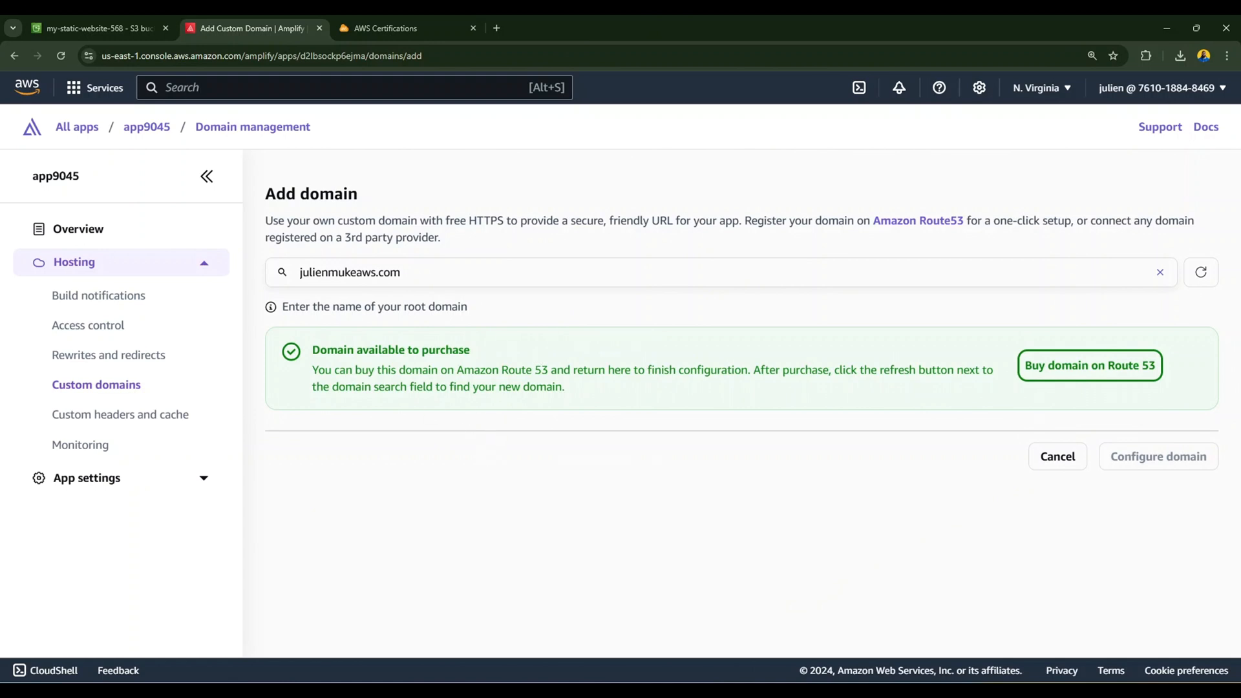
{"action": "mouse_move", "coordinate": [538, 396]}
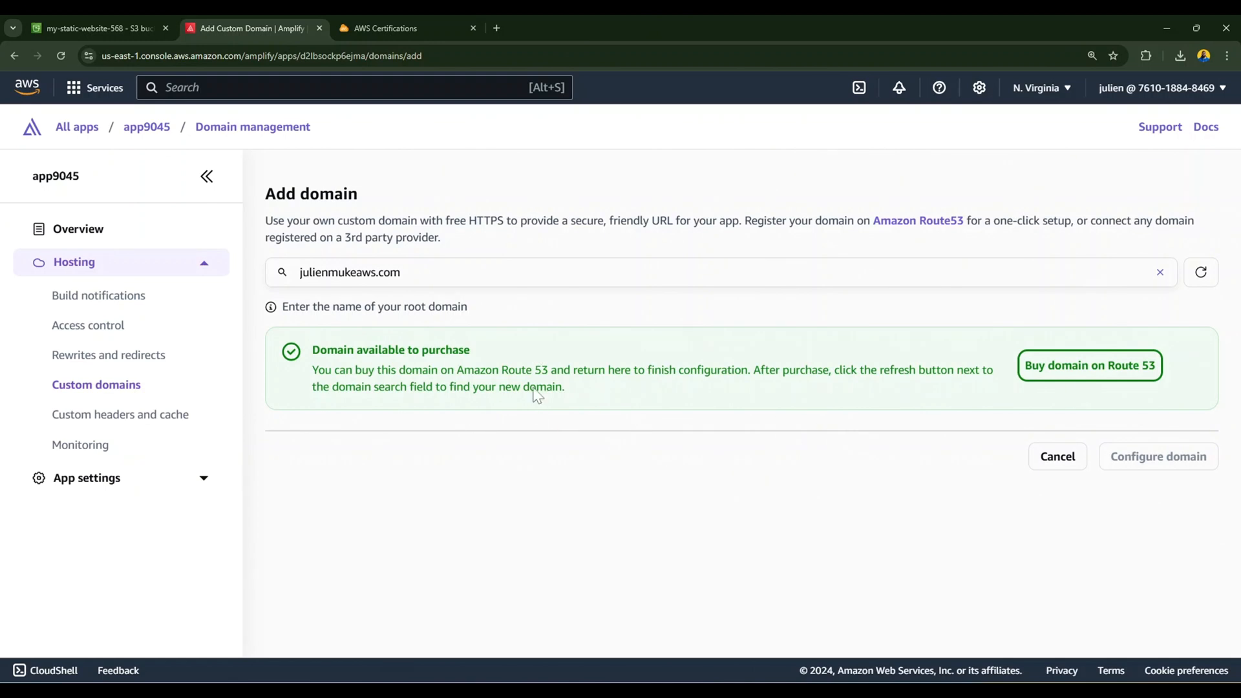
{"action": "mouse_move", "coordinate": [1081, 364]}
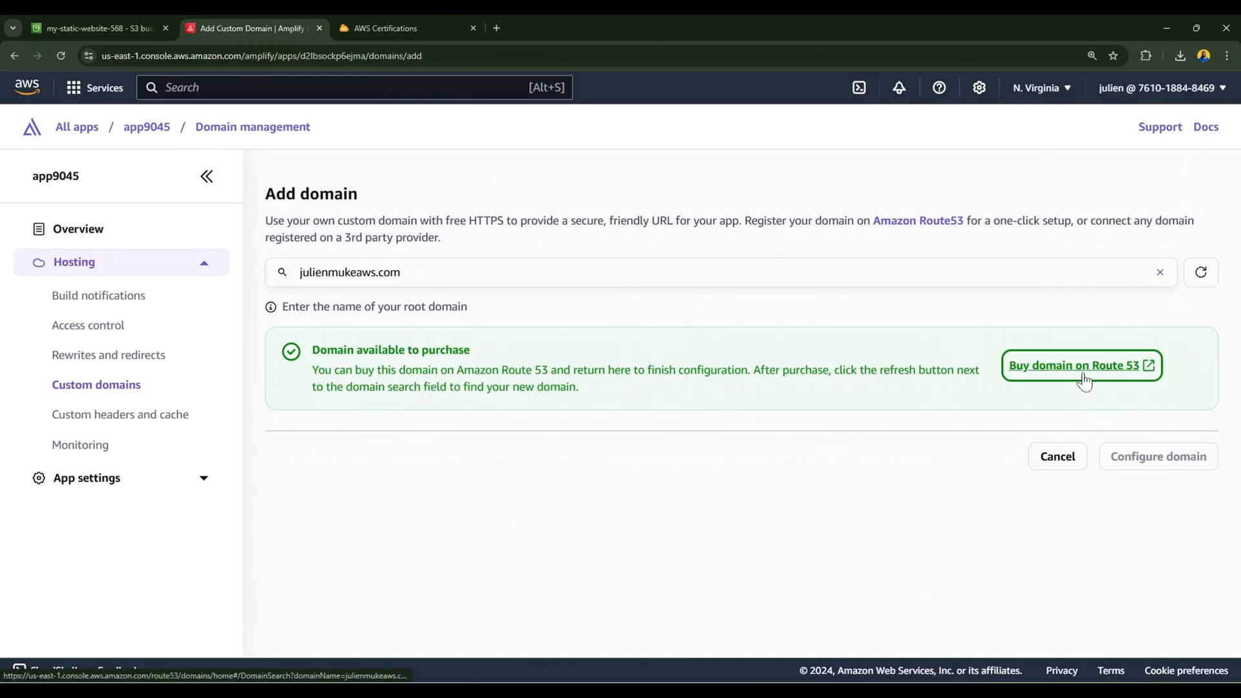
{"action": "mouse_move", "coordinate": [922, 366]}
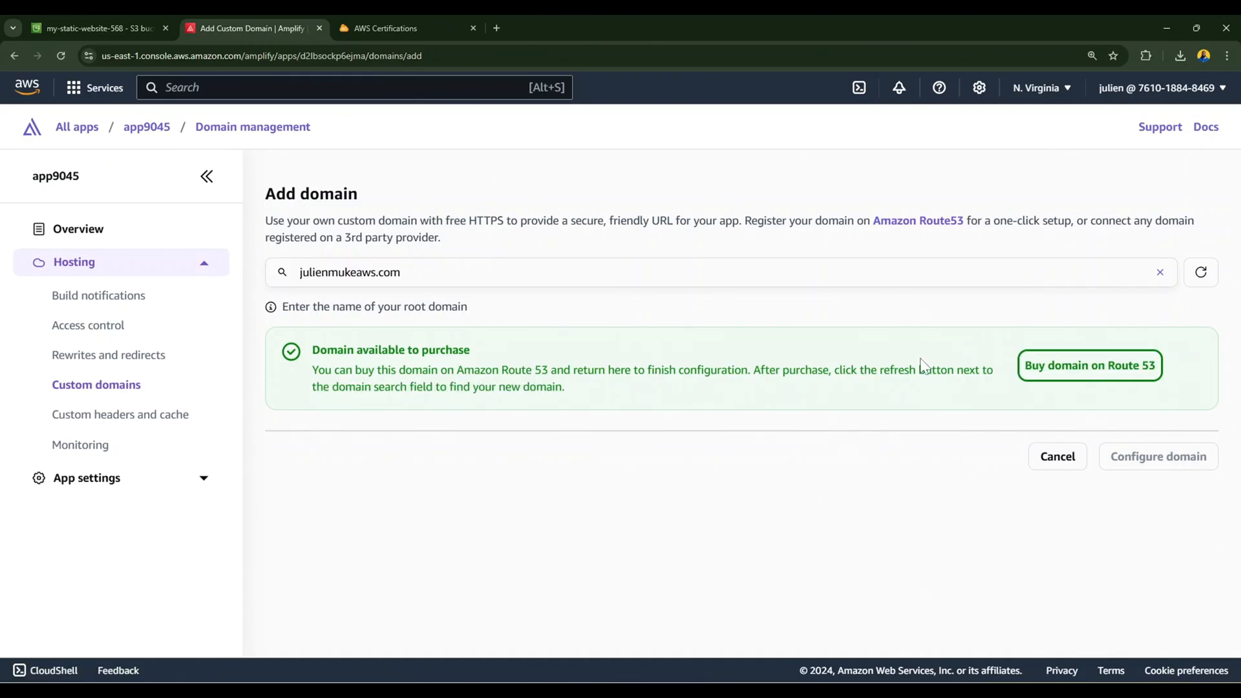
{"action": "mouse_move", "coordinate": [461, 467]}
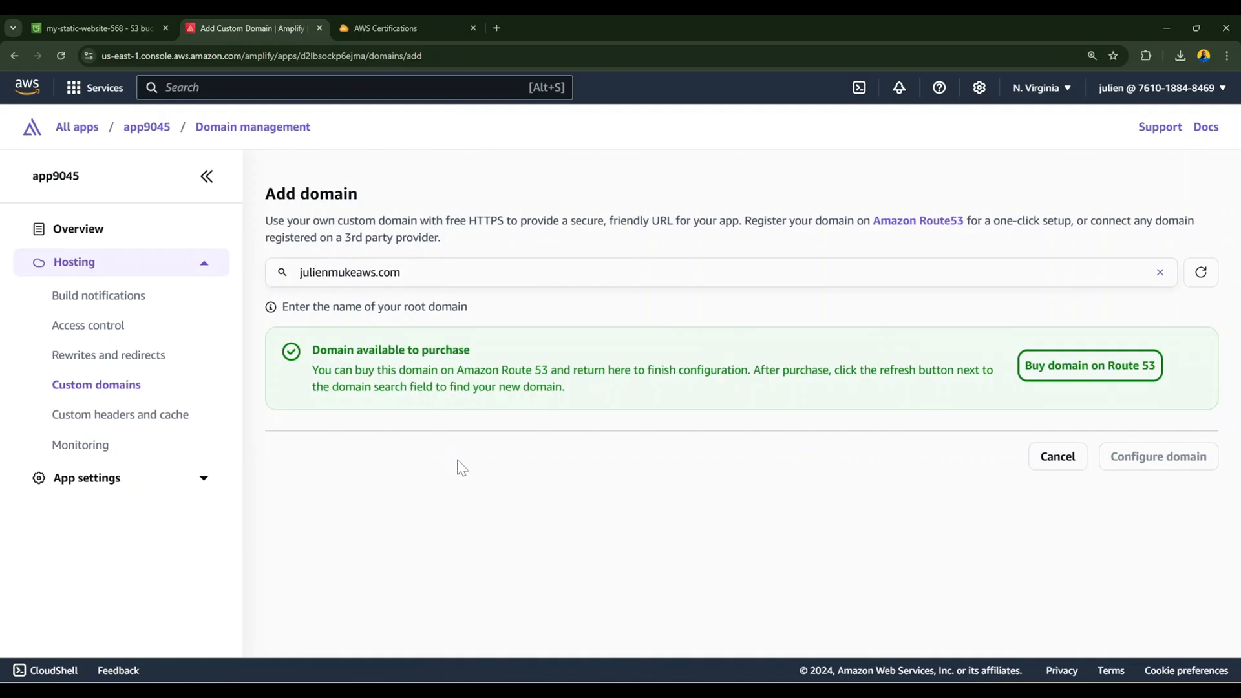
{"action": "mouse_move", "coordinate": [677, 488]}
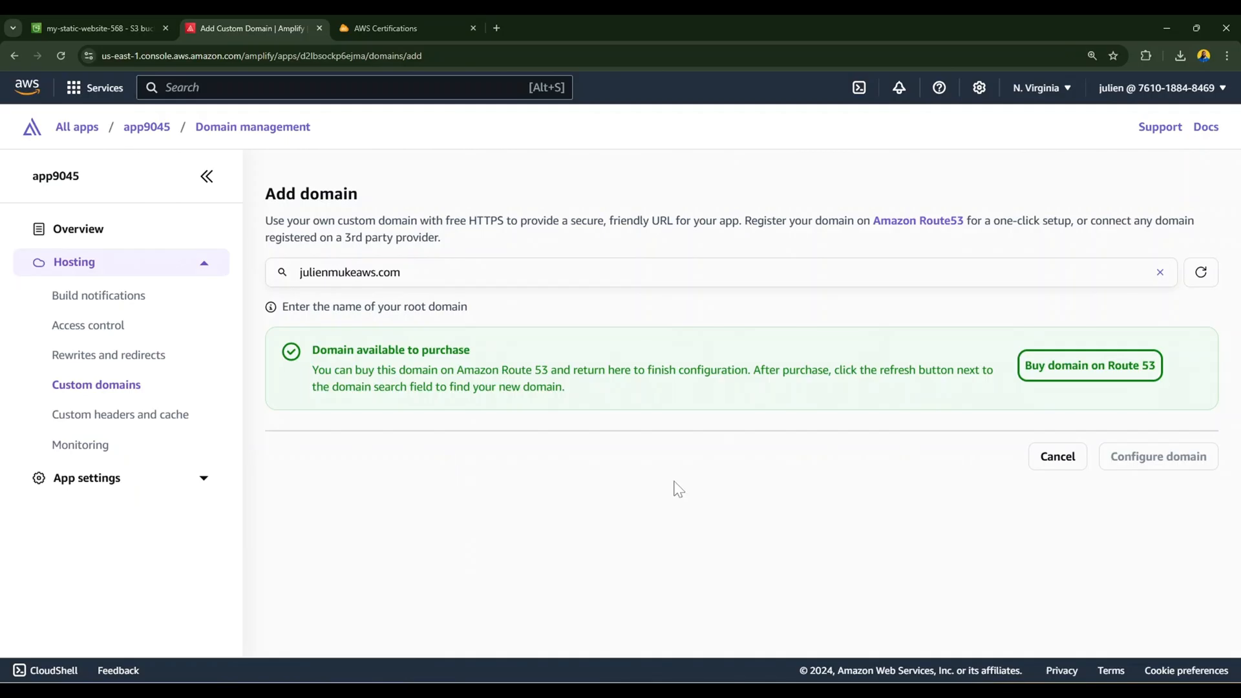
{"action": "mouse_move", "coordinate": [727, 322]}
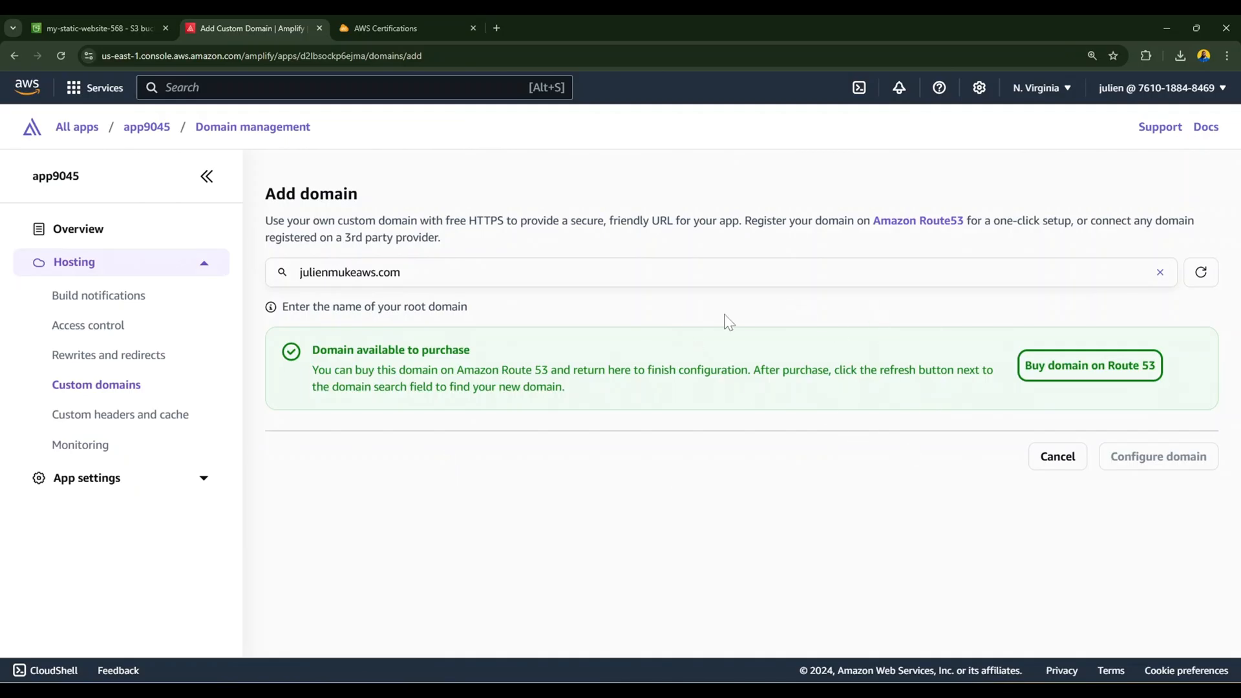
{"action": "mouse_move", "coordinate": [675, 488]}
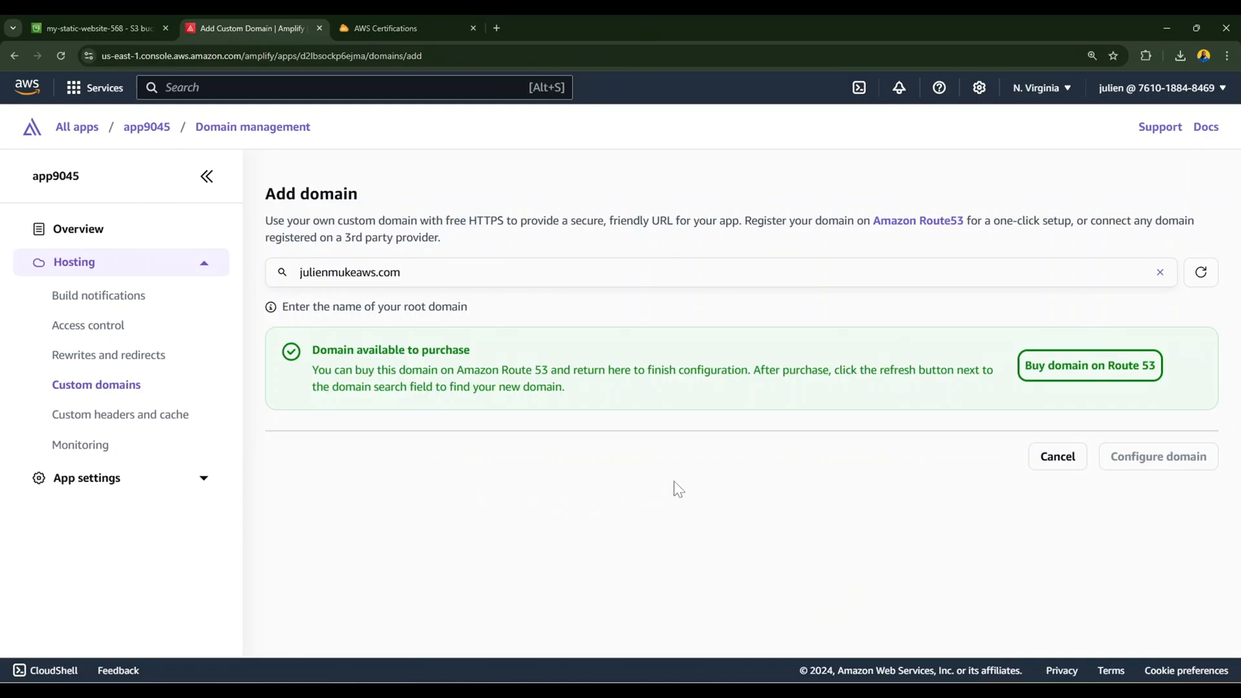
{"action": "mouse_move", "coordinate": [832, 417]}
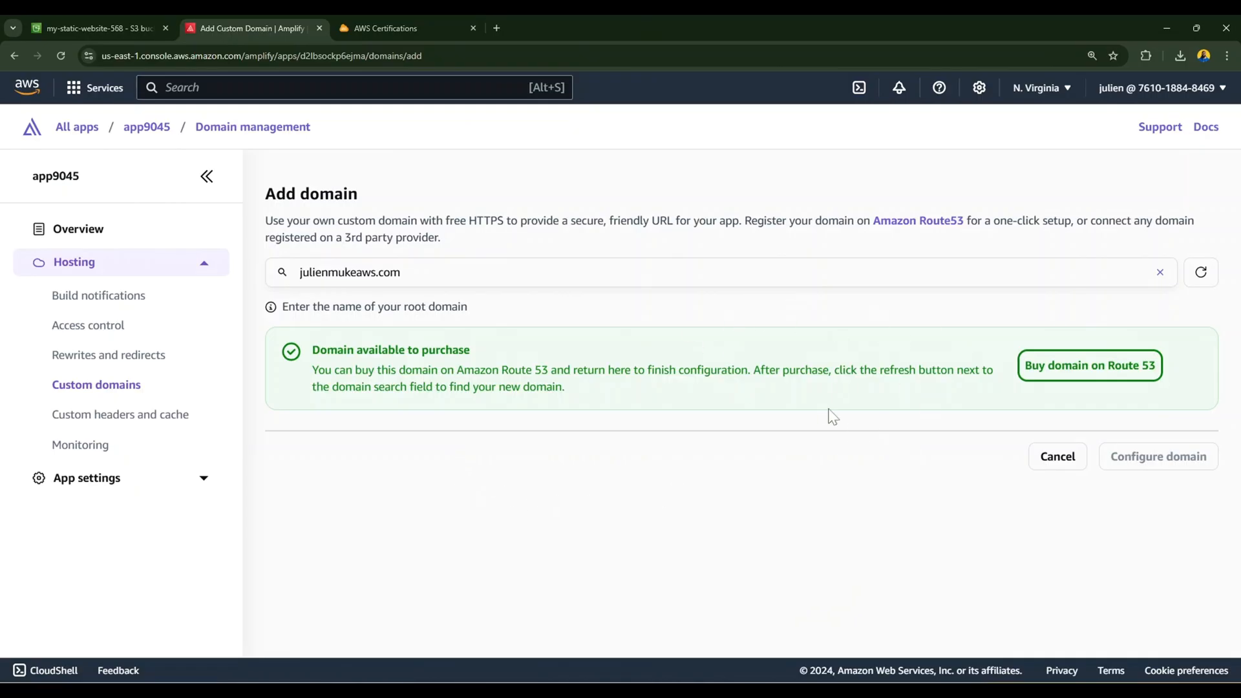
{"action": "mouse_move", "coordinate": [676, 489]}
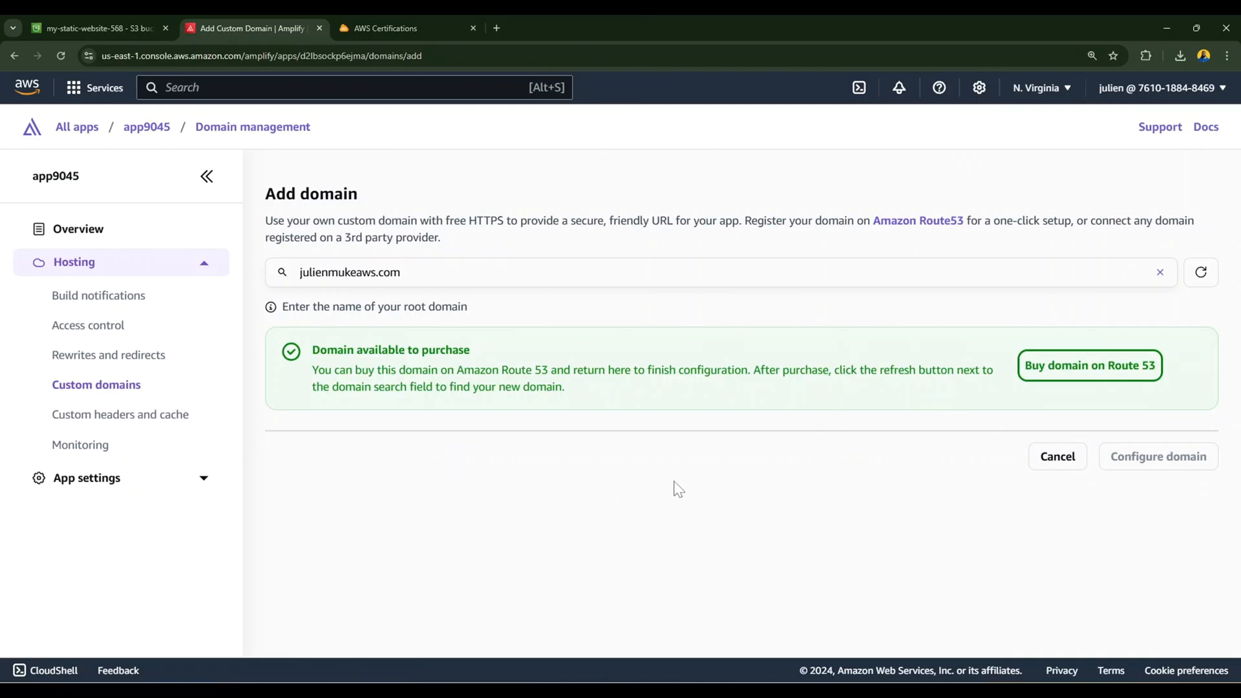
{"action": "mouse_move", "coordinate": [1072, 365]}
{"action": "type", "text": "tech"}
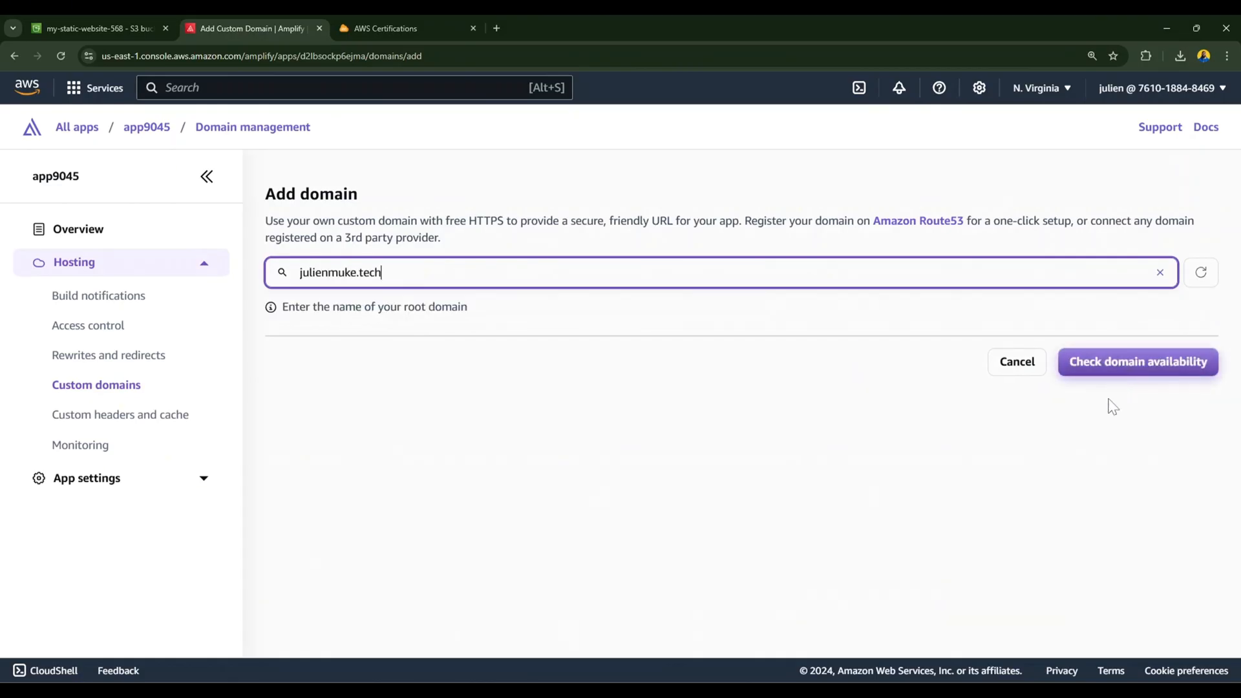
{"action": "mouse_move", "coordinate": [1125, 382]}
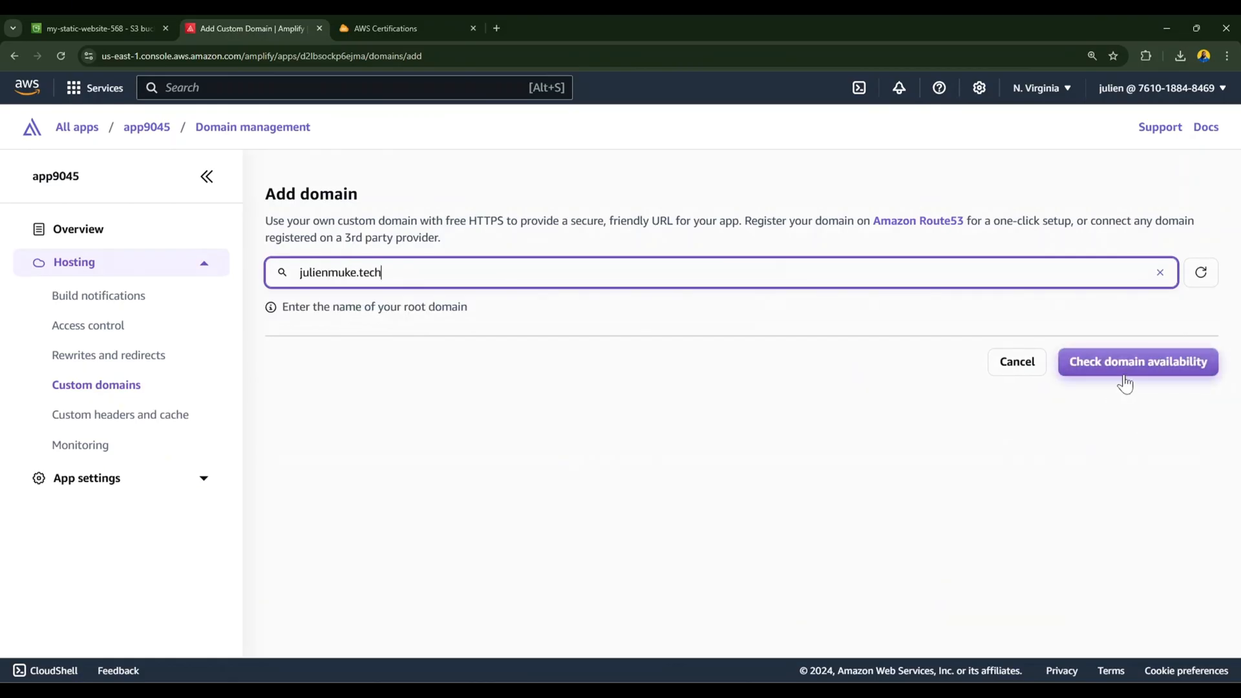
Check julienmuke.tech instead, noting the not-a-Route-53-domain warning with hosted zone creation recommended.
{"action": "left_click", "coordinate": [1136, 362]}
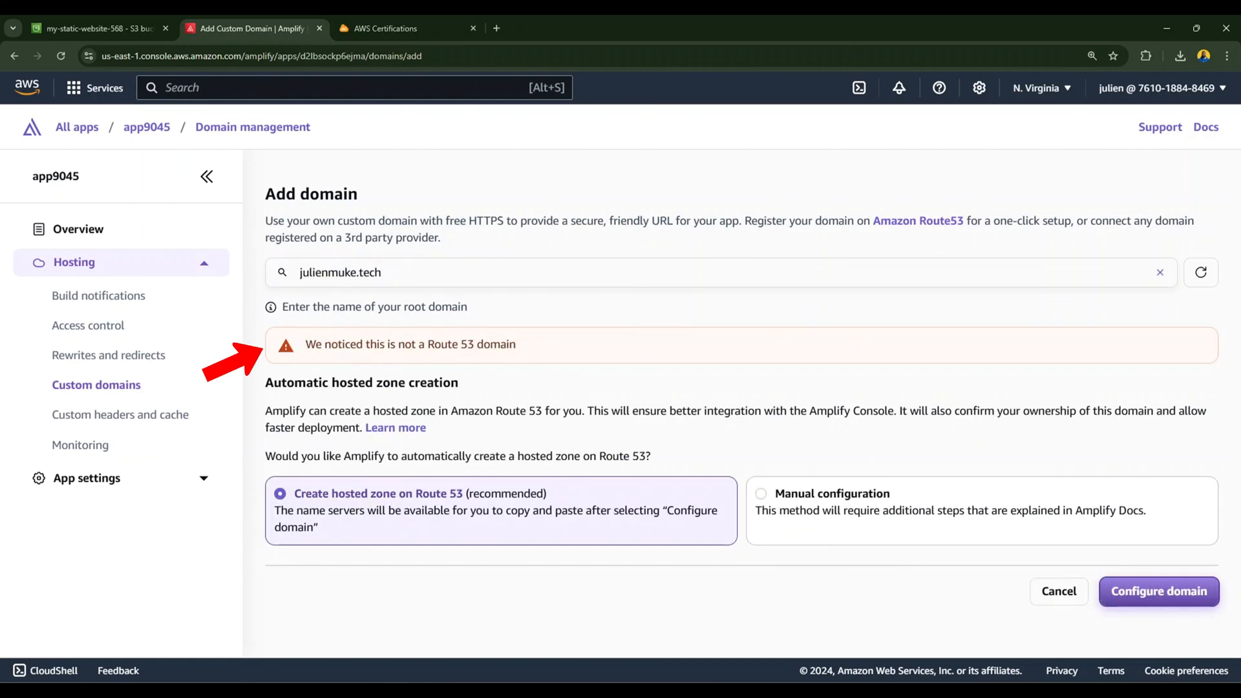
{"action": "double_click", "coordinate": [410, 344]}
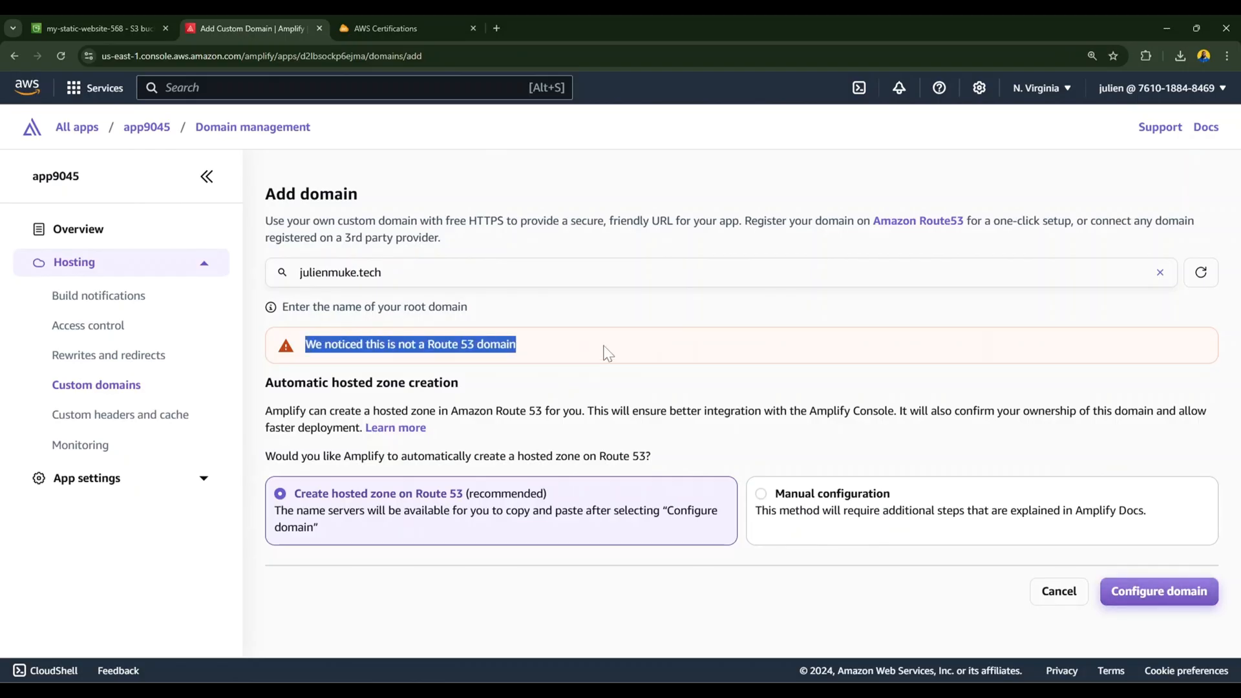
{"action": "mouse_move", "coordinate": [598, 357]}
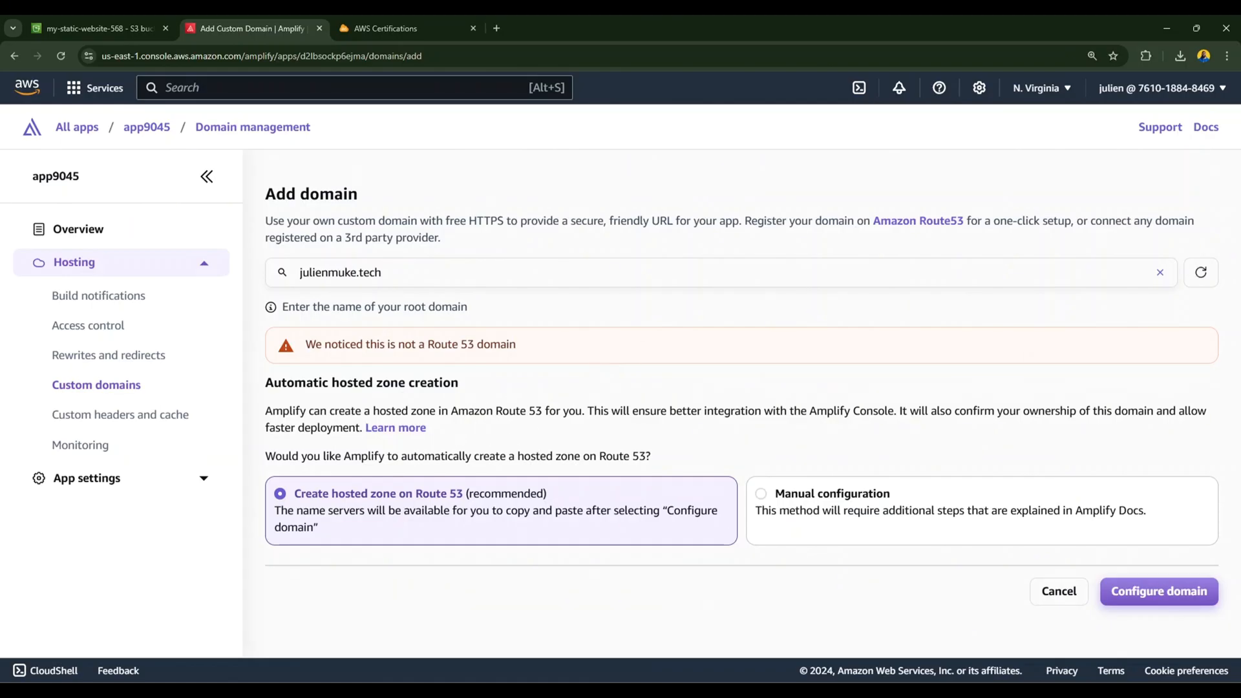
{"action": "double_click", "coordinate": [361, 382]}
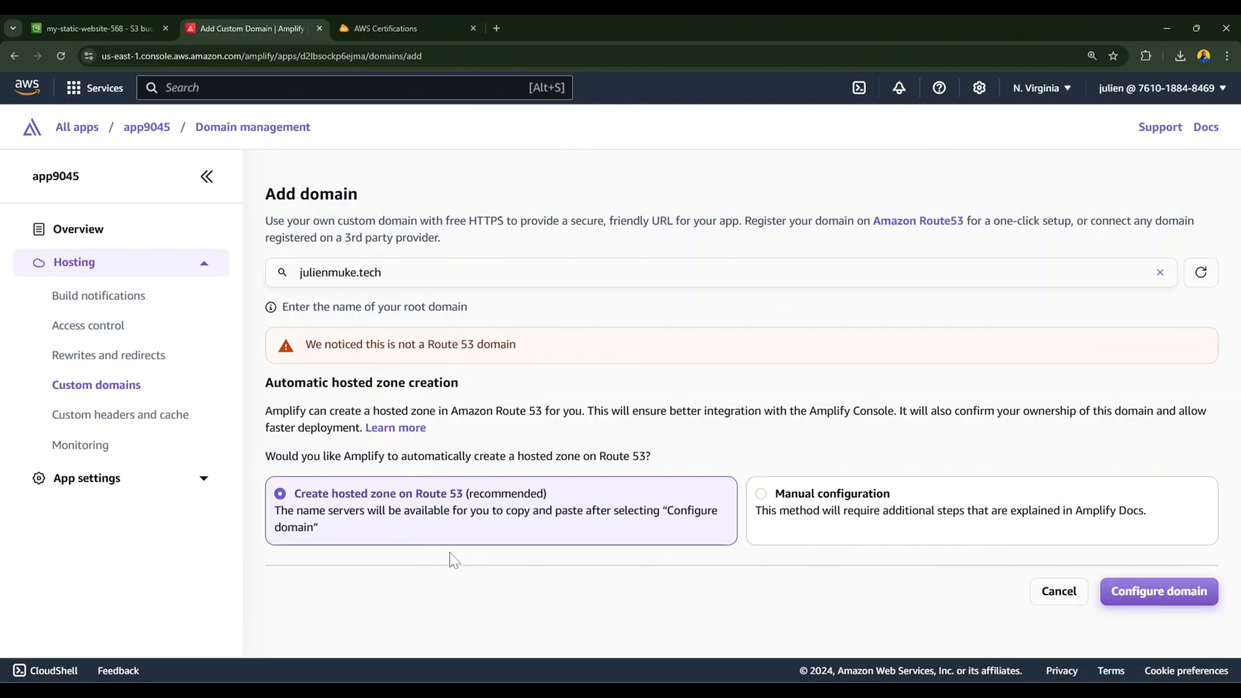
{"action": "mouse_move", "coordinate": [519, 478]}
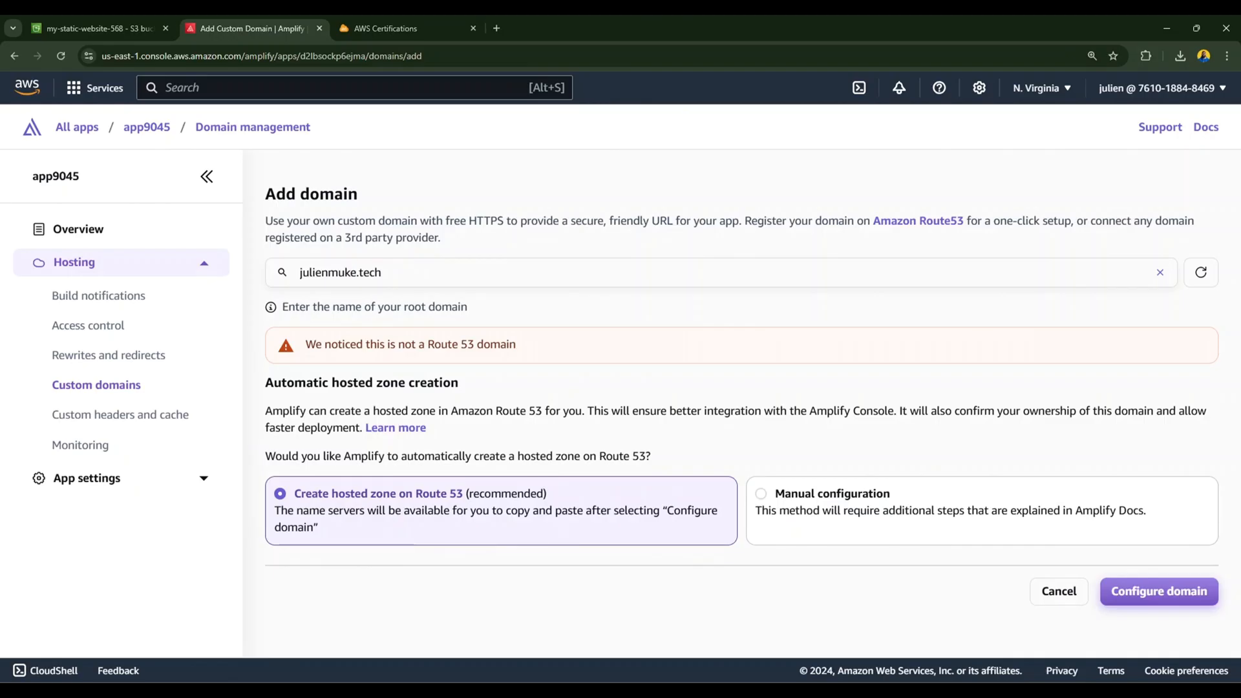
{"action": "mouse_move", "coordinate": [424, 545]}
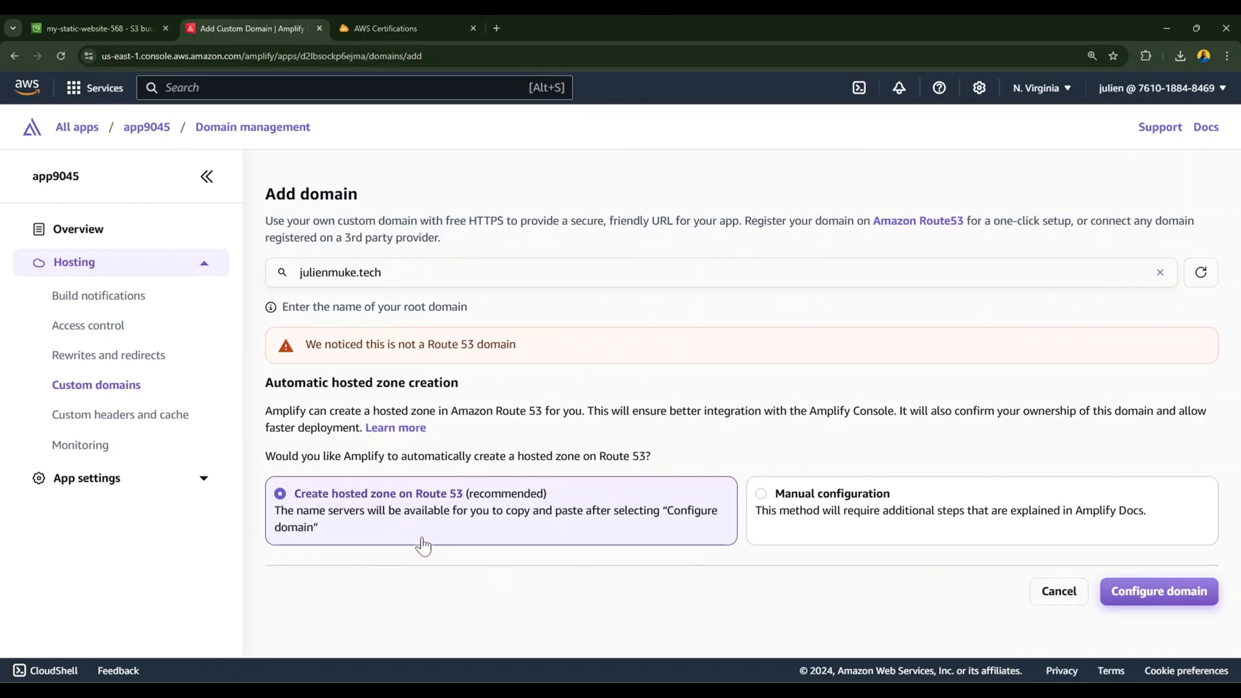
{"action": "mouse_move", "coordinate": [554, 431]}
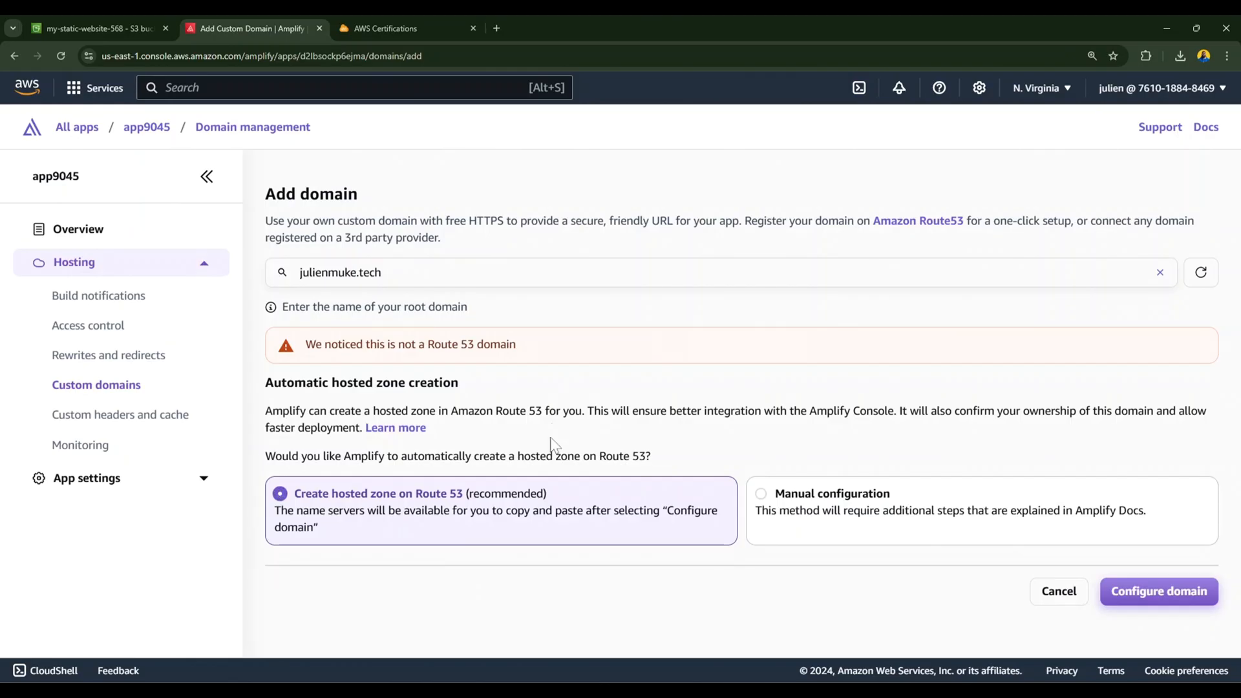
{"action": "mouse_move", "coordinate": [1158, 591]}
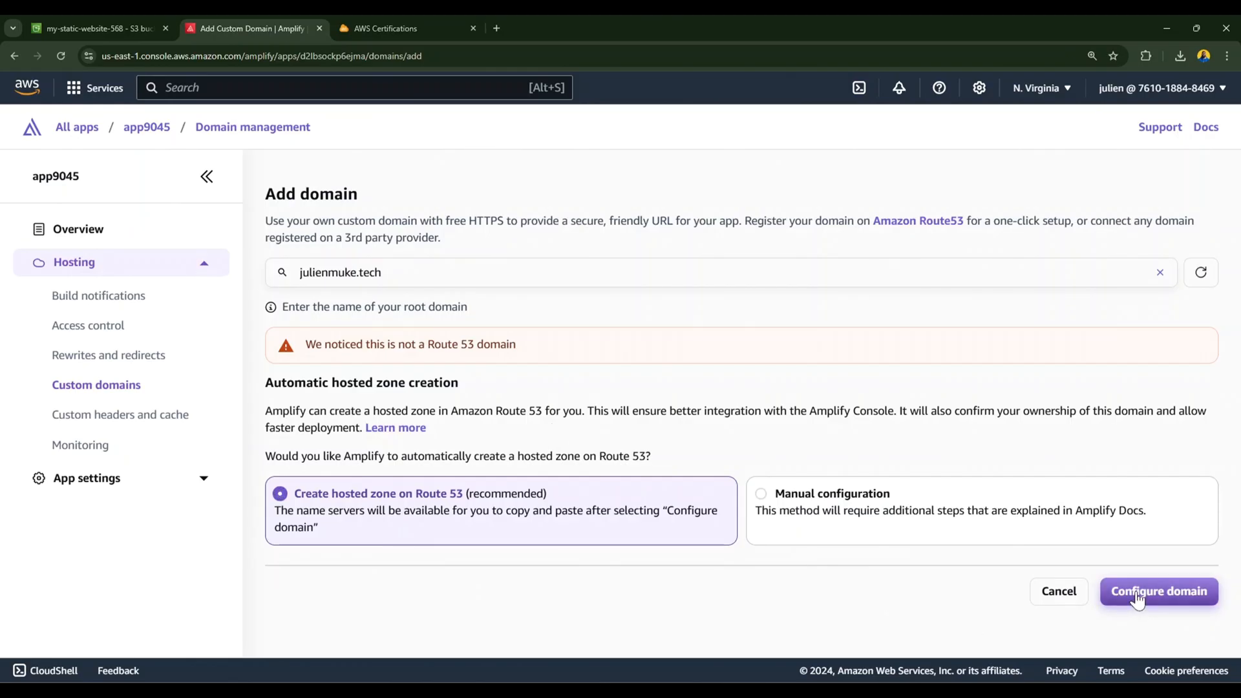
Configure julienmuke.tech with an automatic hosted zone and save its four AWS name servers in hPanel.
{"action": "left_click", "coordinate": [1157, 591]}
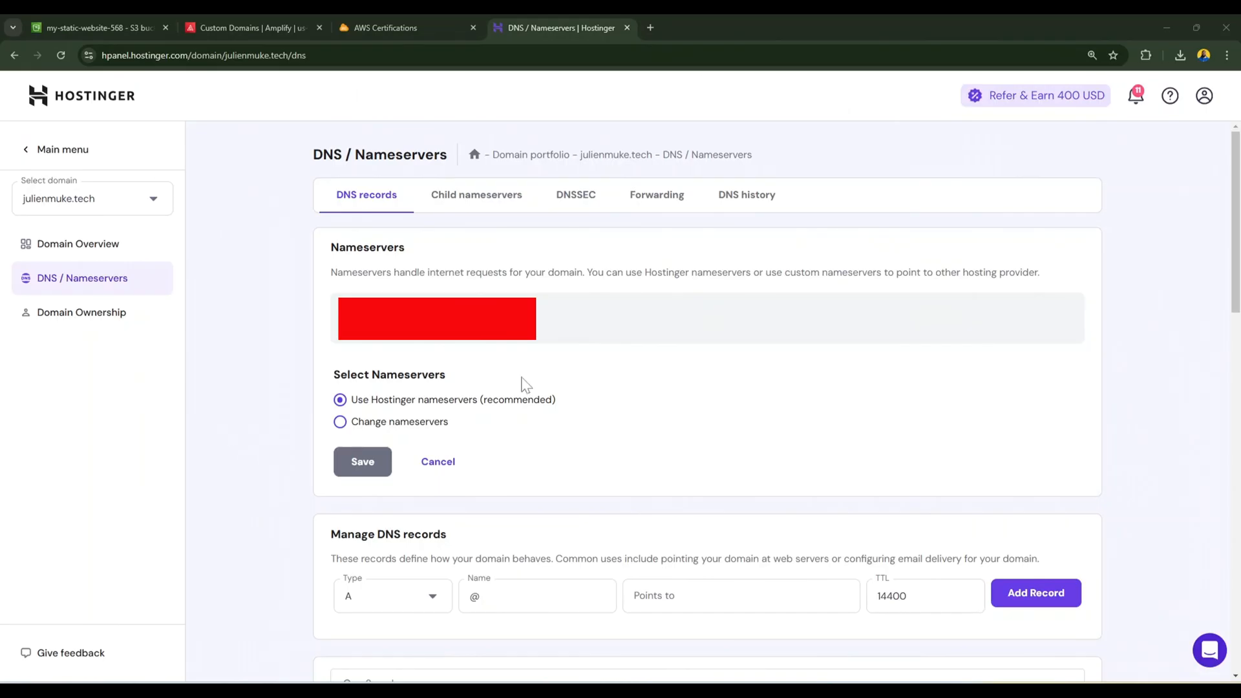
{"action": "mouse_move", "coordinate": [676, 354]}
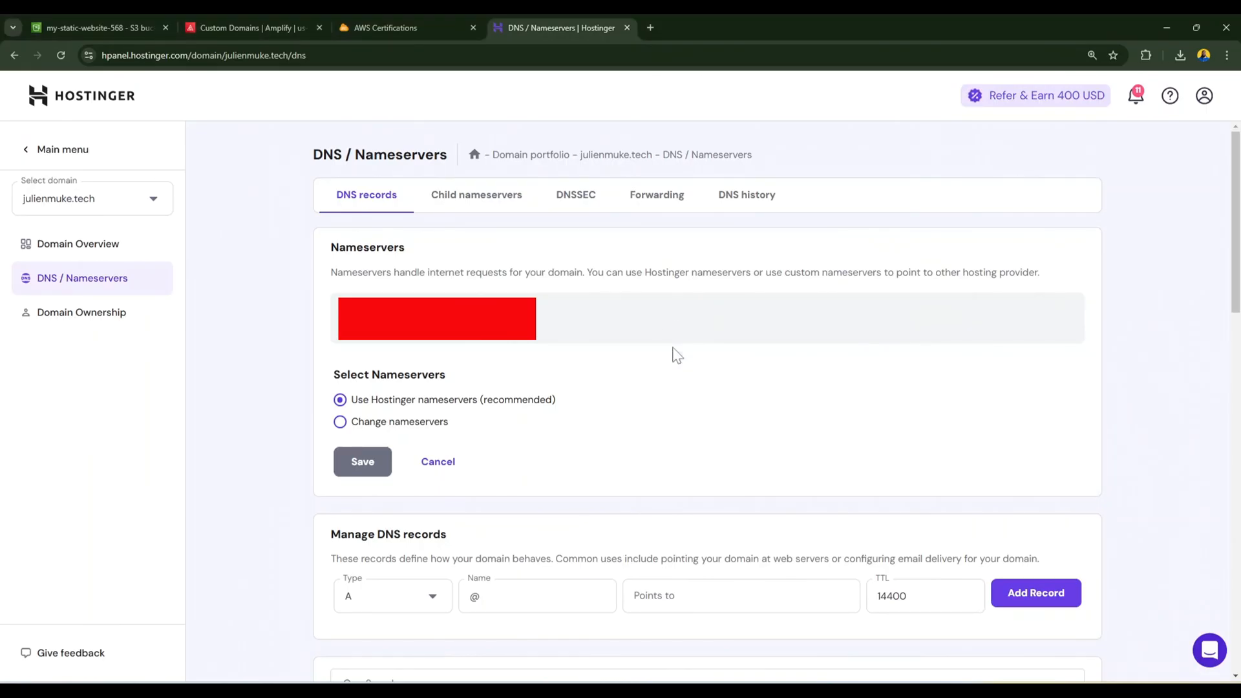
{"action": "mouse_move", "coordinate": [687, 305]}
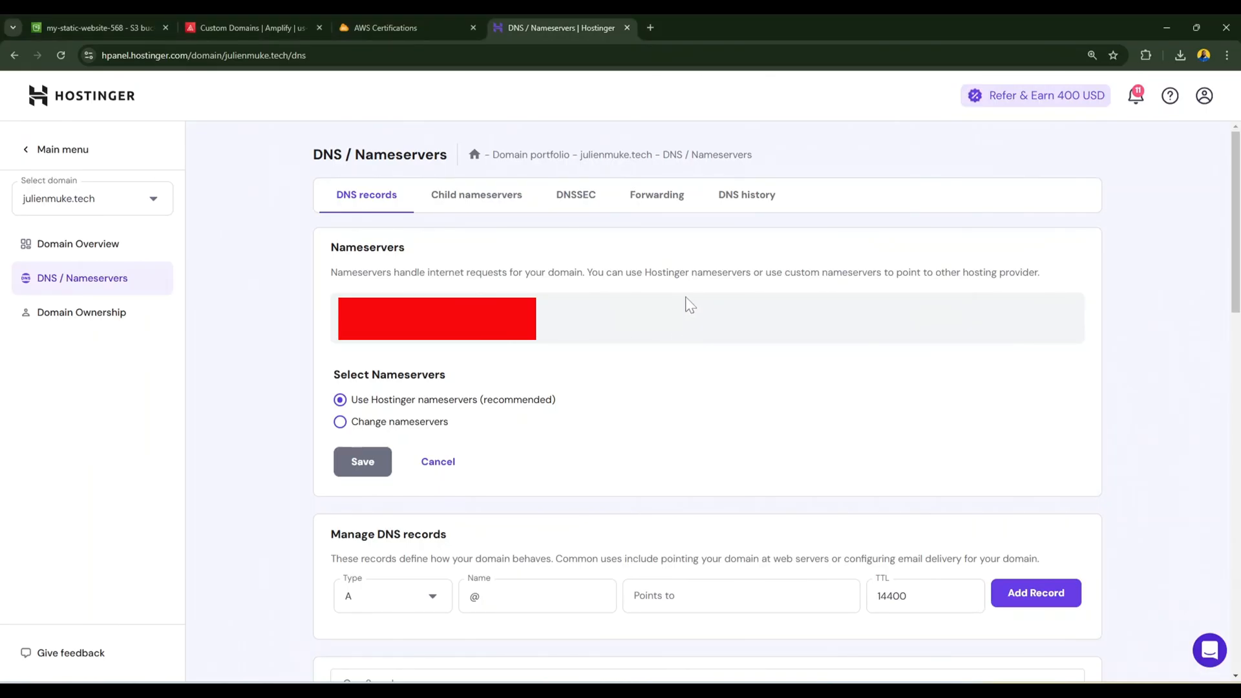
{"action": "mouse_move", "coordinate": [469, 344]}
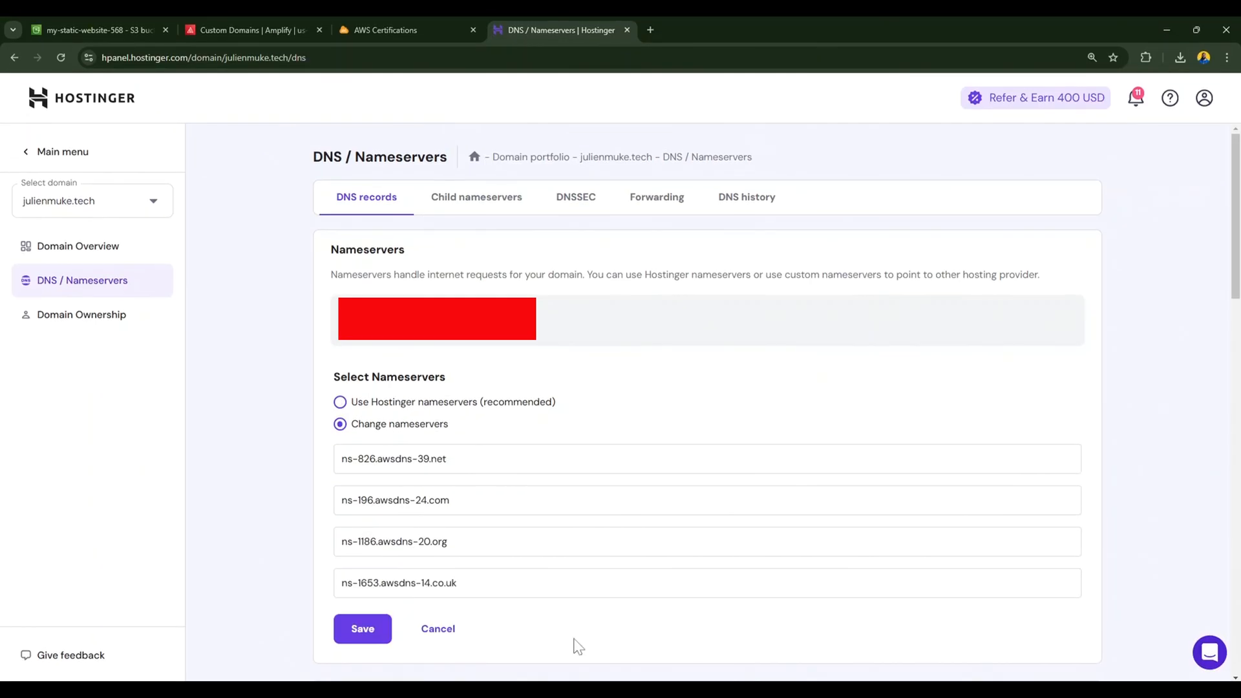
{"action": "left_click", "coordinate": [252, 29]}
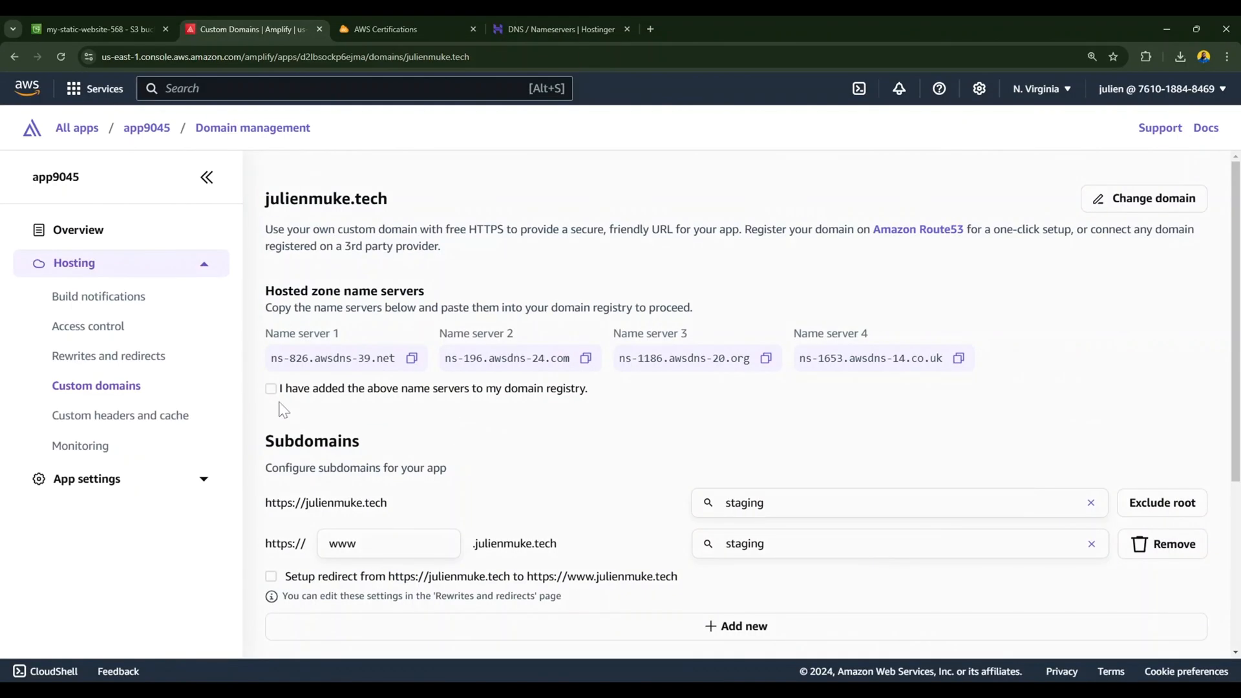
{"action": "mouse_move", "coordinate": [272, 399]}
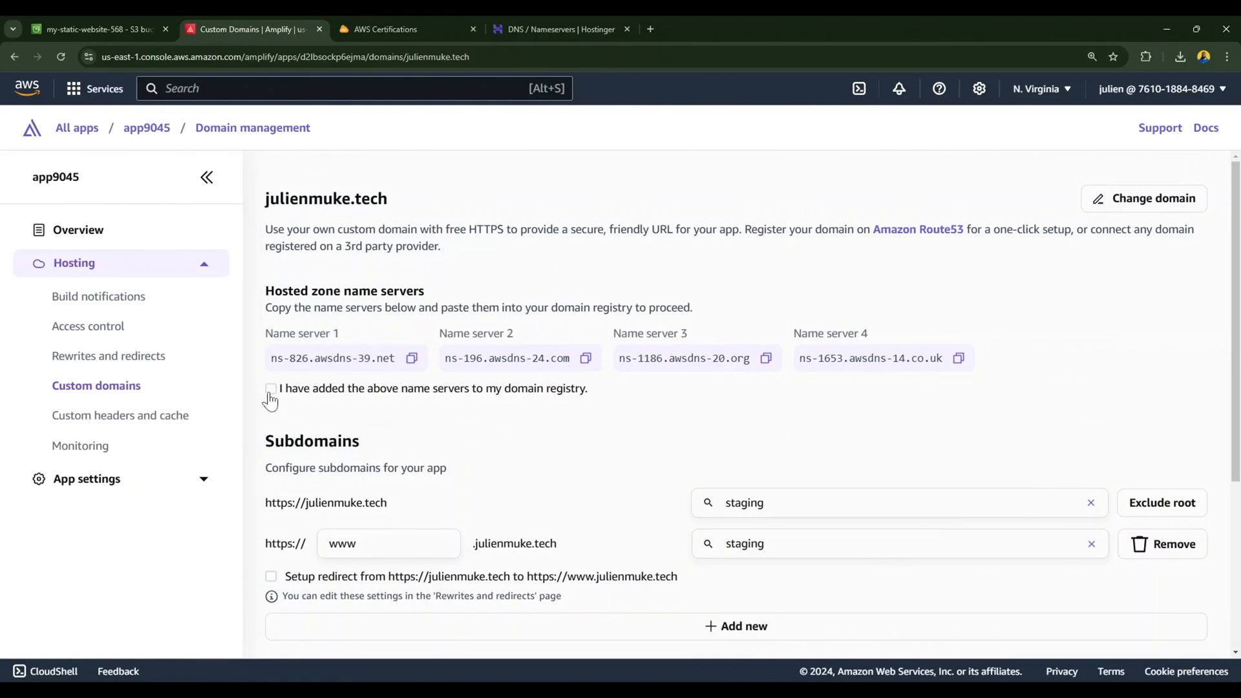
Confirm the name servers were added, try Custom SSL certificate, then settle on the Amplify managed certificate.
{"action": "left_click", "coordinate": [270, 388]}
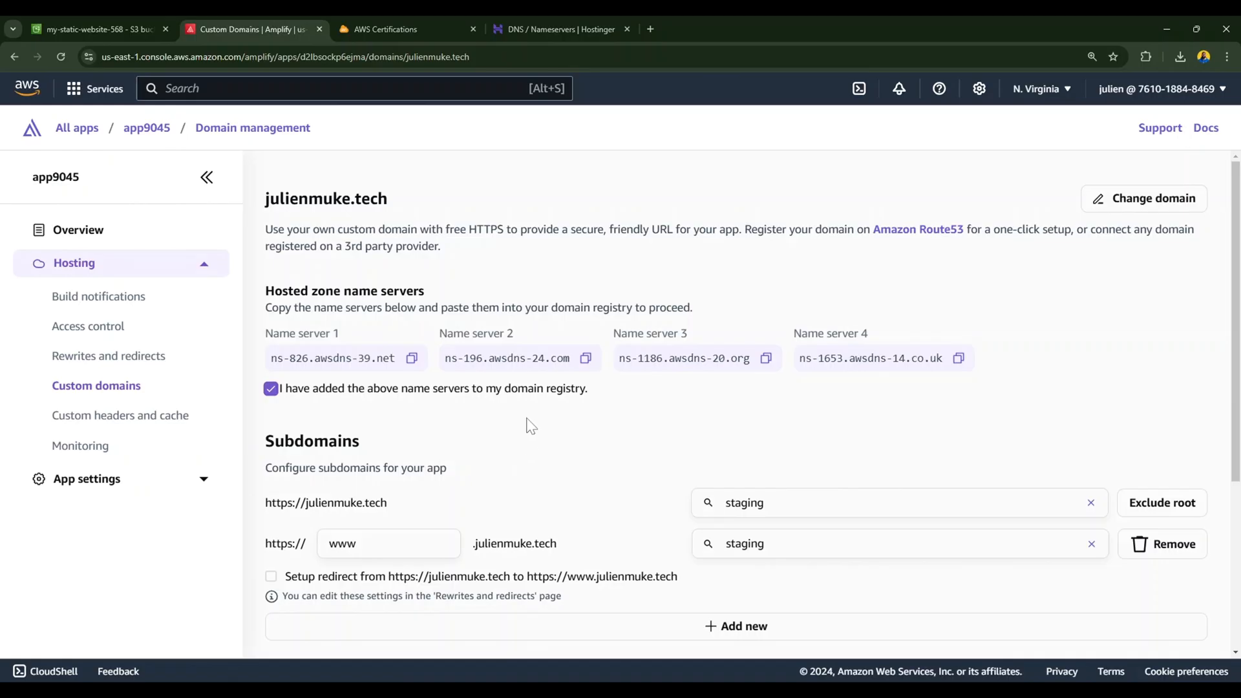
{"action": "scroll", "scroll_direction": "down", "scroll_amount": 3}
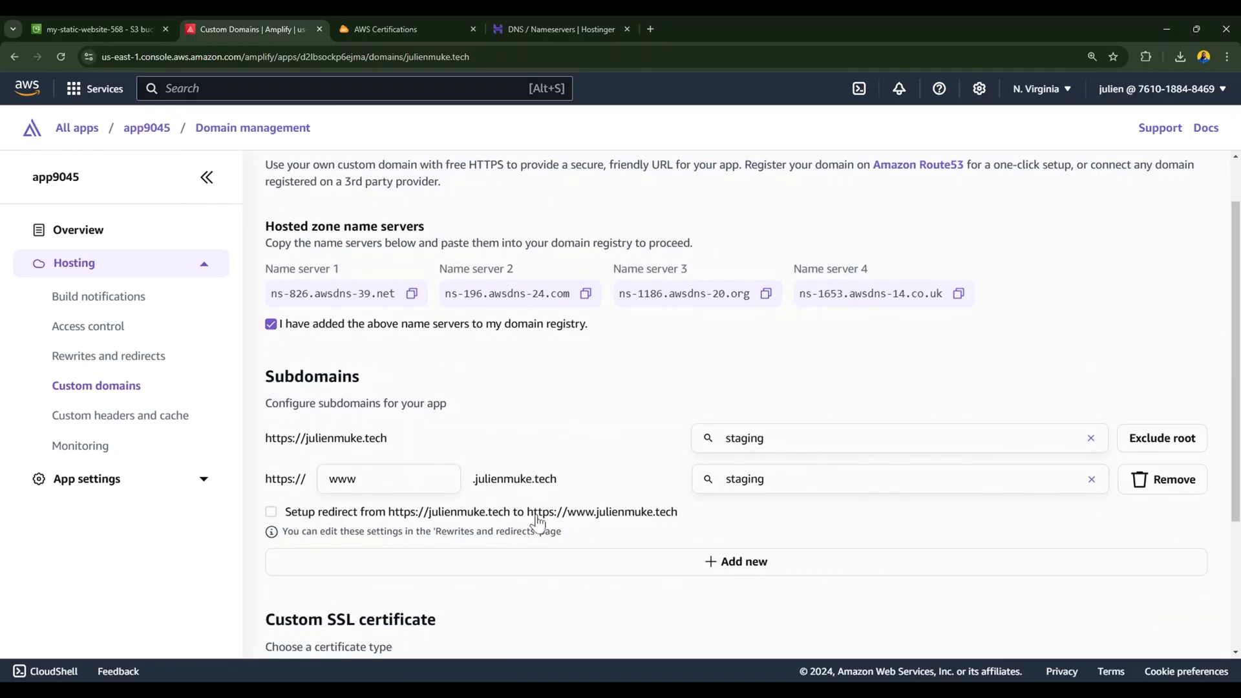
{"action": "mouse_move", "coordinate": [594, 443]}
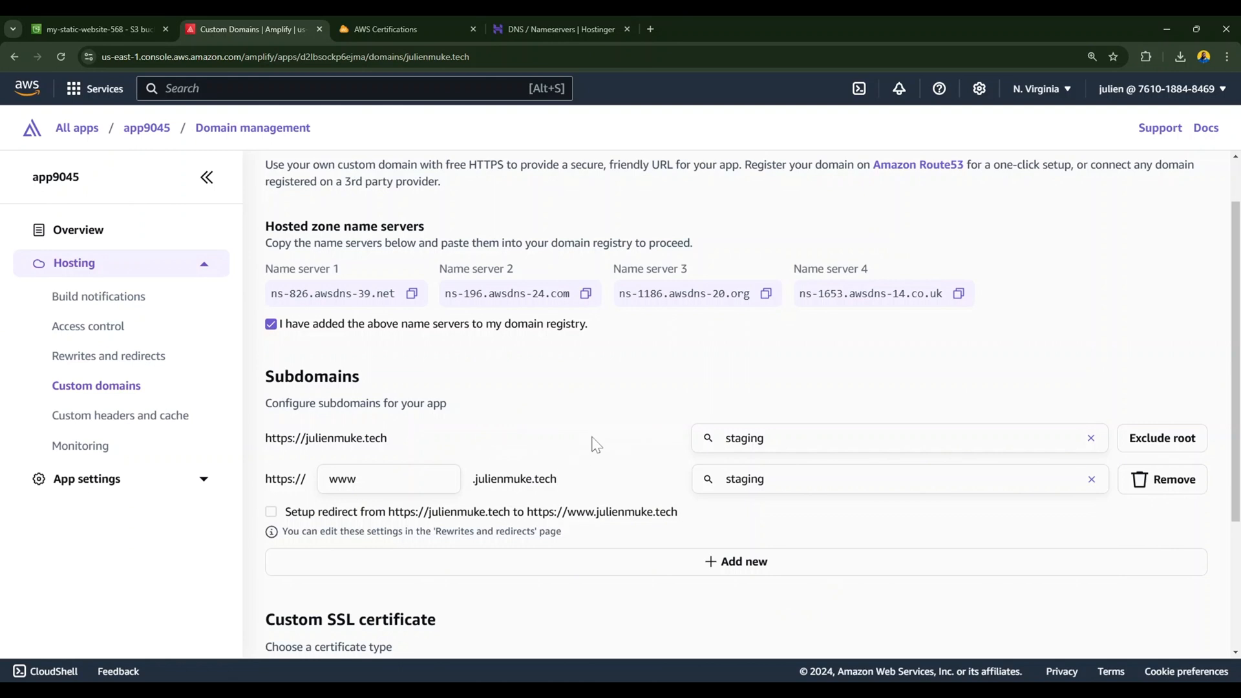
{"action": "scroll", "scroll_direction": "down", "scroll_amount": 3}
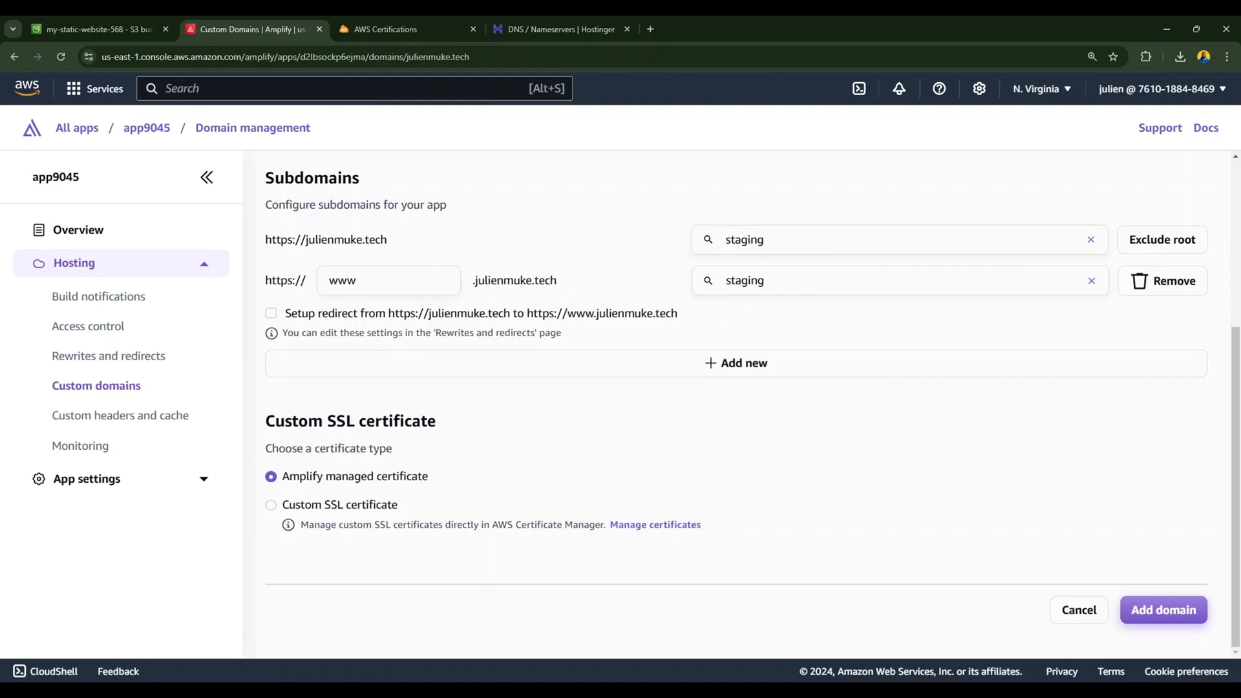
{"action": "double_click", "coordinate": [354, 475]}
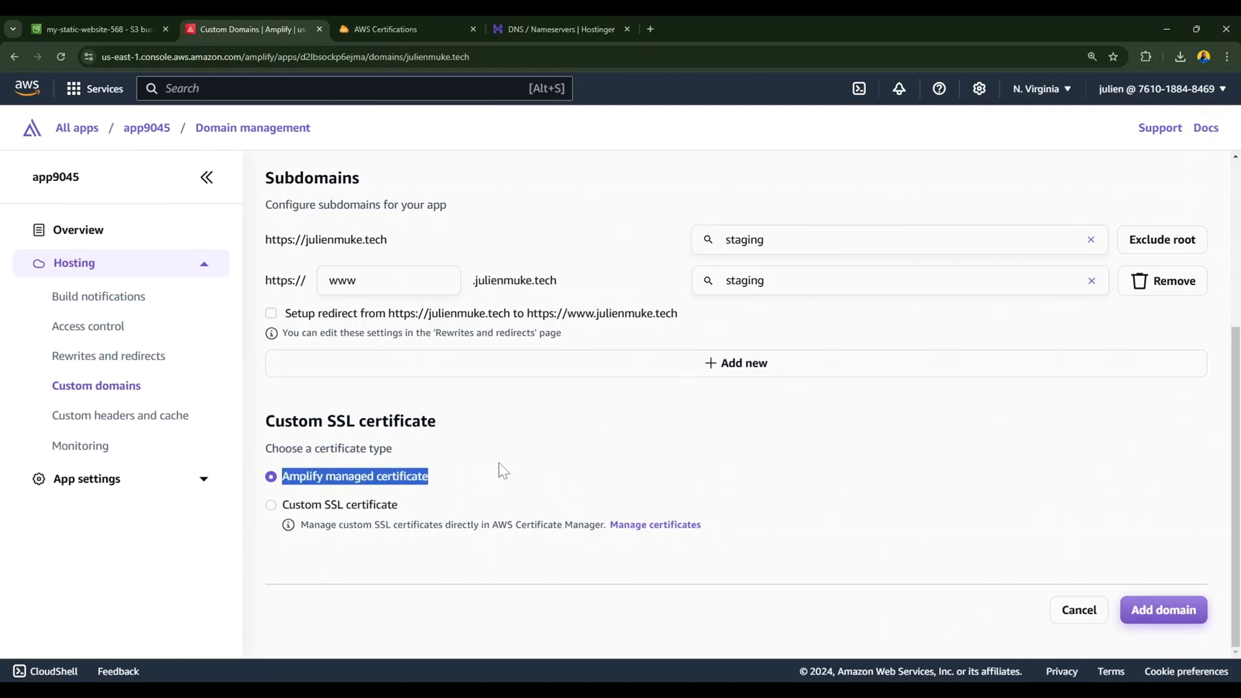
{"action": "left_click", "coordinate": [270, 504]}
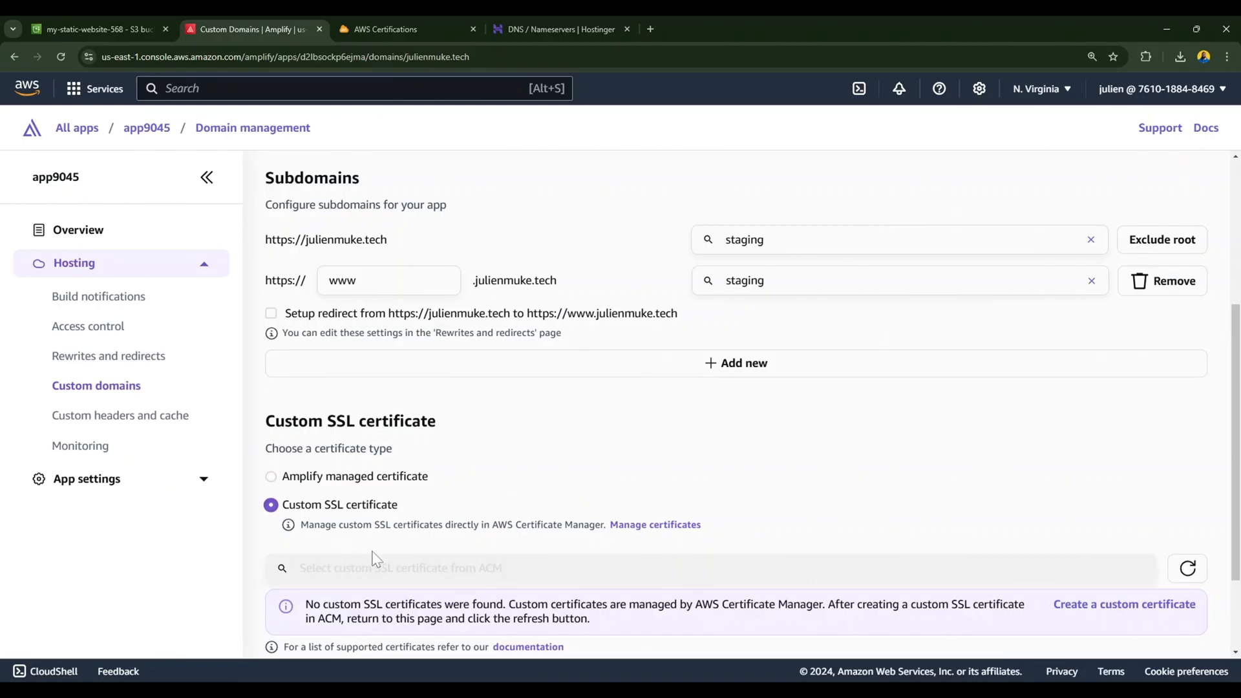
{"action": "scroll", "scroll_direction": "down", "scroll_amount": 3}
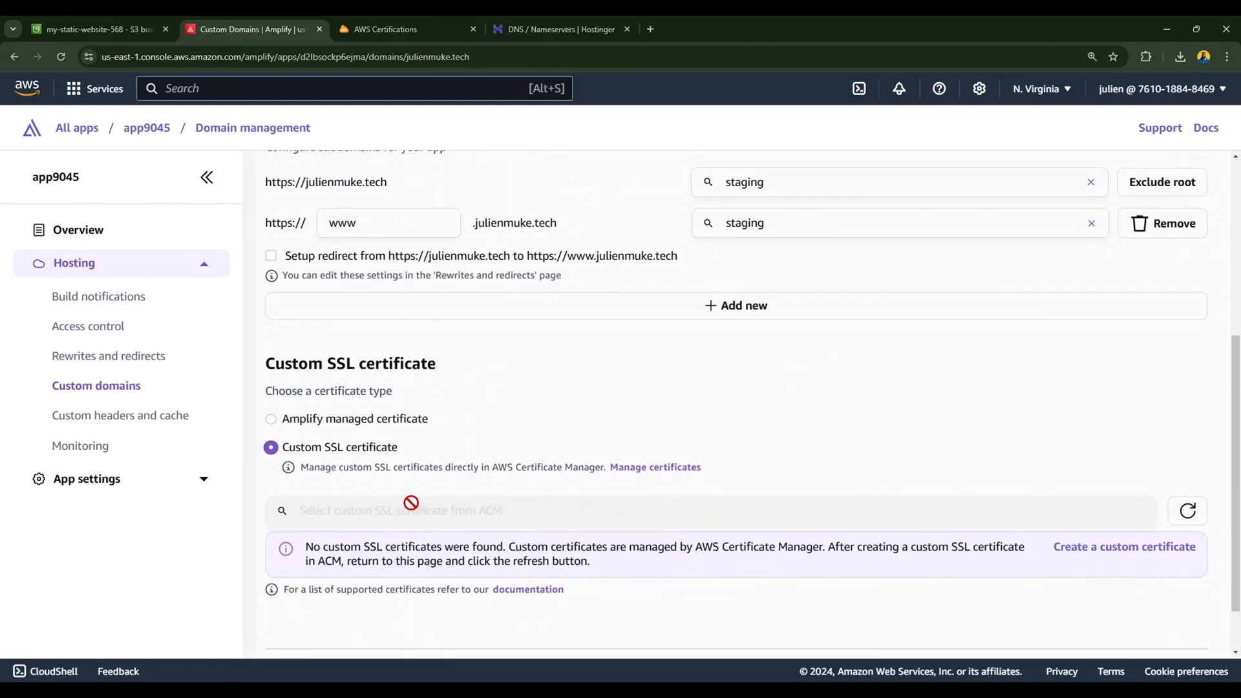
{"action": "mouse_move", "coordinate": [411, 511]}
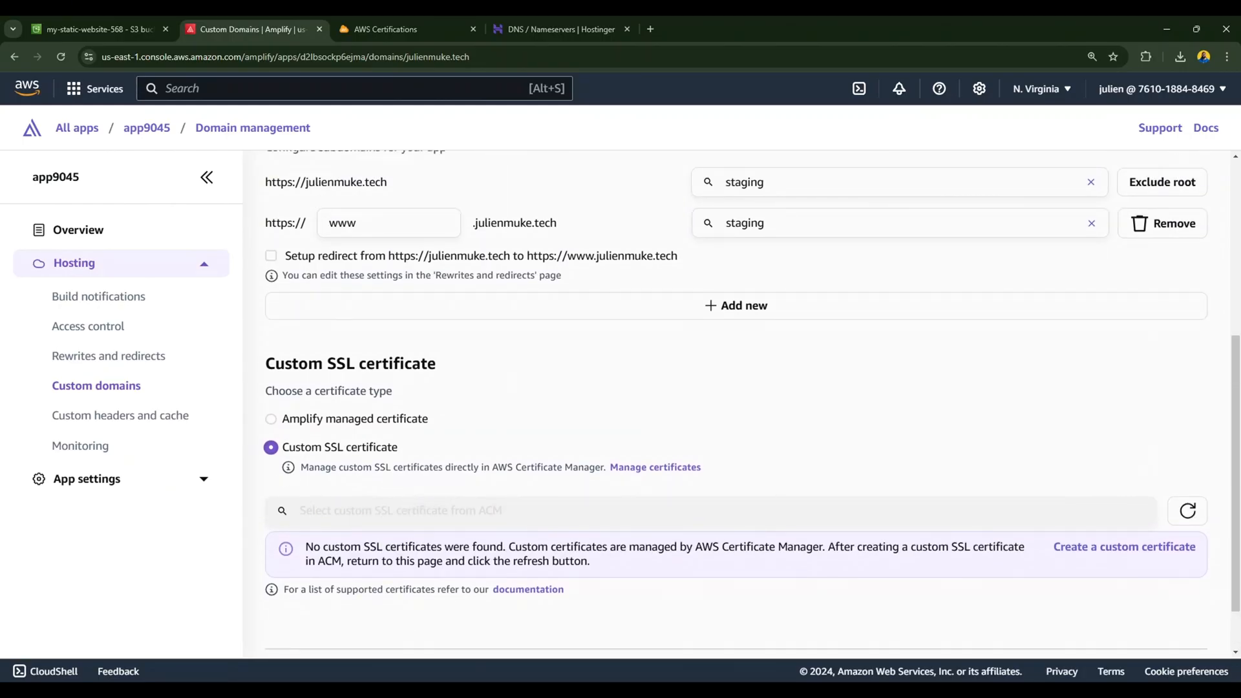
{"action": "mouse_move", "coordinate": [419, 494]}
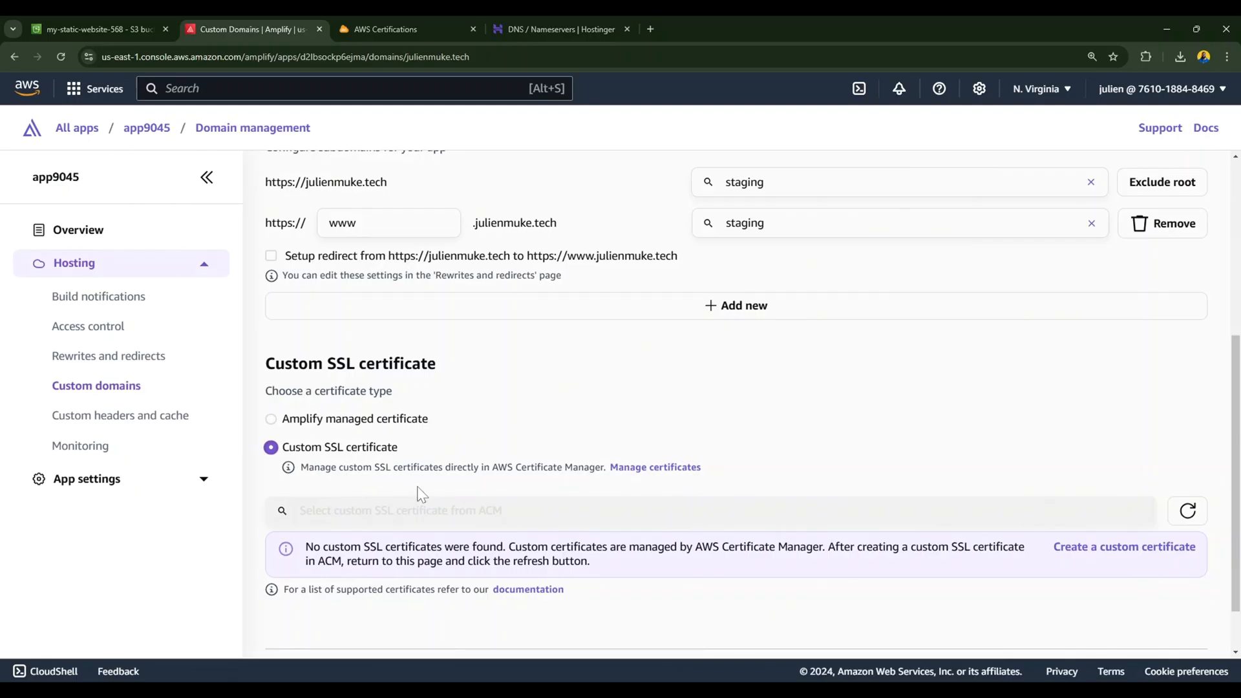
{"action": "mouse_move", "coordinate": [273, 428]}
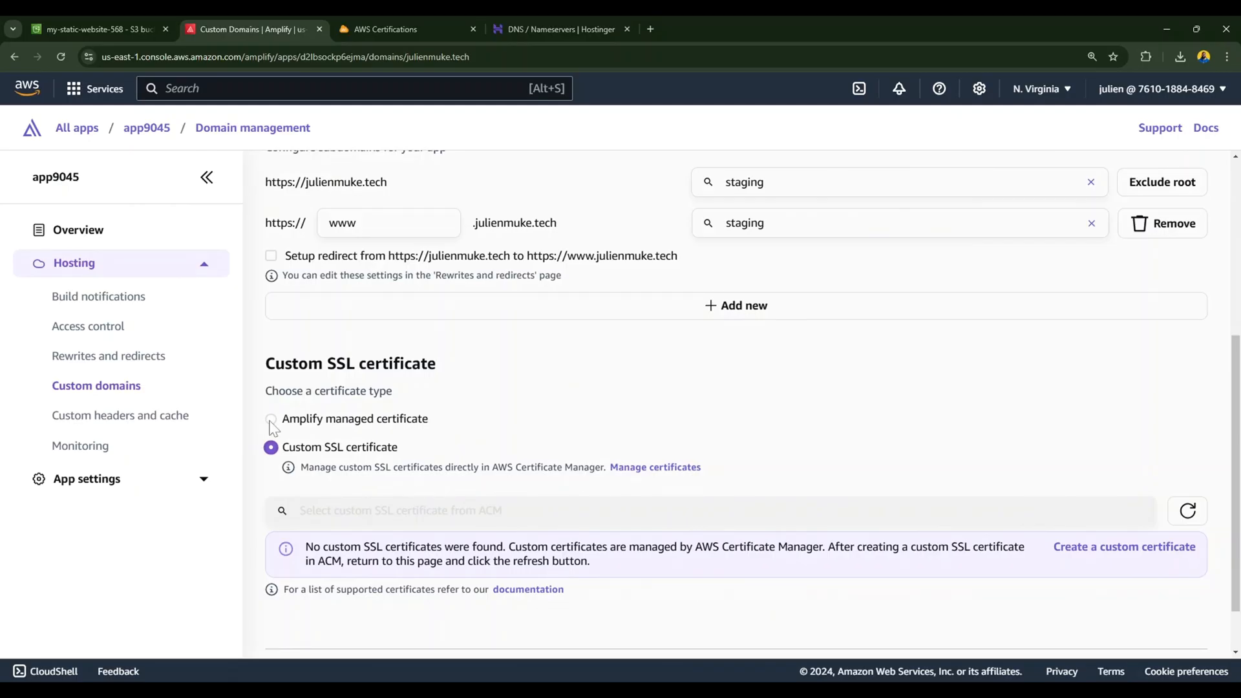
{"action": "left_click", "coordinate": [270, 418]}
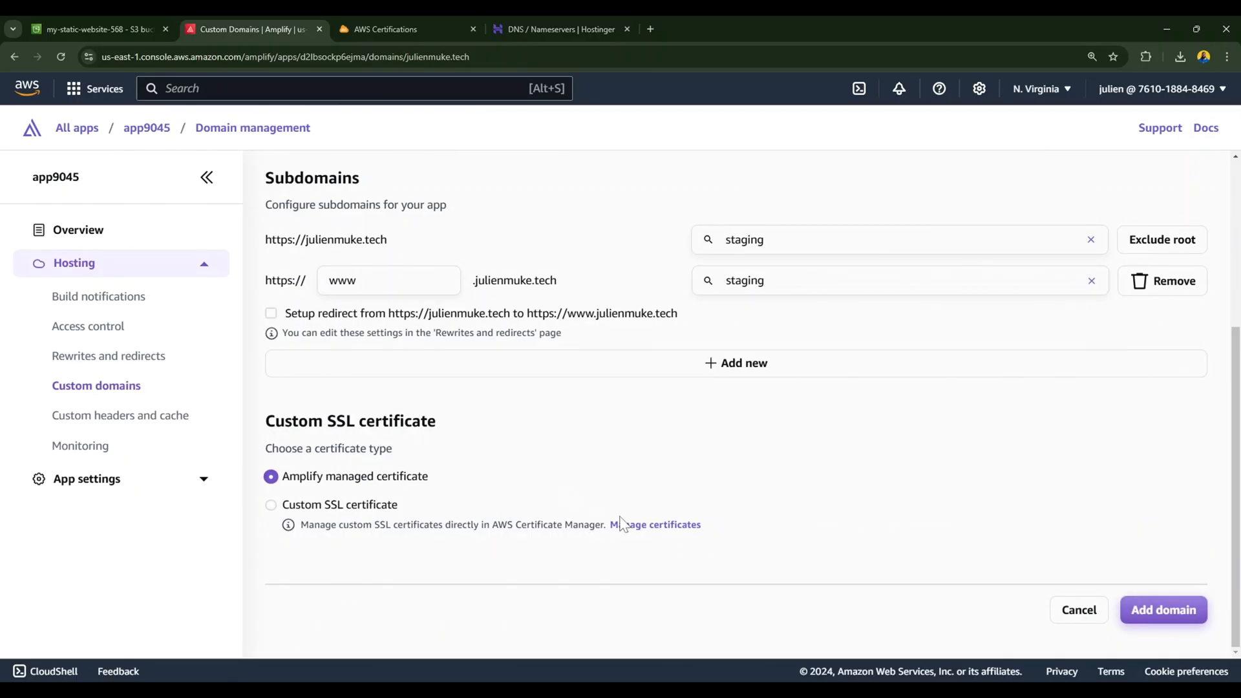
Add the julienmuke.tech domain and select its www address once it shows as Available.
{"action": "left_click", "coordinate": [1161, 609]}
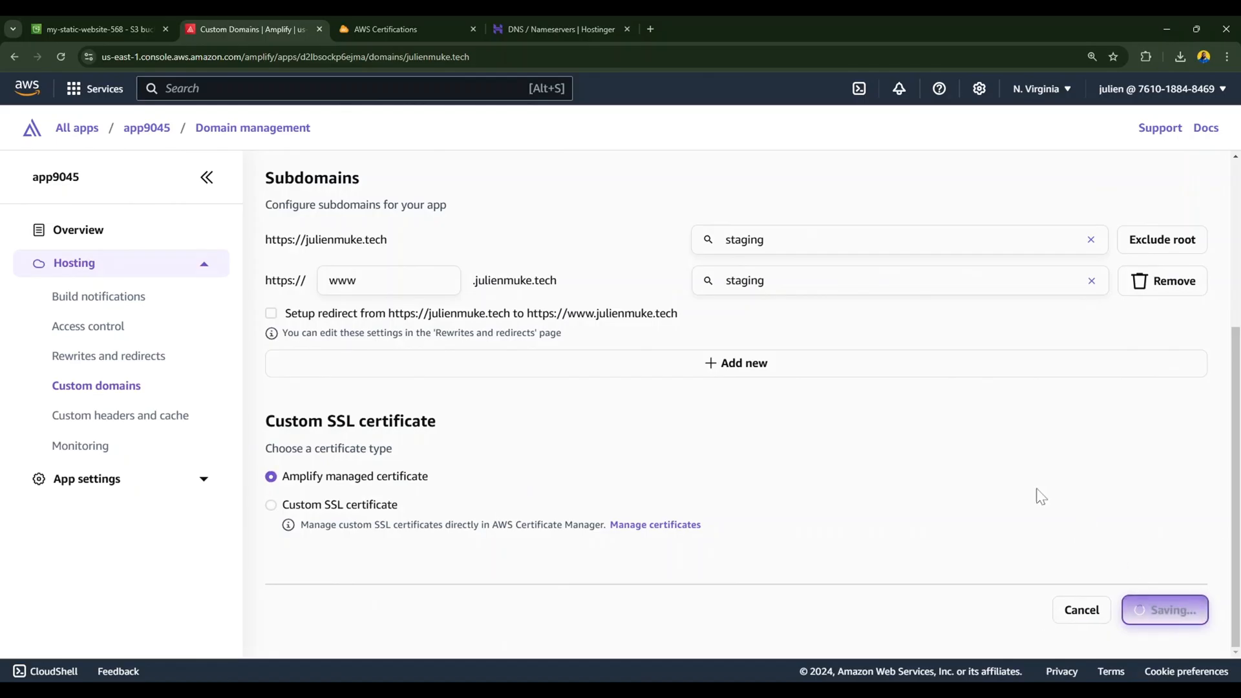
{"action": "left_click", "coordinate": [1163, 608]}
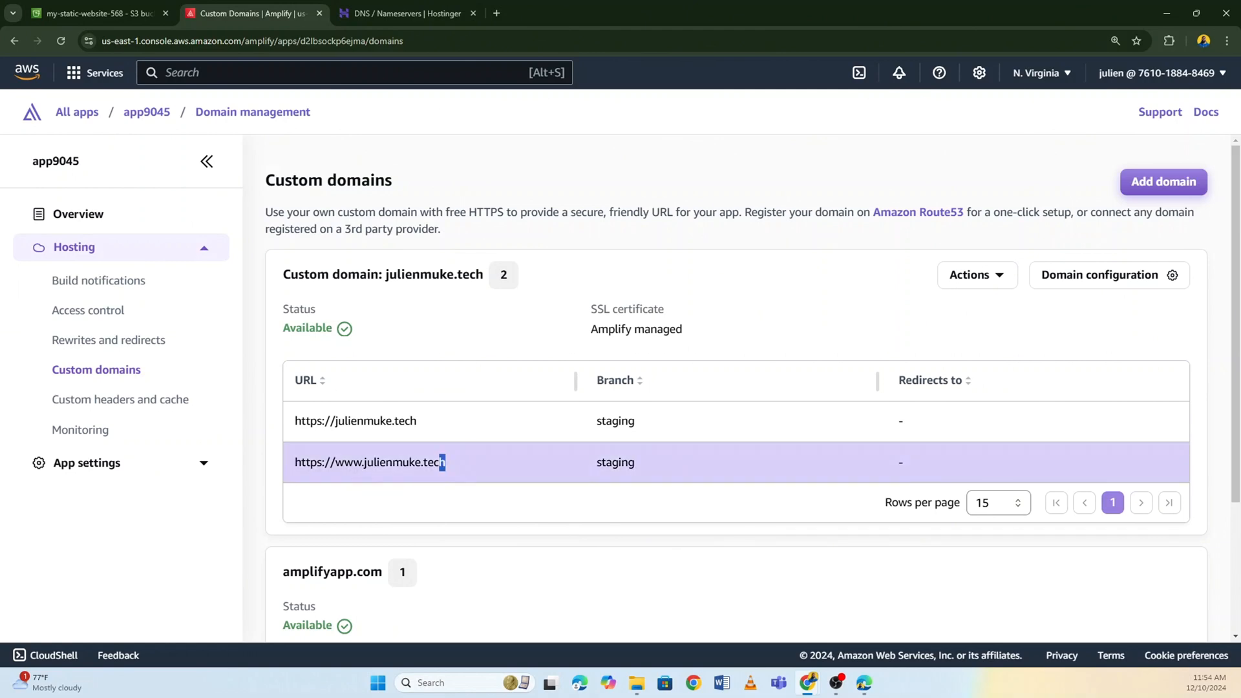
{"action": "double_click", "coordinate": [369, 463]}
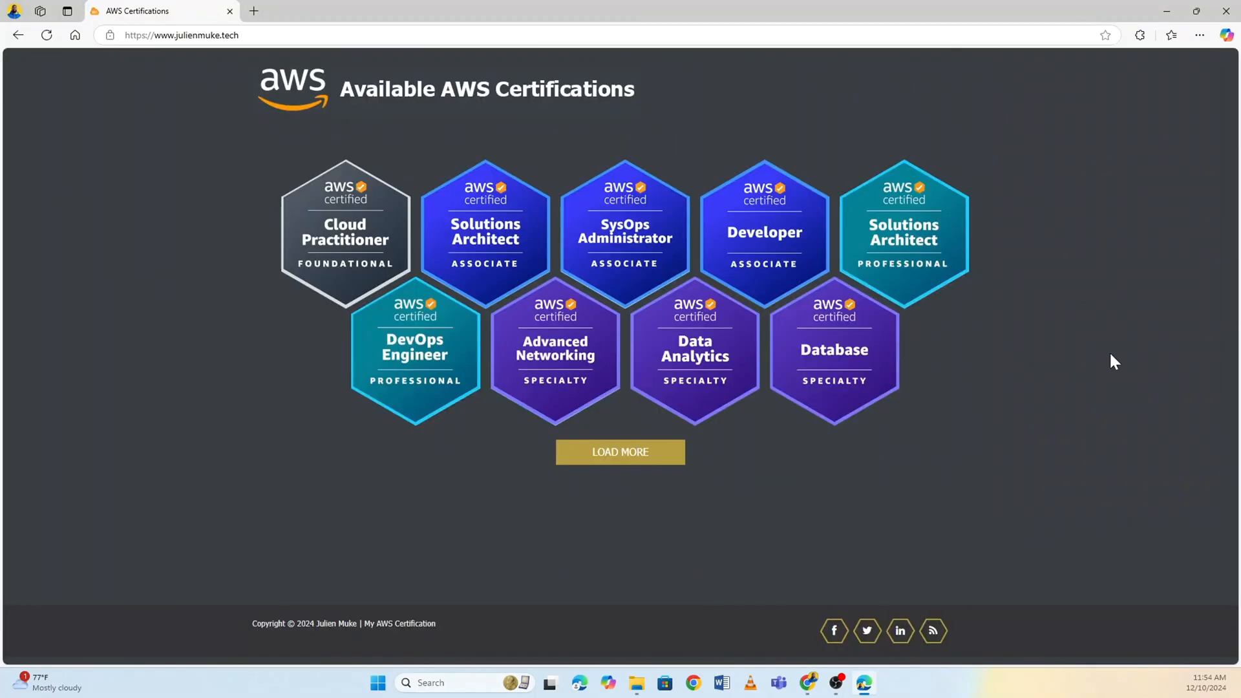
{"action": "mouse_move", "coordinate": [886, 339]}
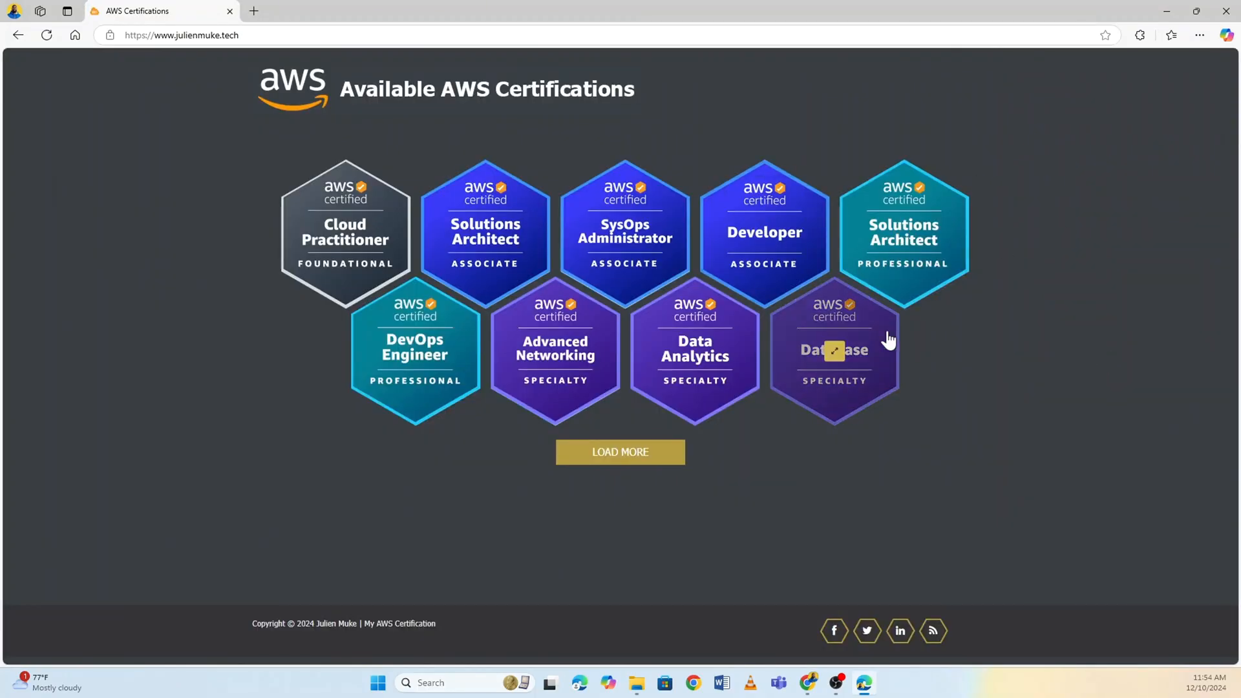
{"action": "mouse_move", "coordinate": [624, 242]}
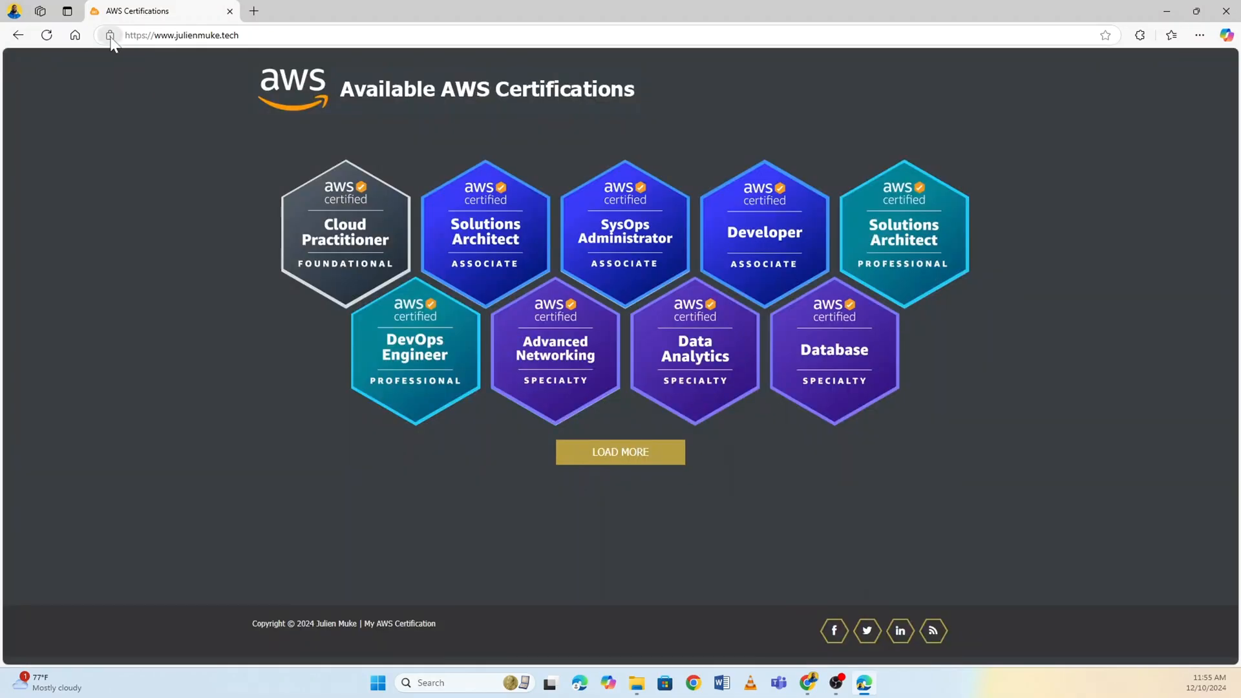
{"action": "left_click", "coordinate": [110, 35]}
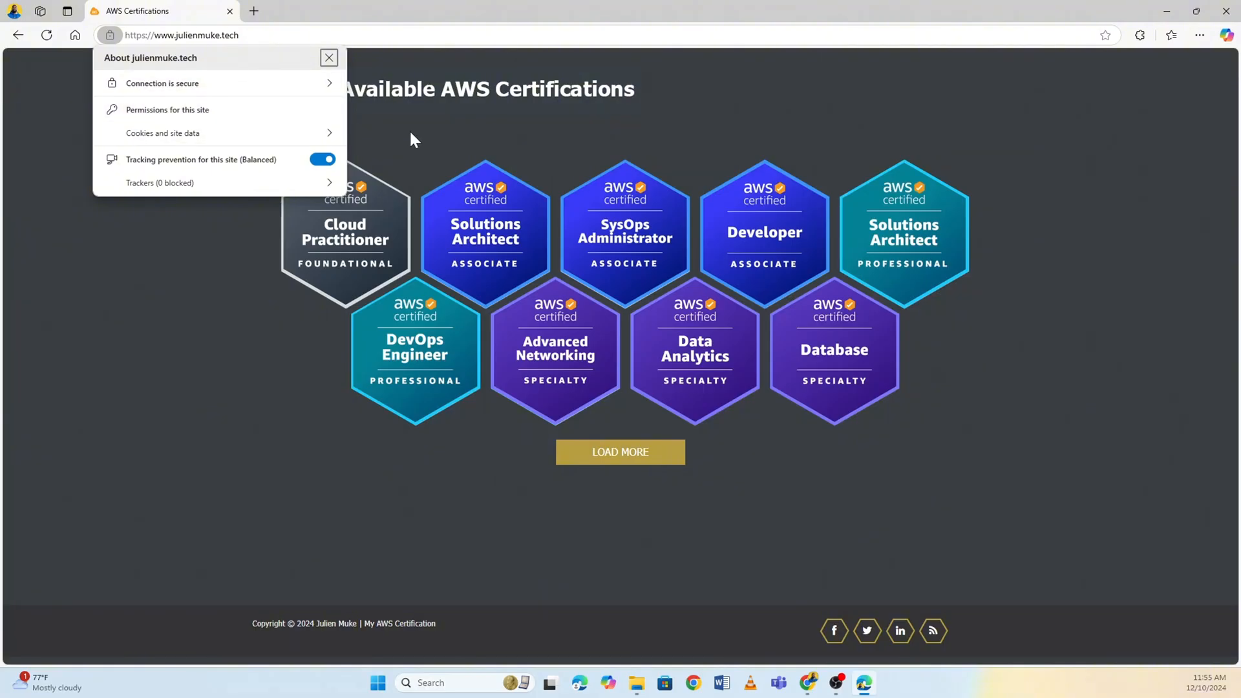
{"action": "left_click", "coordinate": [328, 58]}
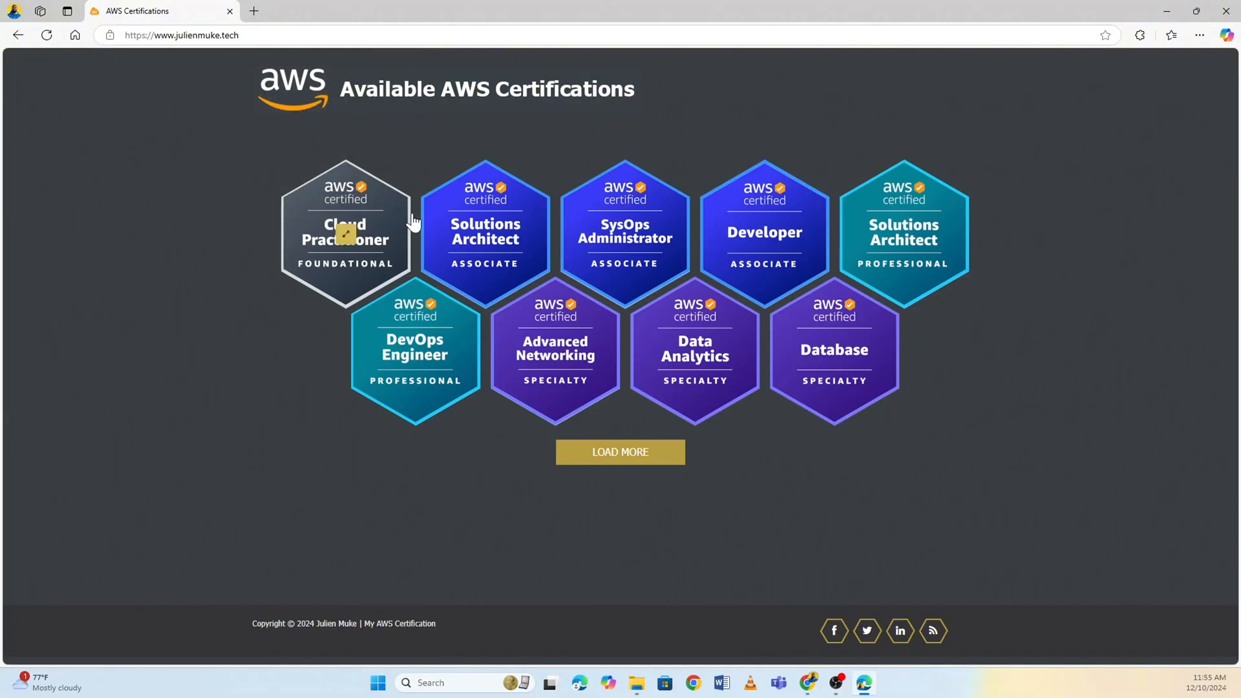
{"action": "mouse_move", "coordinate": [788, 467]}
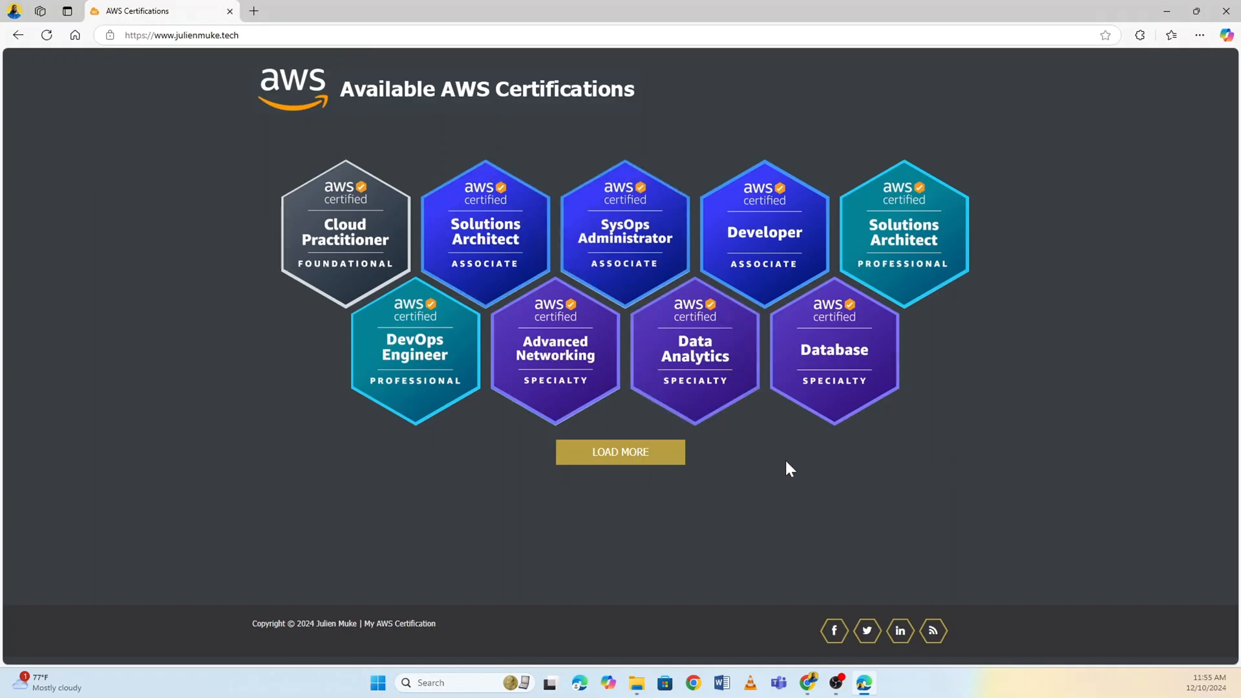
{"action": "mouse_move", "coordinate": [787, 482]}
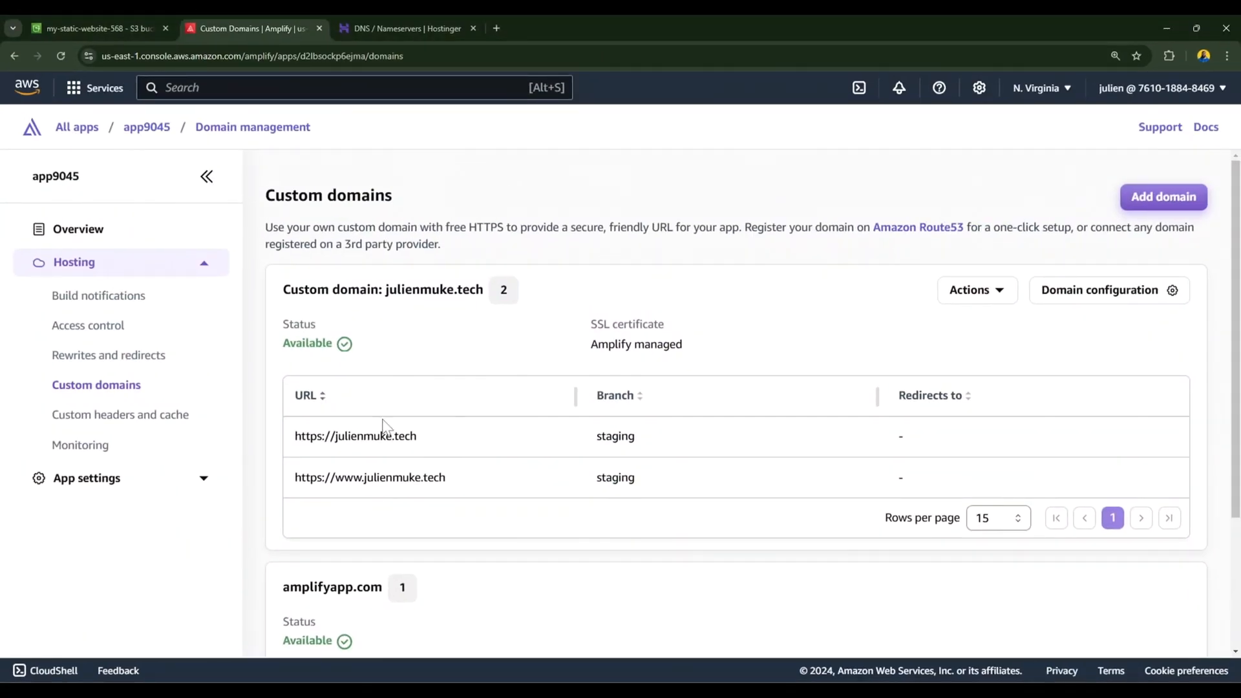
Delete the Amplify app app9045 from General settings, confirming the deletion.
{"action": "left_click", "coordinate": [87, 477]}
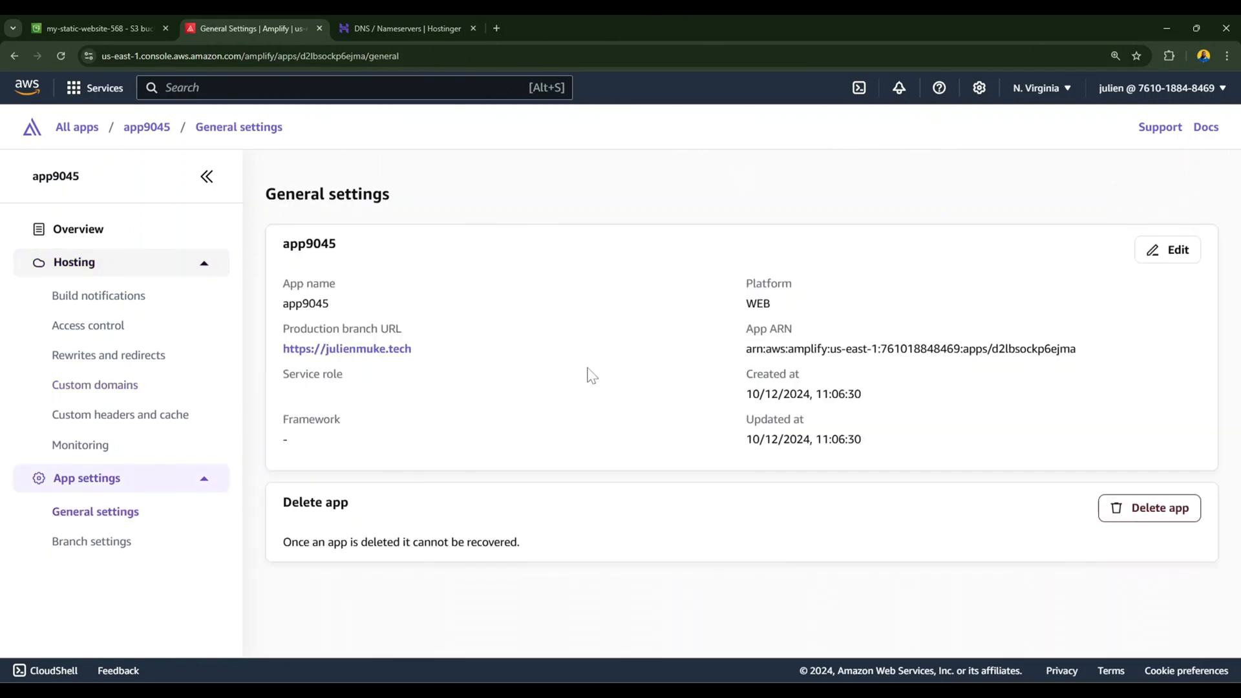
{"action": "left_click", "coordinate": [1147, 507]}
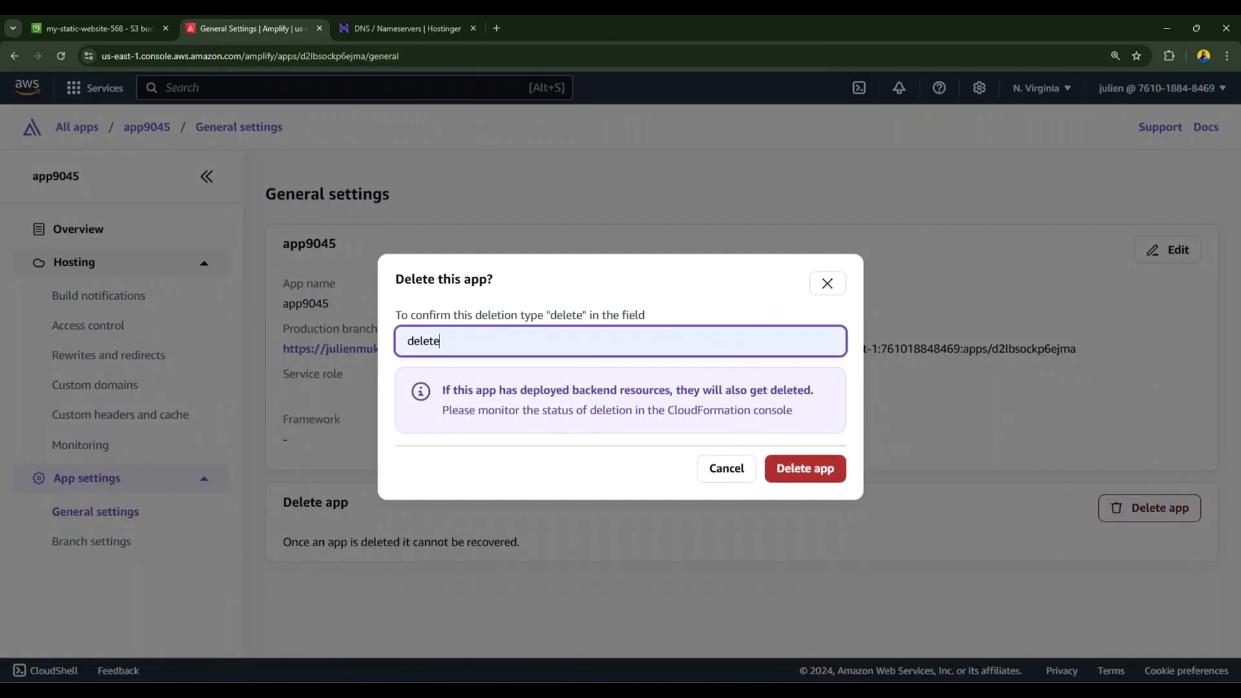
{"action": "left_click", "coordinate": [804, 468]}
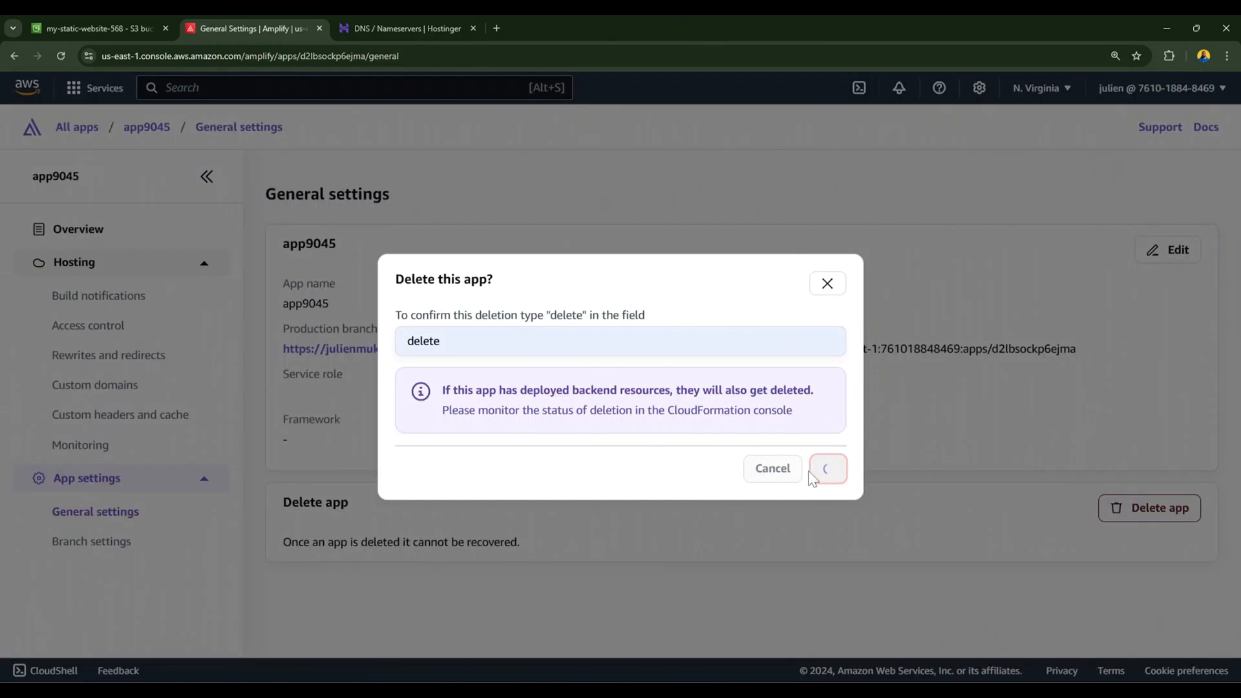
{"action": "left_click", "coordinate": [827, 468]}
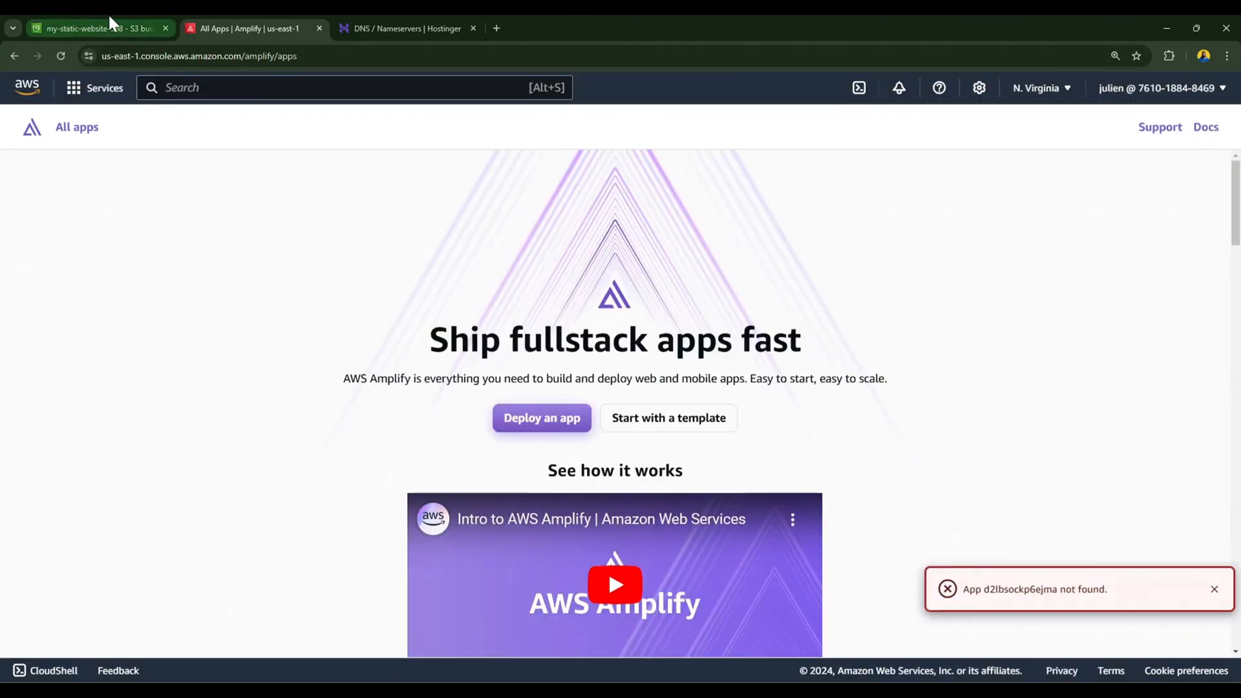
Permanently delete all objects in the my-static-website-568 bucket.
{"action": "left_click", "coordinate": [94, 29]}
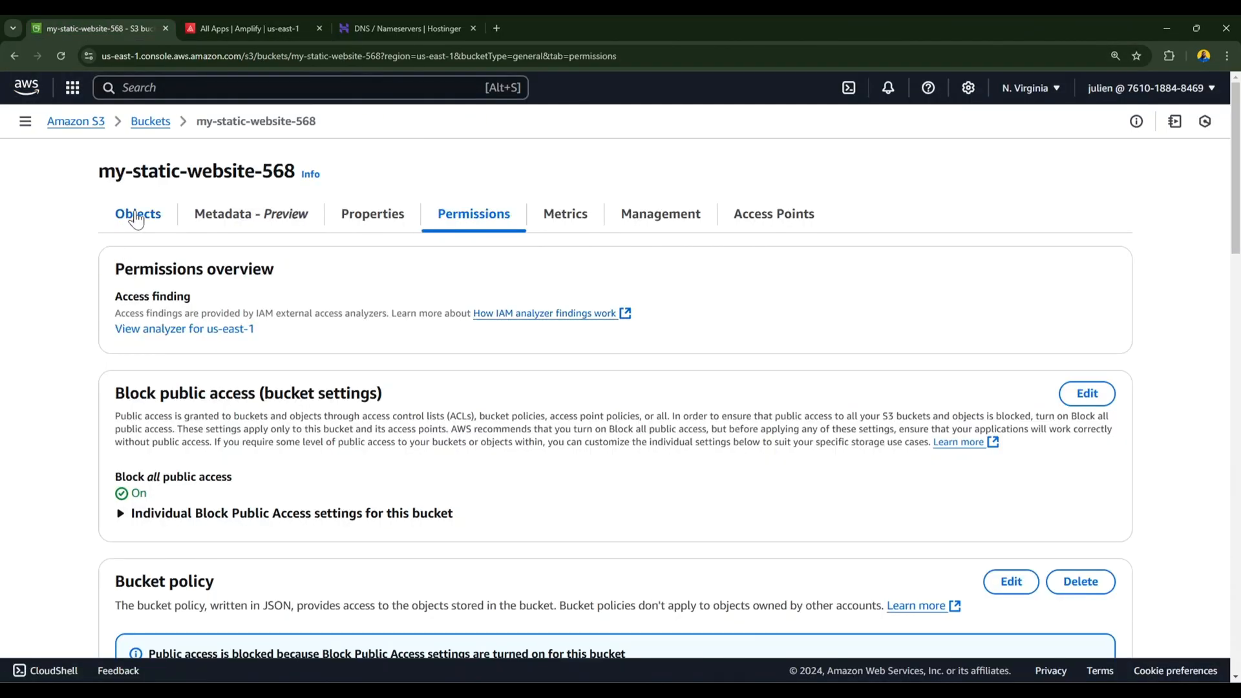
{"action": "left_click", "coordinate": [138, 213]}
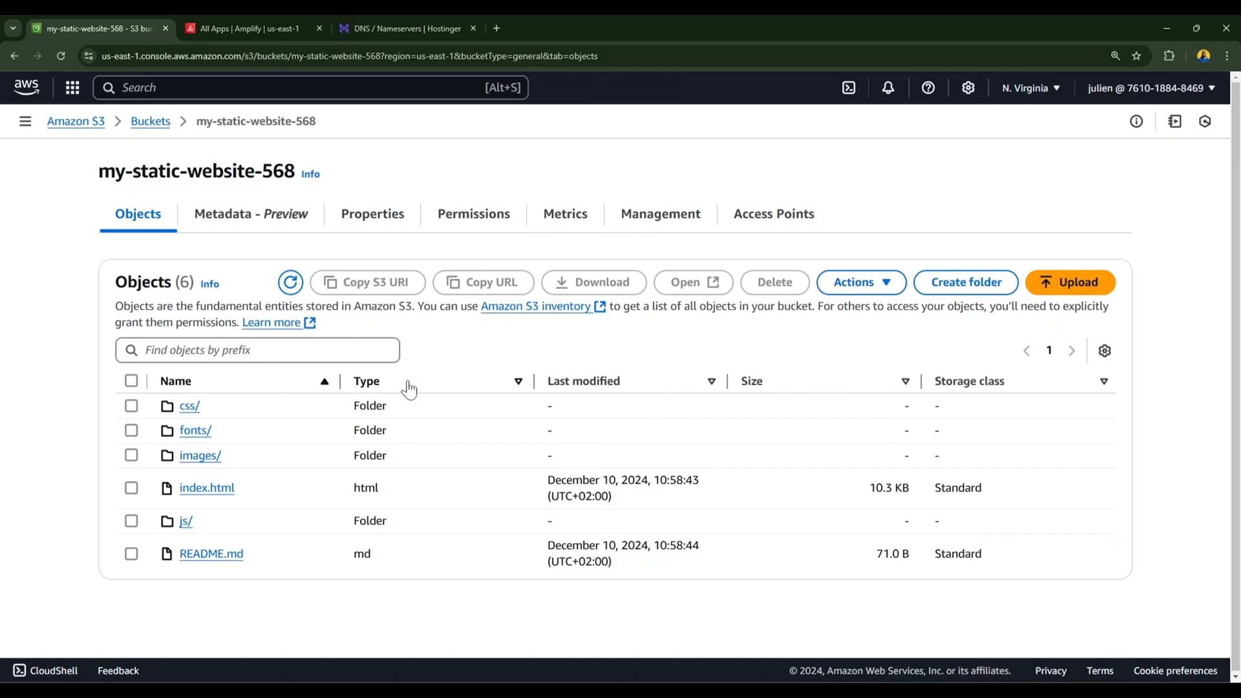
{"action": "left_click", "coordinate": [132, 380]}
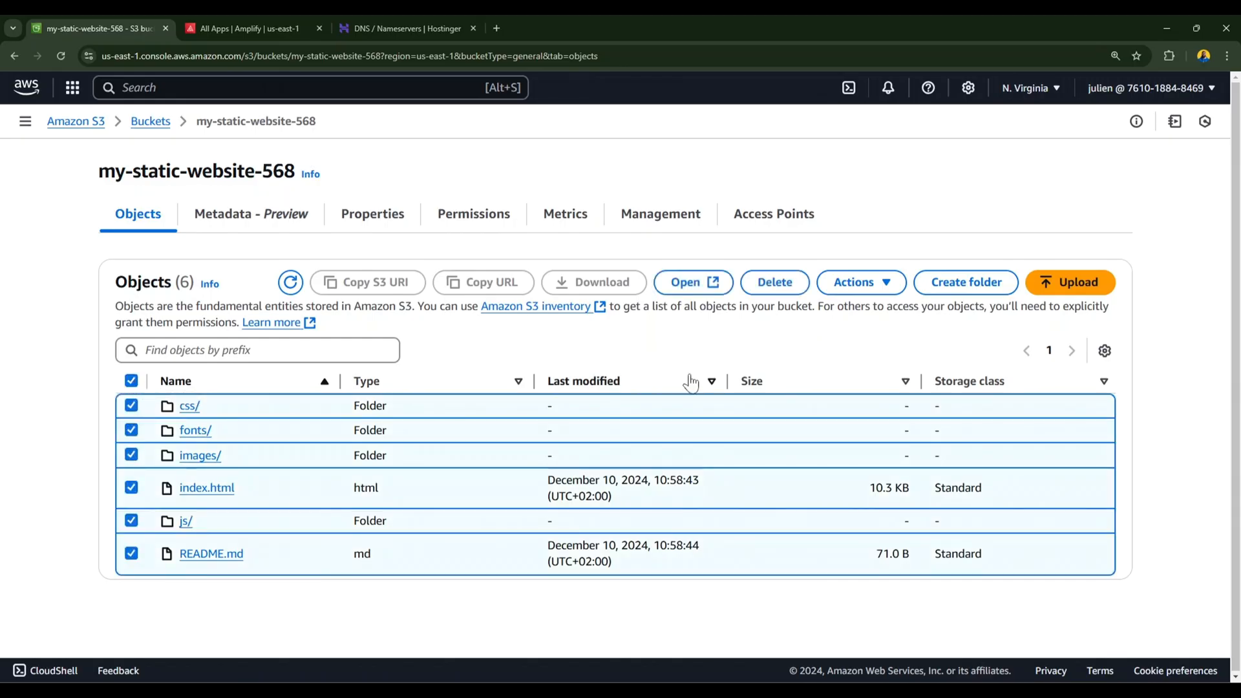
{"action": "left_click", "coordinate": [773, 282]}
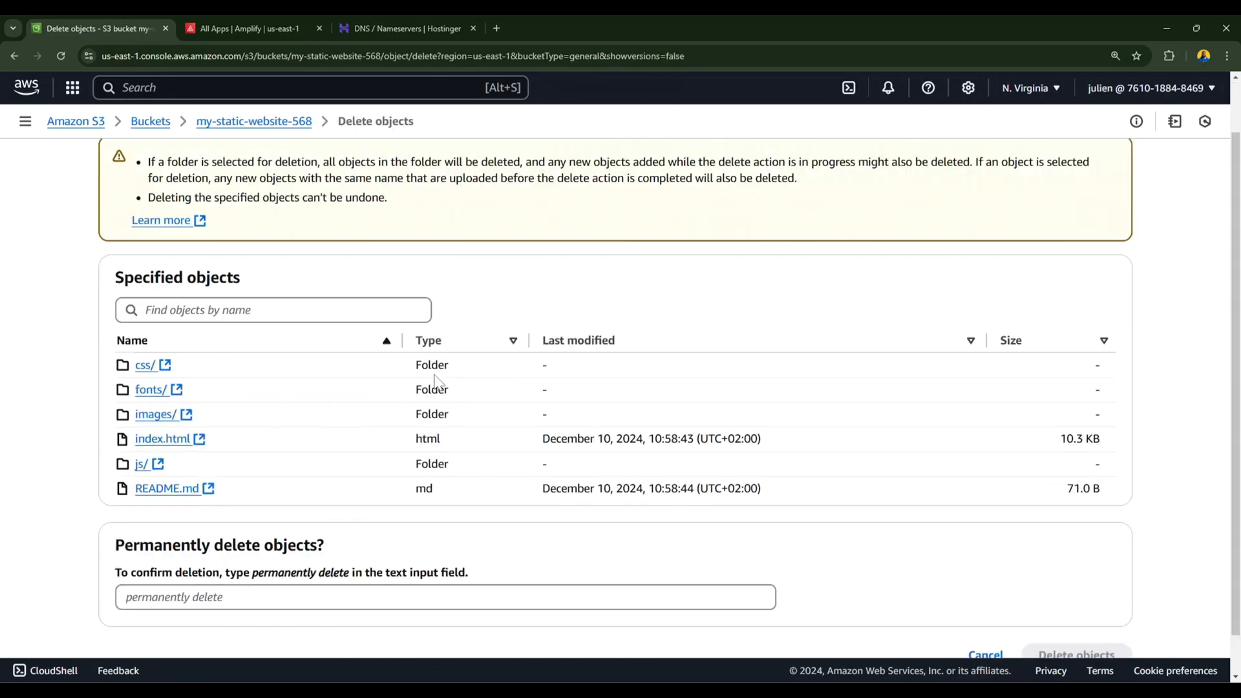
{"action": "scroll", "scroll_direction": "down", "scroll_amount": 3}
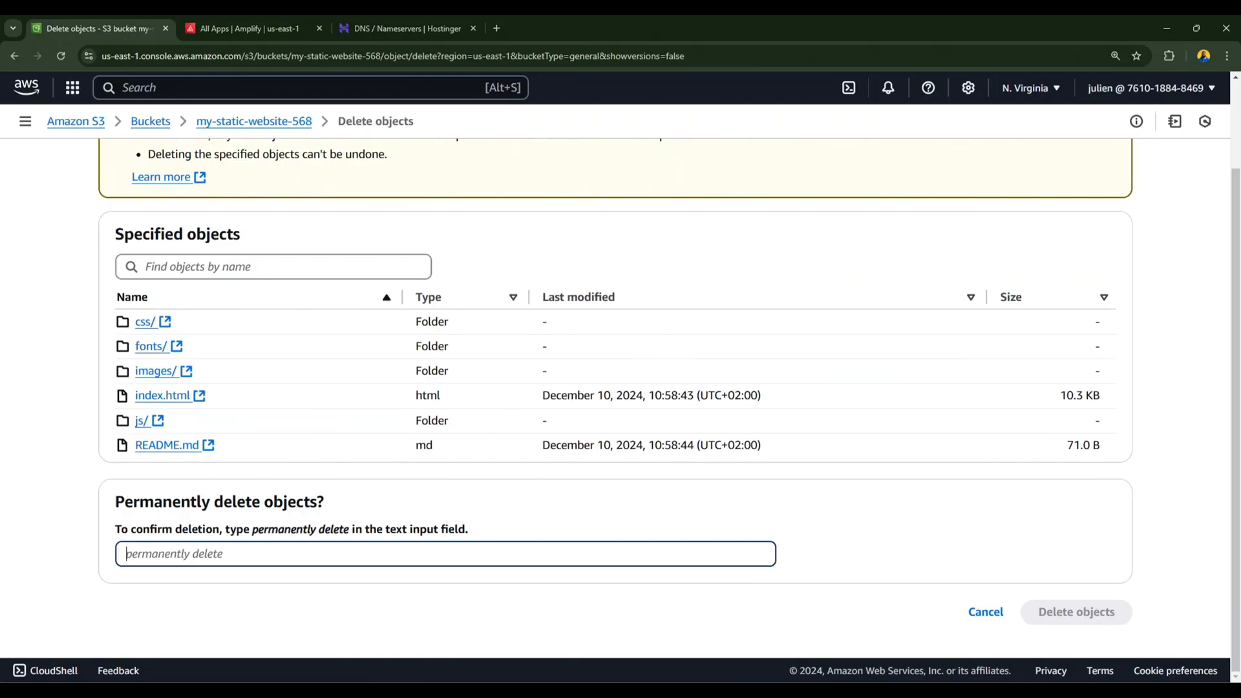
{"action": "left_click", "coordinate": [1073, 612]}
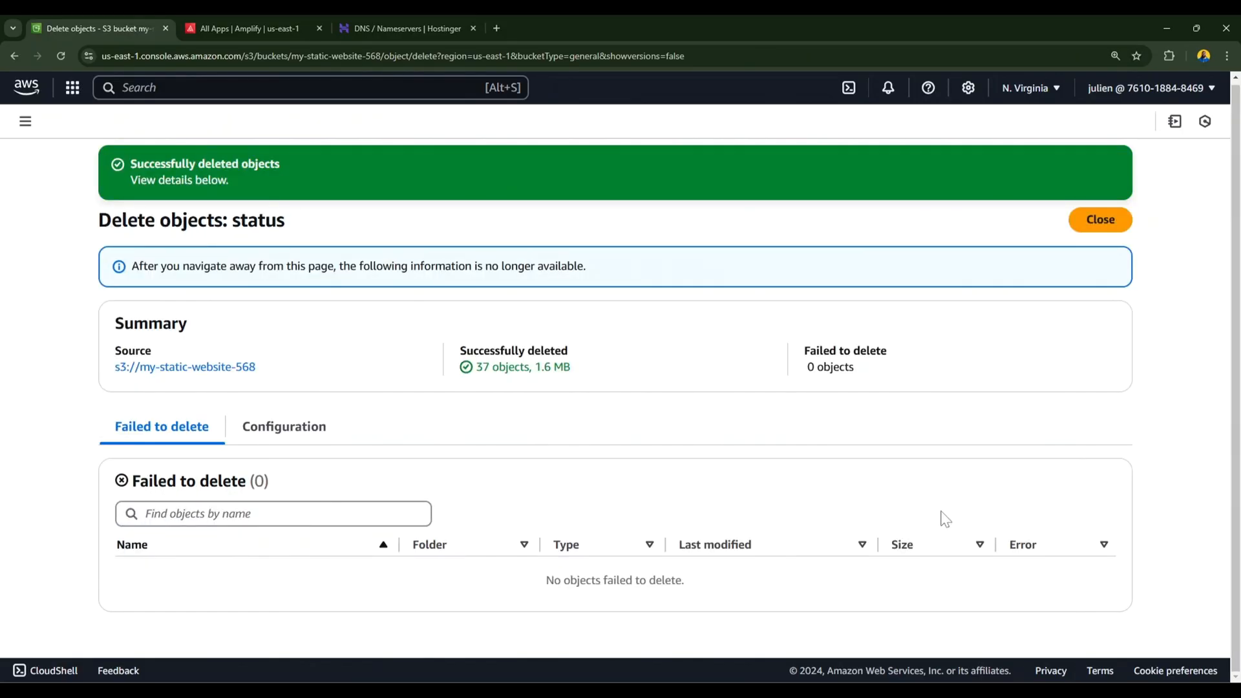
{"action": "left_click", "coordinate": [1098, 219]}
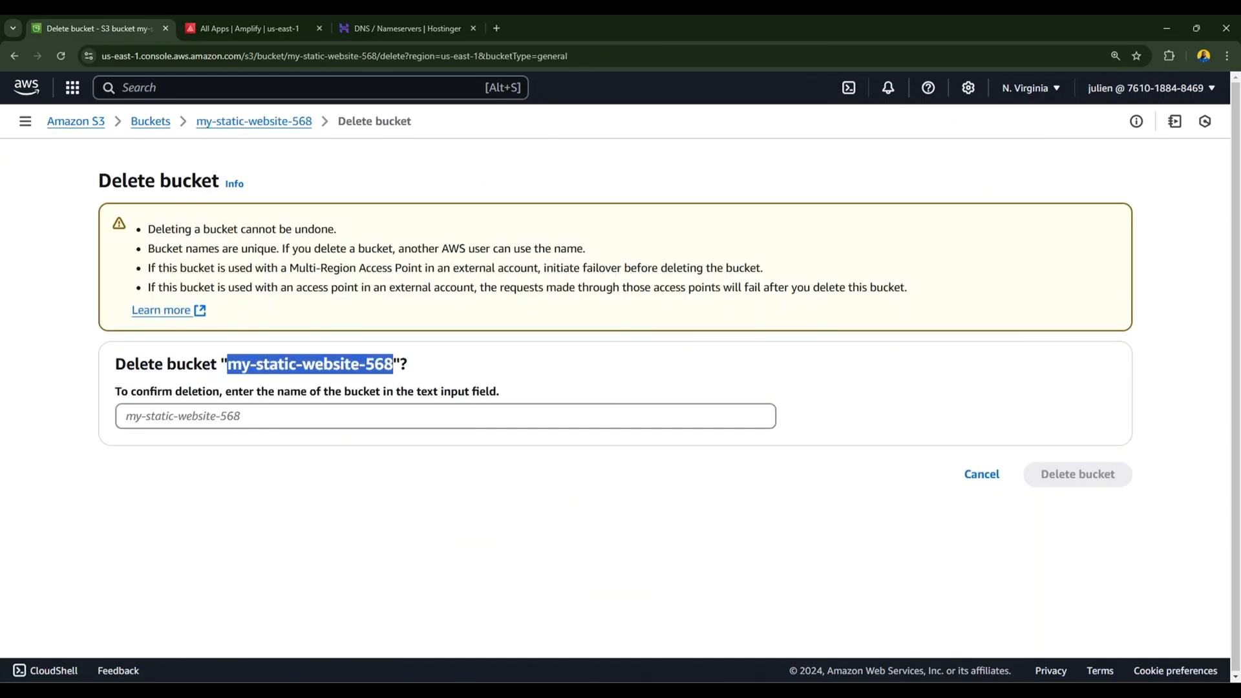
Delete the now-empty my-static-website-568 bucket itself.
{"action": "left_click", "coordinate": [1076, 474]}
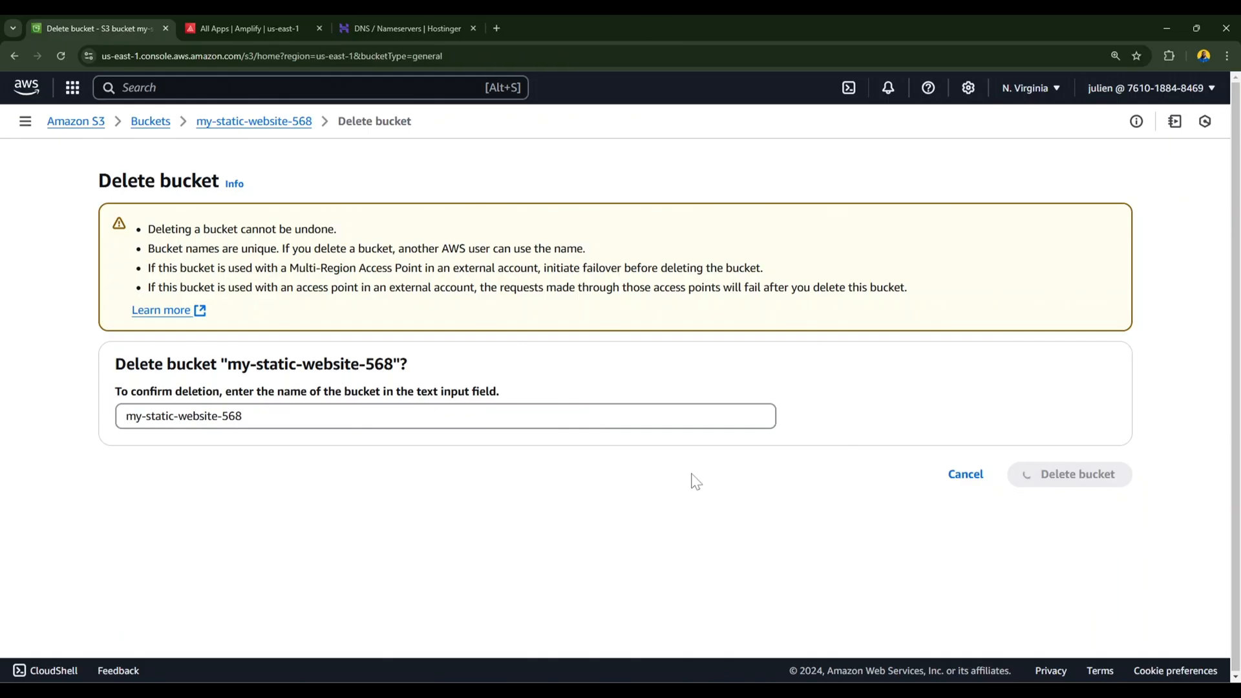
{"action": "left_click", "coordinate": [1067, 474]}
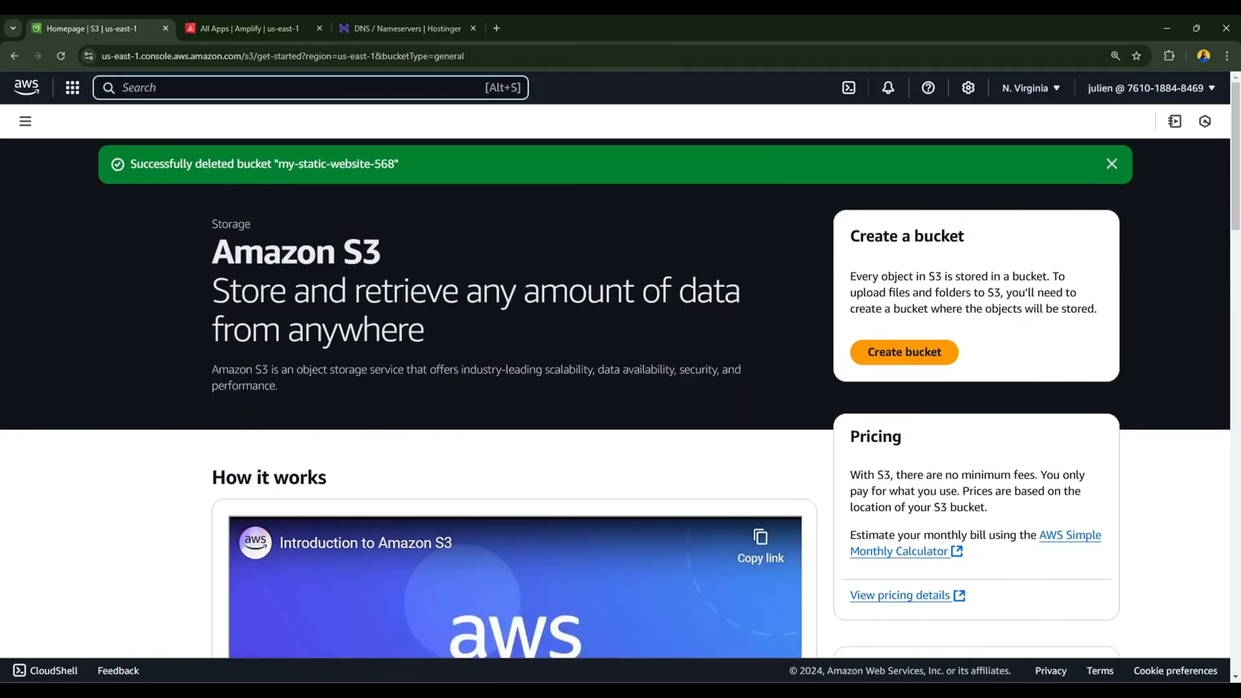
Go to Route 53 and delete the certificate validation CNAME record from the julienmuke.tech zone.
{"action": "type", "text": "route"}
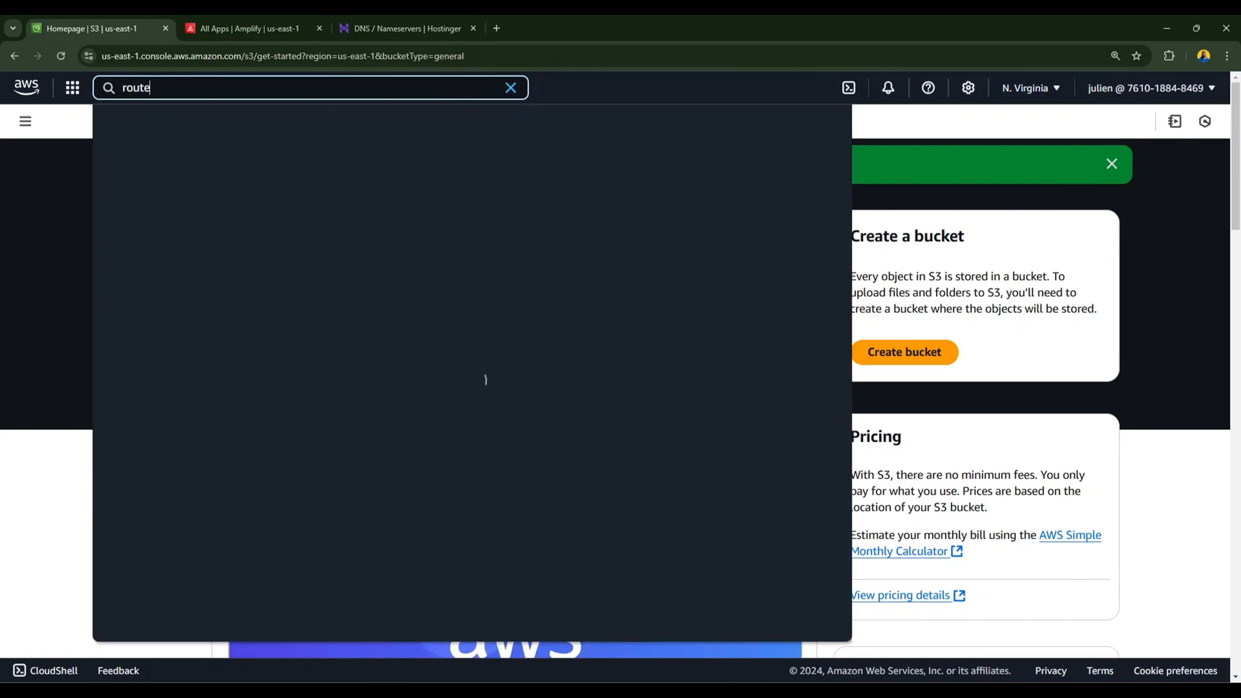
{"action": "type", "text": "53"}
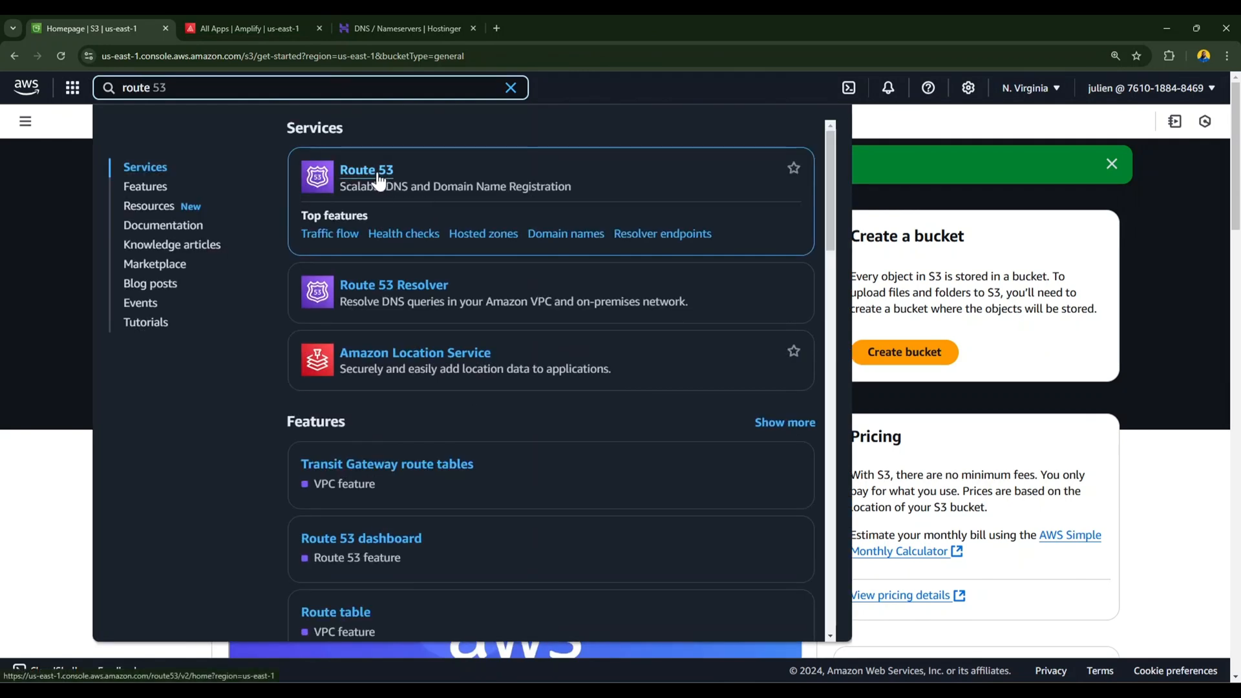
{"action": "left_click", "coordinate": [366, 169]}
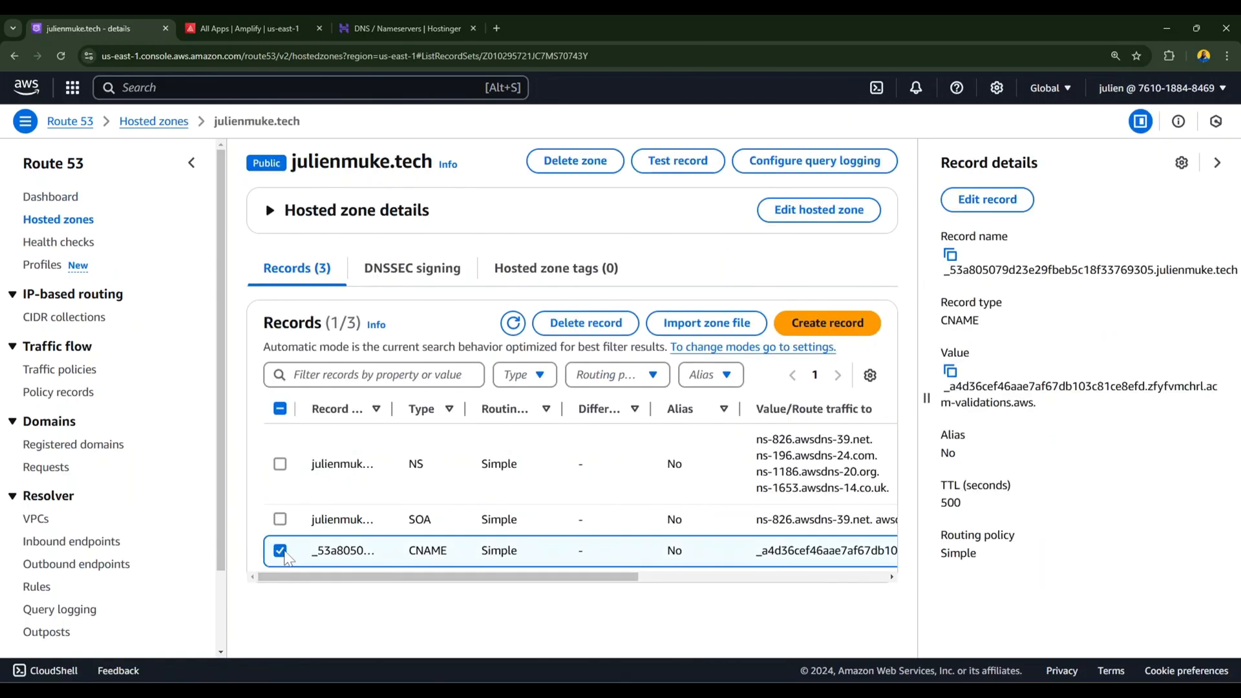
{"action": "left_click", "coordinate": [584, 322]}
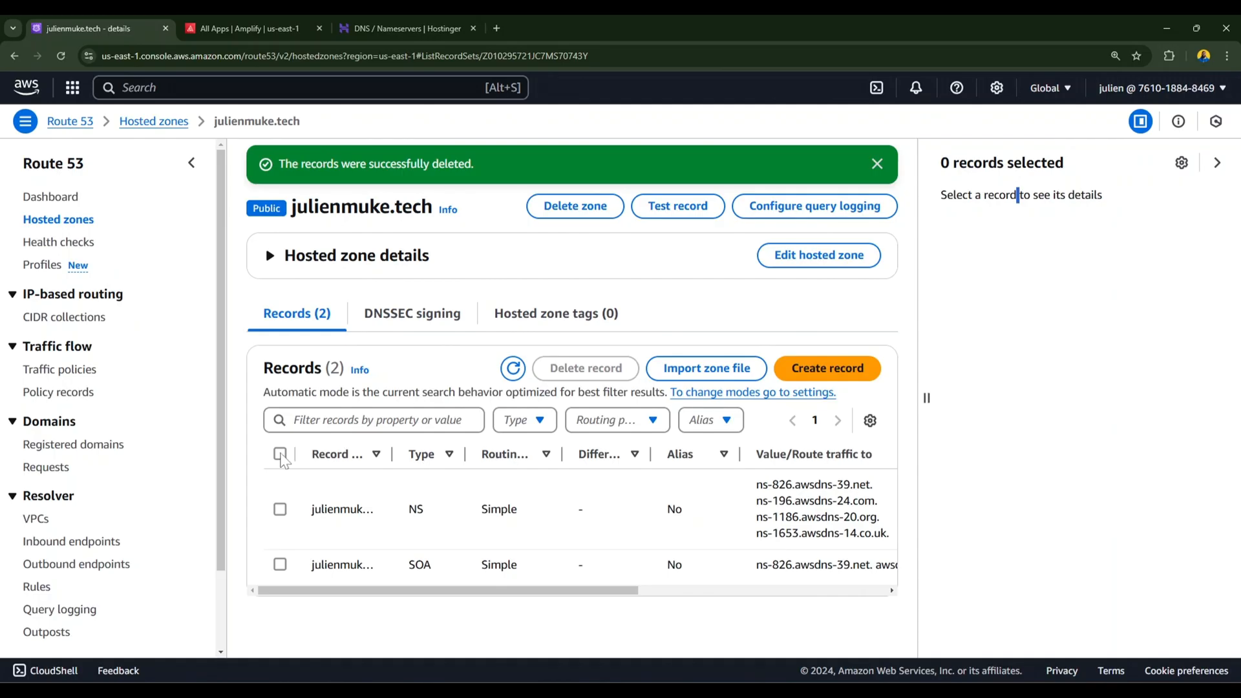
Delete the julienmuke.tech hosted zone, confirming with 'delete'.
{"action": "left_click", "coordinate": [574, 206]}
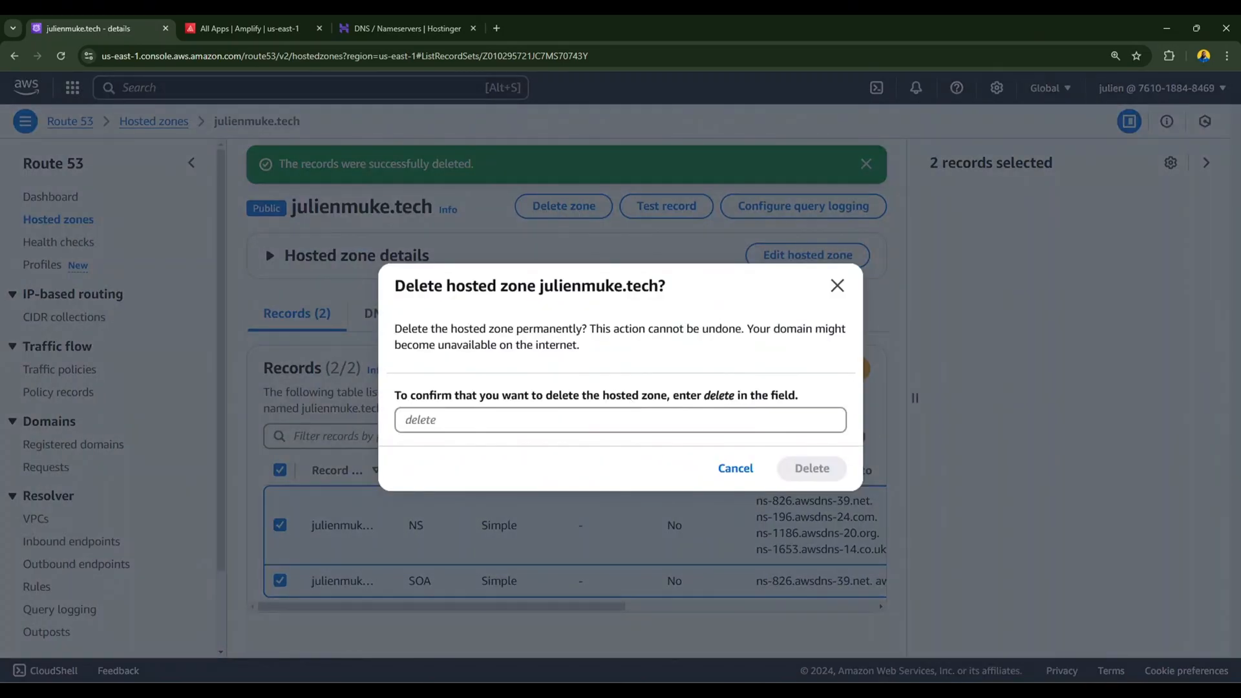
{"action": "left_click", "coordinate": [811, 467]}
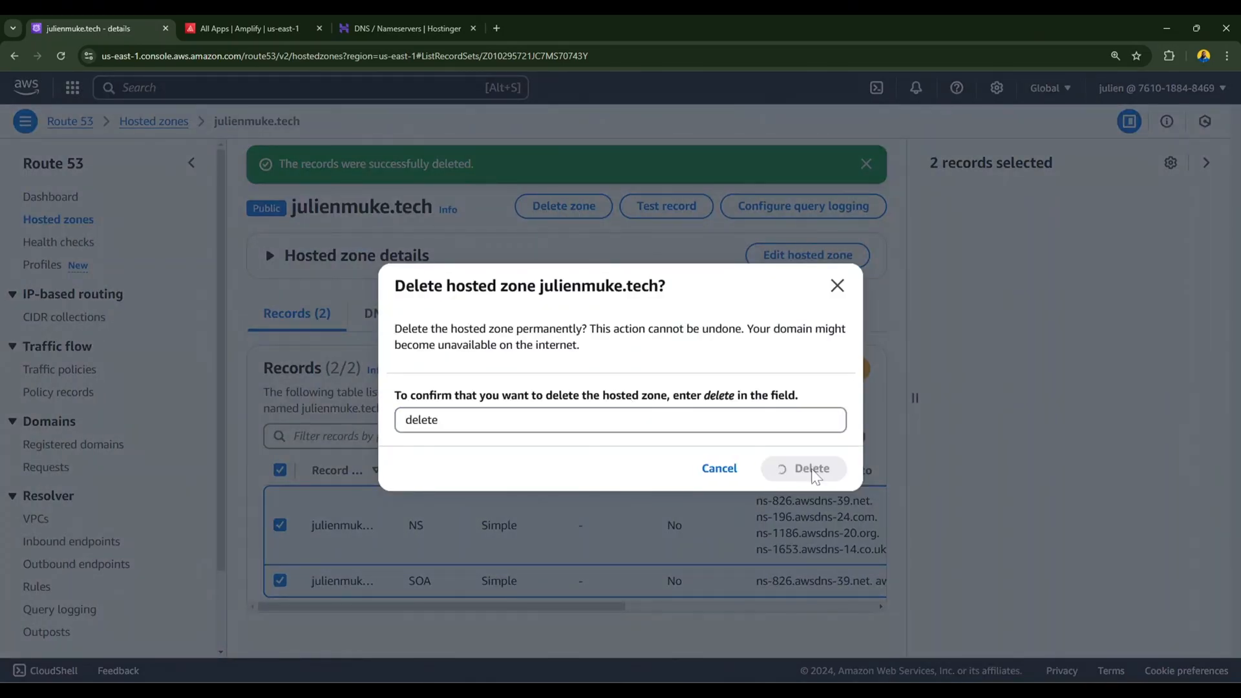